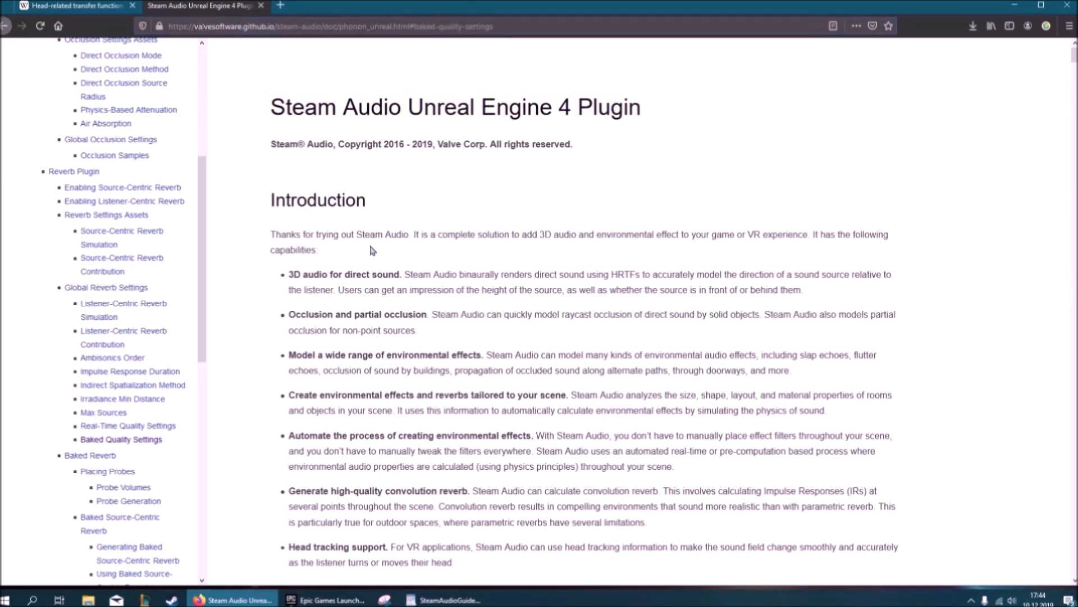
Create a desktop shortcut for engine version 4.24.0 from the Library's Engine Versions list
{"action": "scroll", "scroll_direction": "down", "scroll_amount": 3}
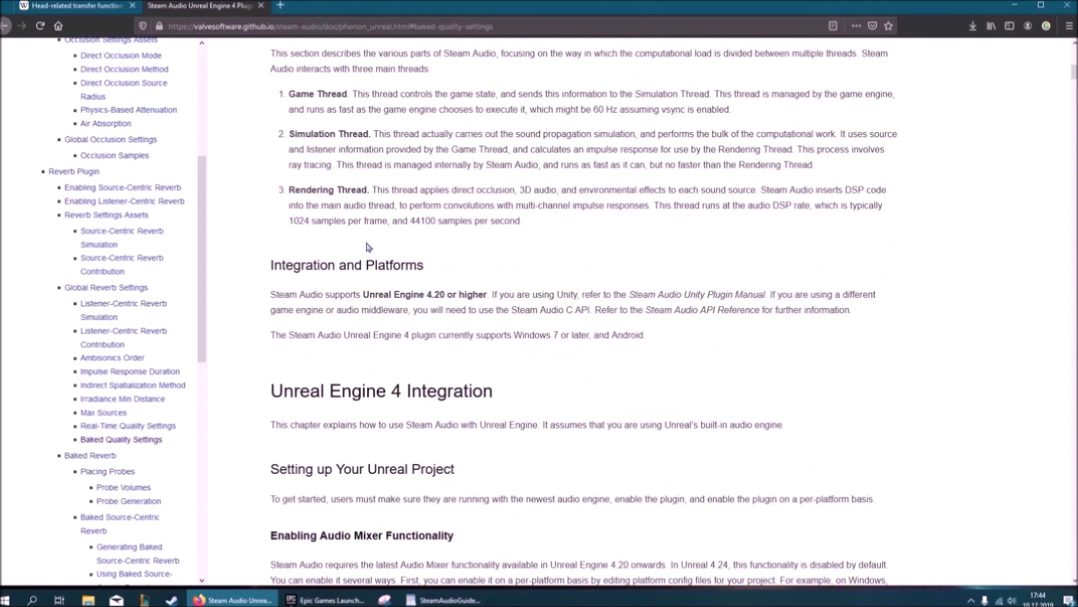
{"action": "scroll", "scroll_direction": "up", "scroll_amount": 3}
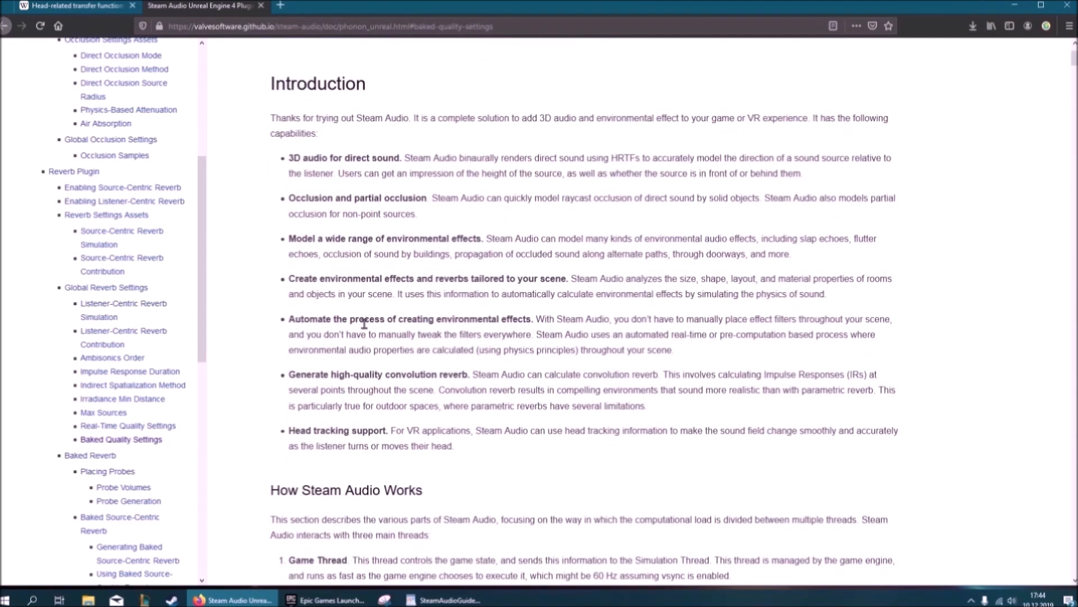
{"action": "scroll", "scroll_direction": "up", "scroll_amount": 3}
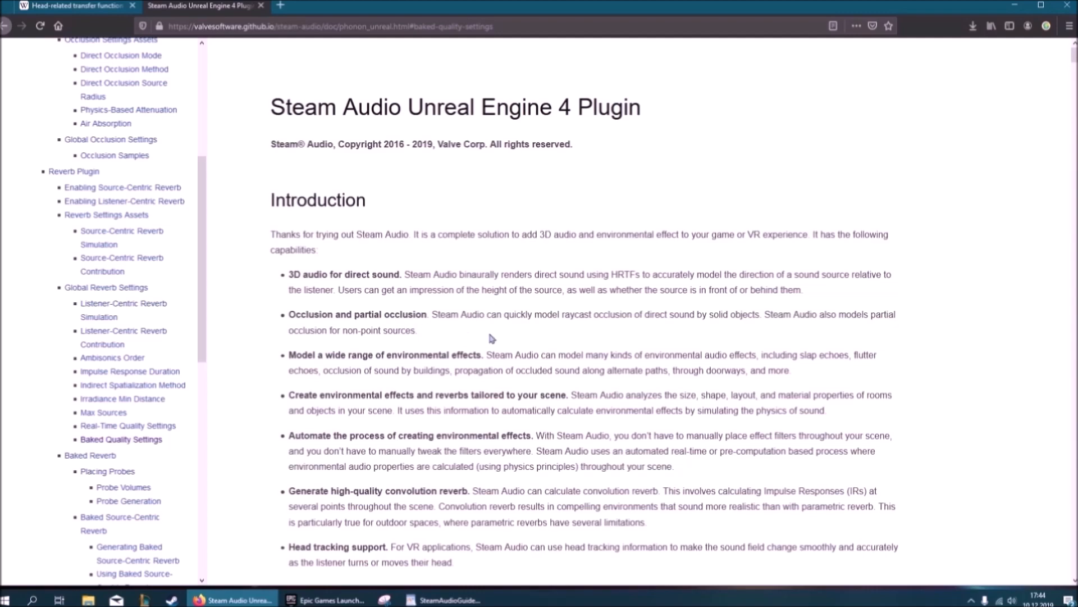
{"action": "scroll", "scroll_direction": "down", "scroll_amount": 3}
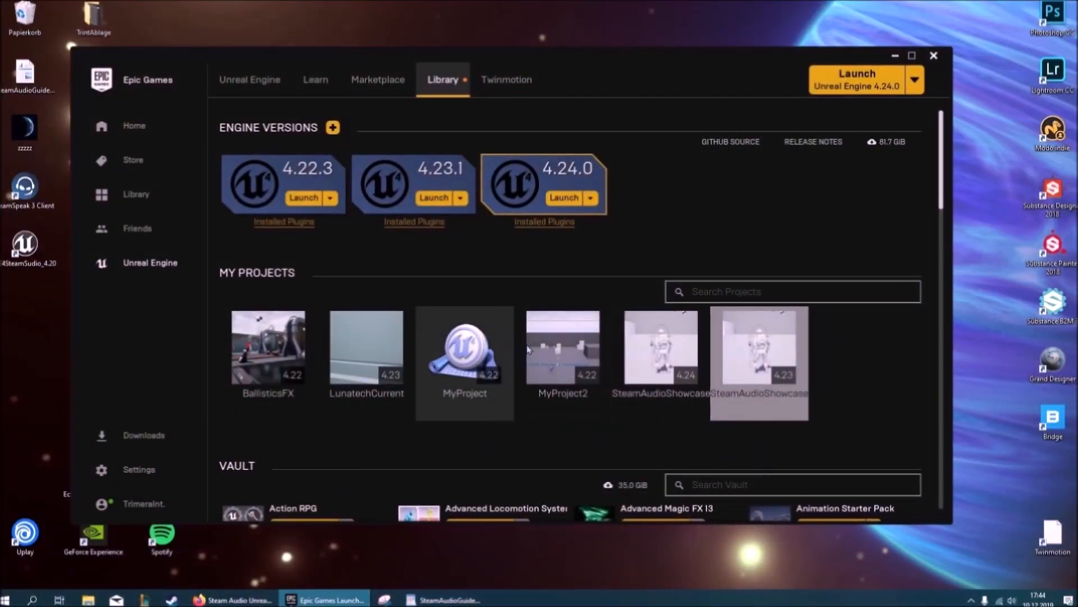
{"action": "mouse_move", "coordinate": [438, 400]}
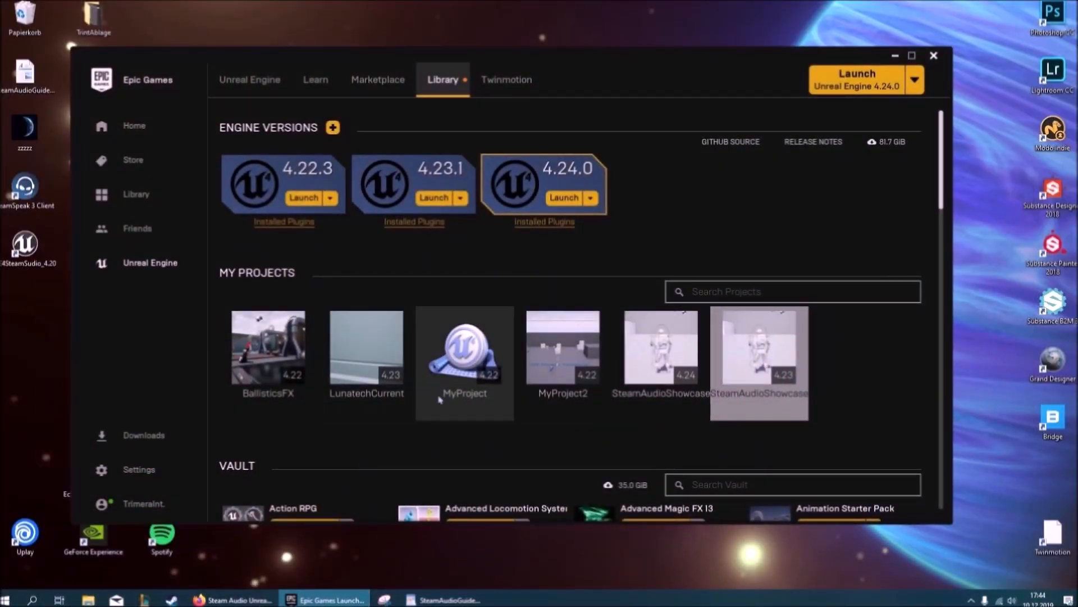
{"action": "mouse_move", "coordinate": [500, 440]}
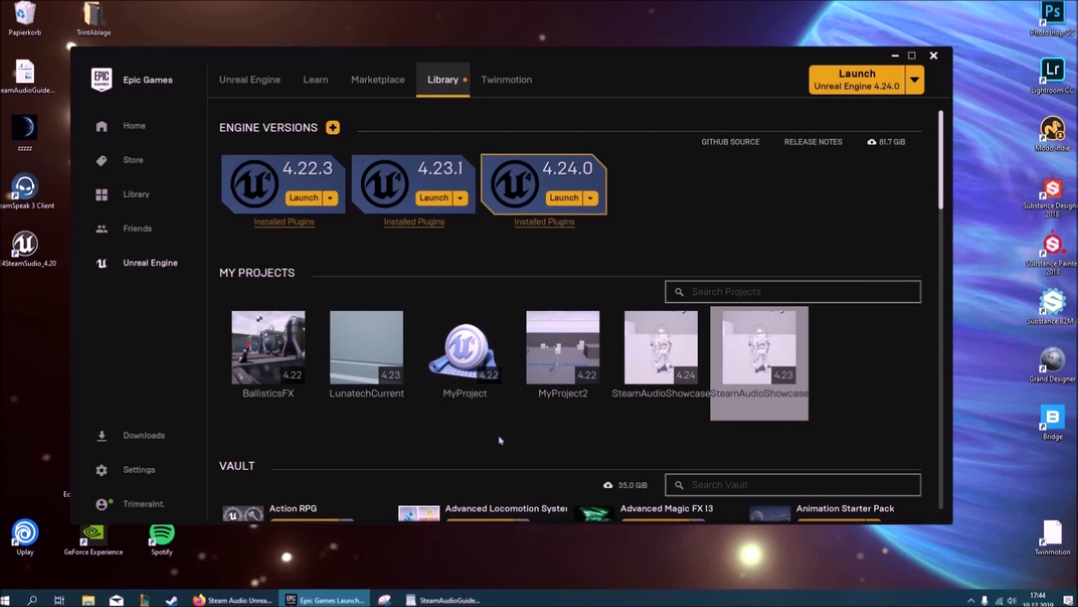
{"action": "mouse_move", "coordinate": [592, 447]}
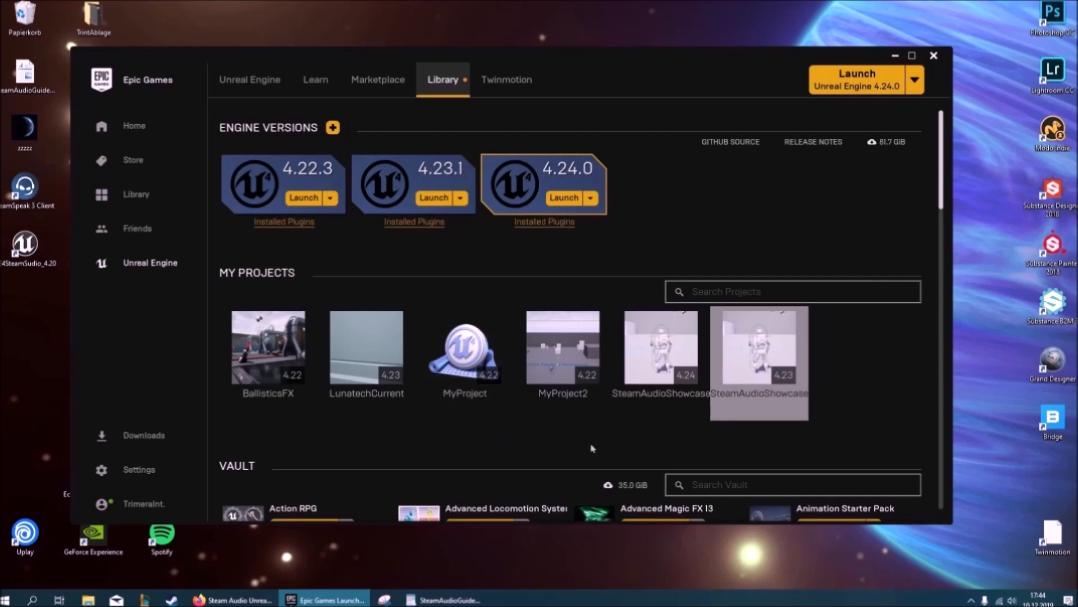
{"action": "mouse_move", "coordinate": [607, 218]}
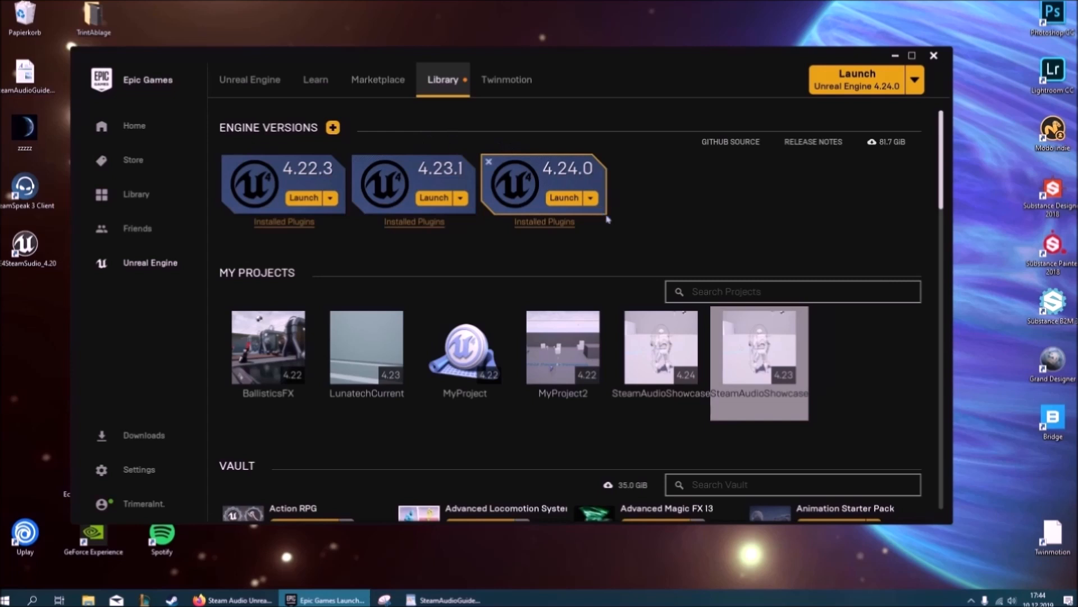
{"action": "left_click", "coordinate": [590, 199]}
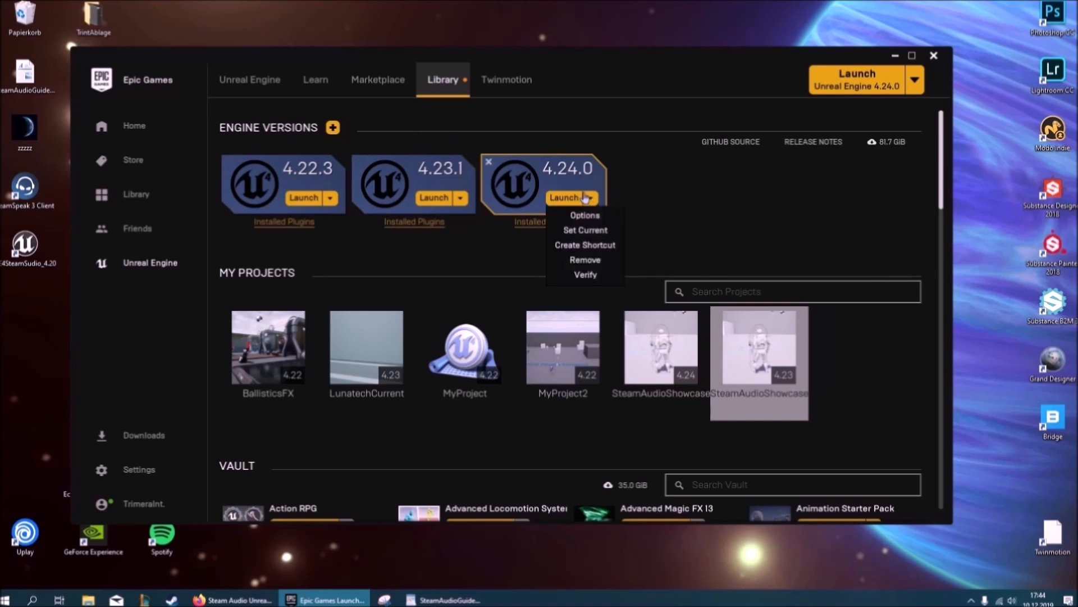
{"action": "left_click", "coordinate": [585, 244]}
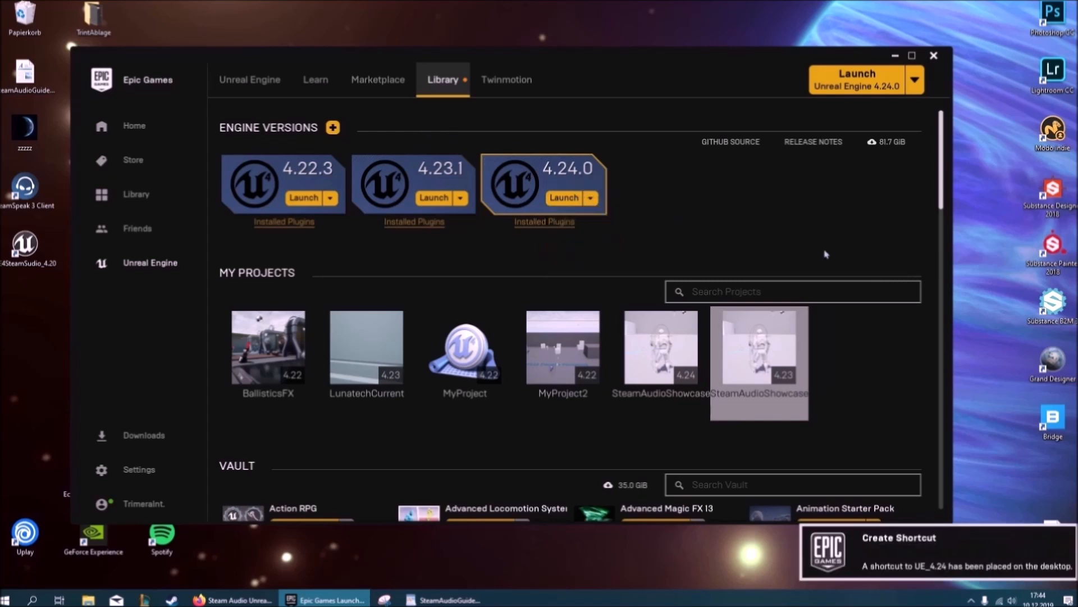
{"action": "left_click", "coordinate": [895, 55]}
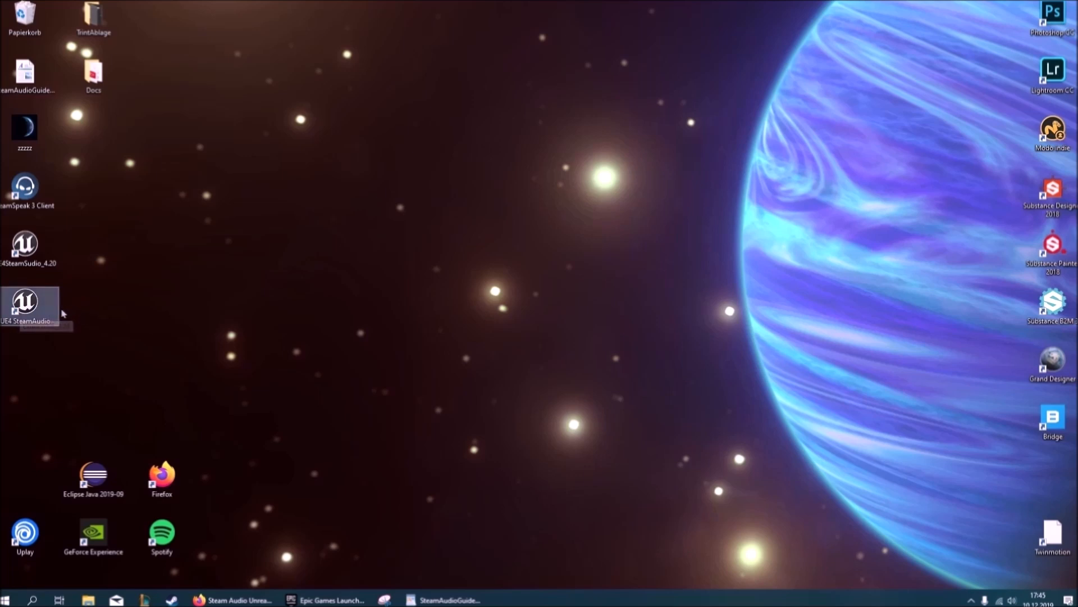
Review the UE4 SteamAudio shortcut's properties, then launch Unreal Engine from it
{"action": "right_click", "coordinate": [27, 306]}
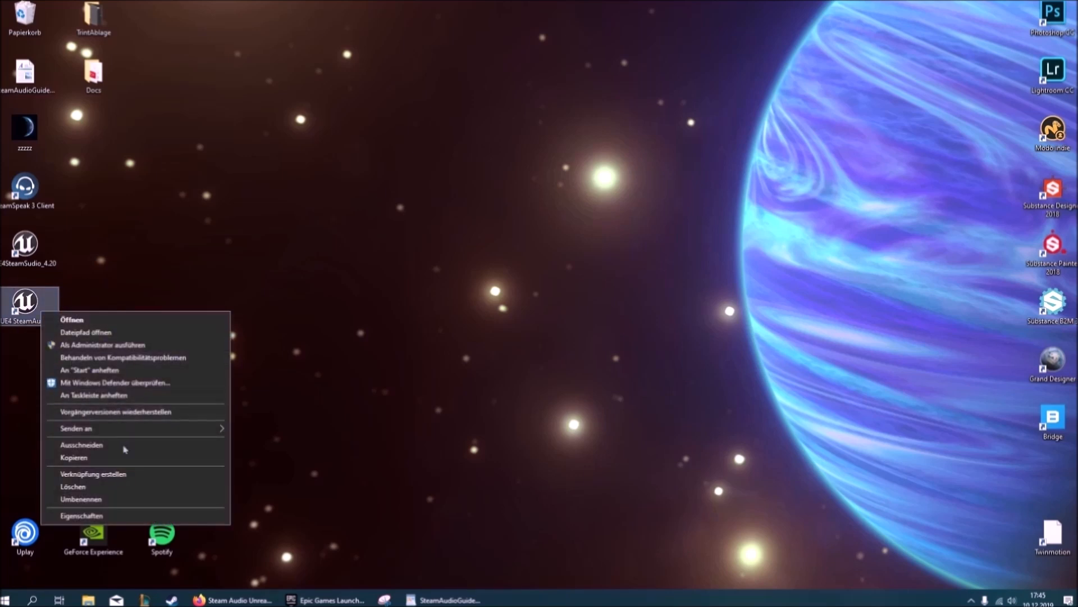
{"action": "left_click", "coordinate": [81, 515]}
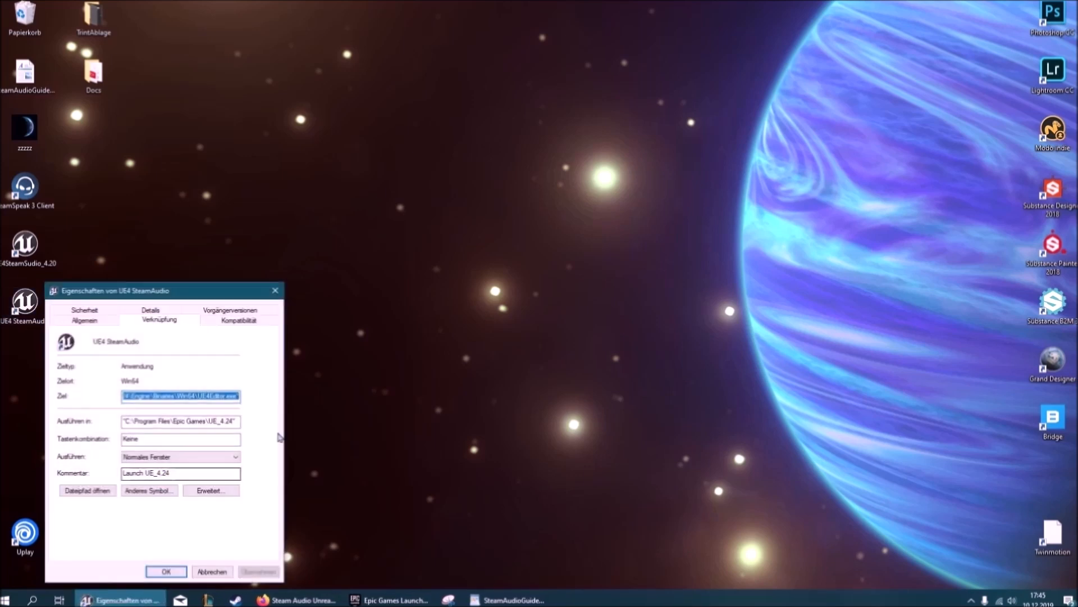
{"action": "left_click", "coordinate": [199, 395]}
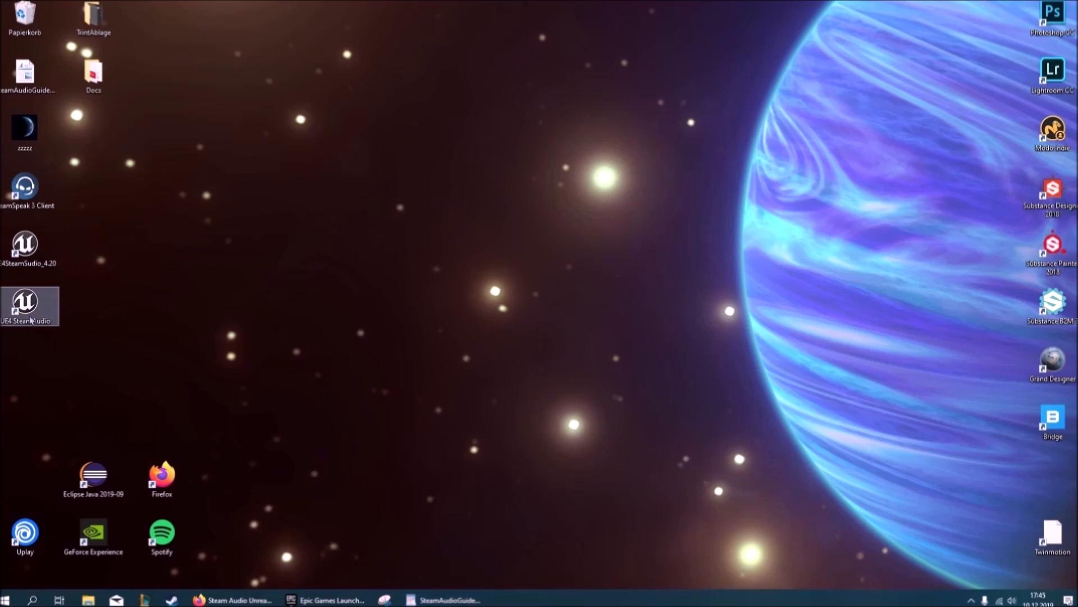
{"action": "double_click", "coordinate": [24, 306]}
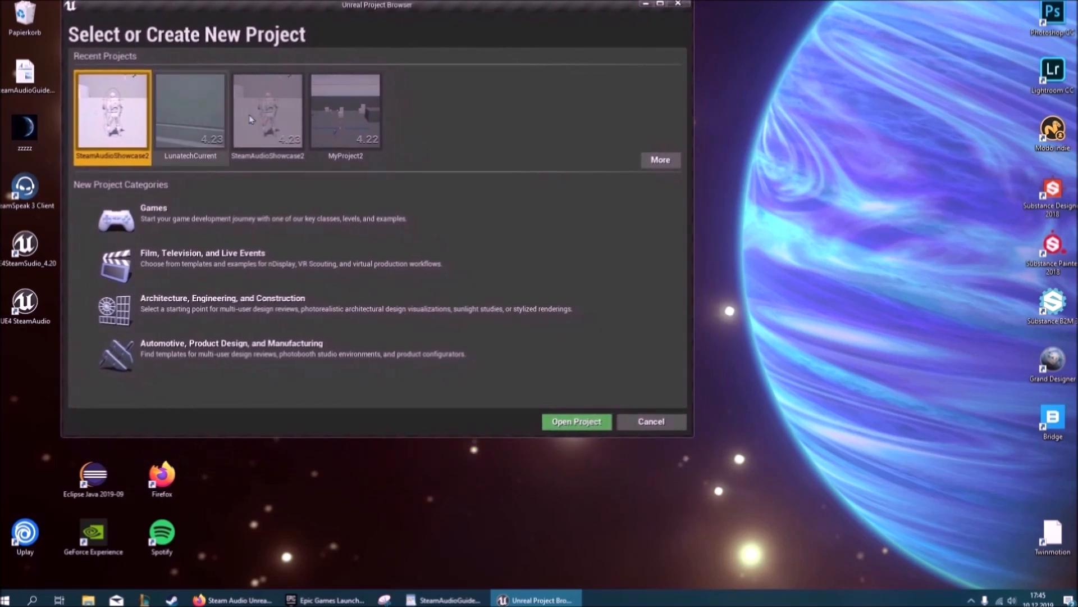
{"action": "mouse_move", "coordinate": [389, 412]}
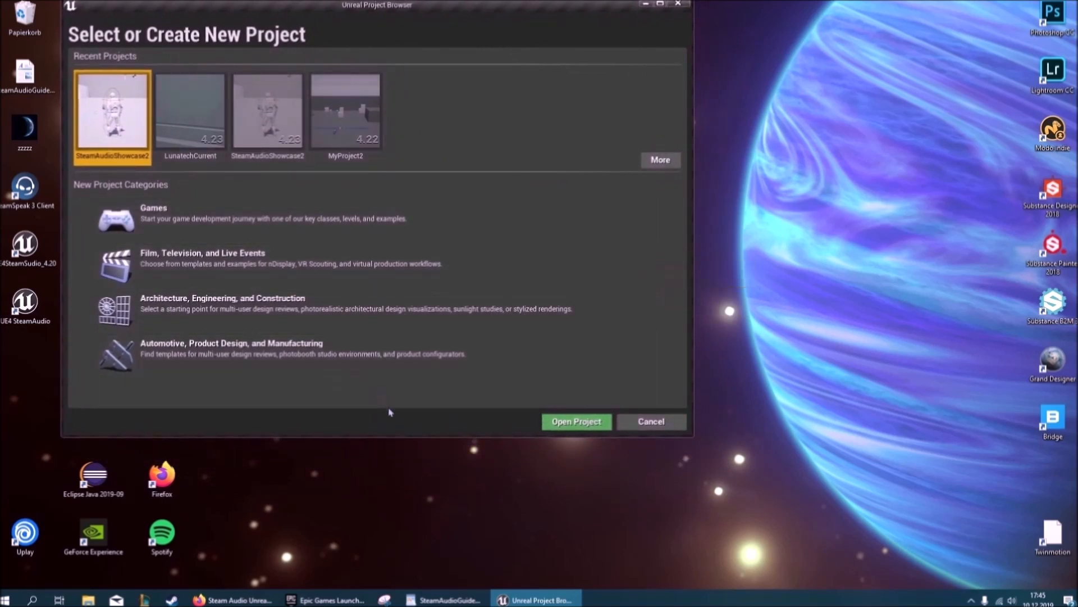
{"action": "mouse_move", "coordinate": [336, 239]}
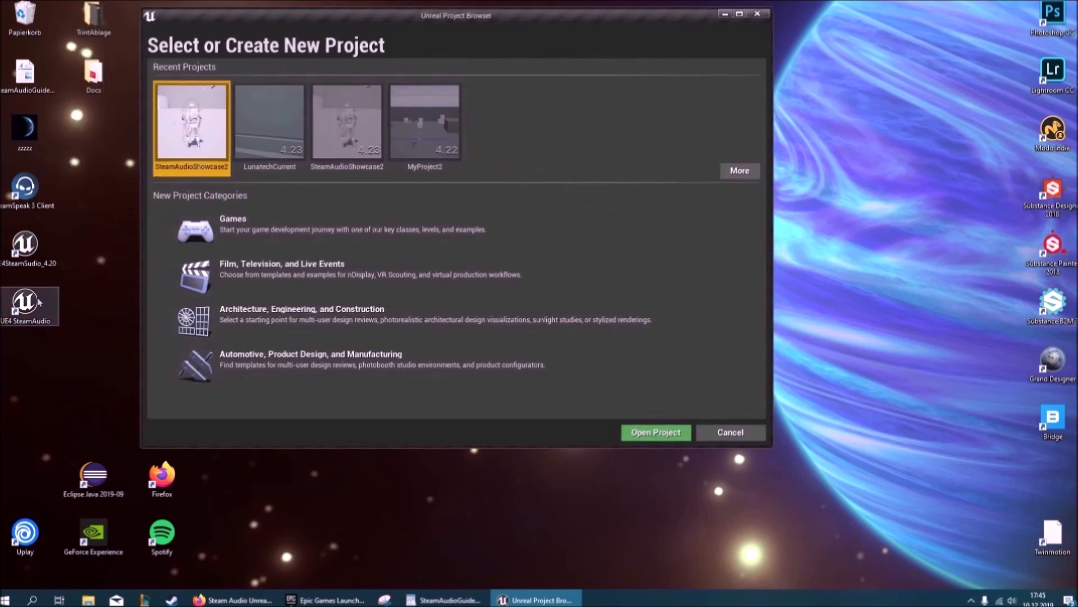
{"action": "mouse_move", "coordinate": [456, 323]}
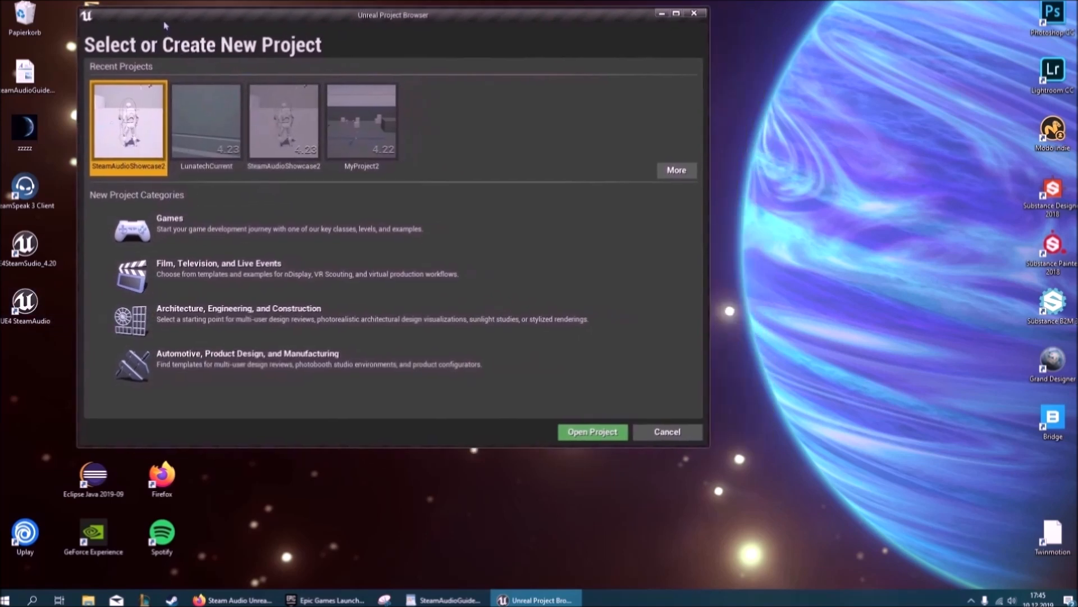
Move the Project Browser window and open SteamAudioShowcase2 from Recent Projects
{"action": "left_click_drag", "start_coordinate": [393, 14], "coordinate": [377, 9]}
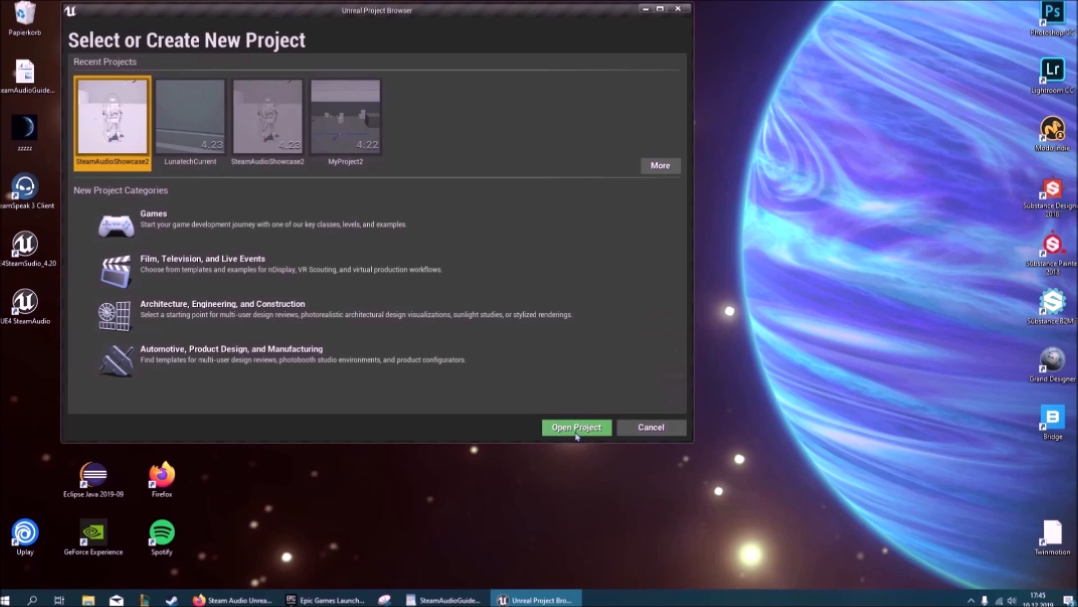
{"action": "left_click", "coordinate": [576, 426]}
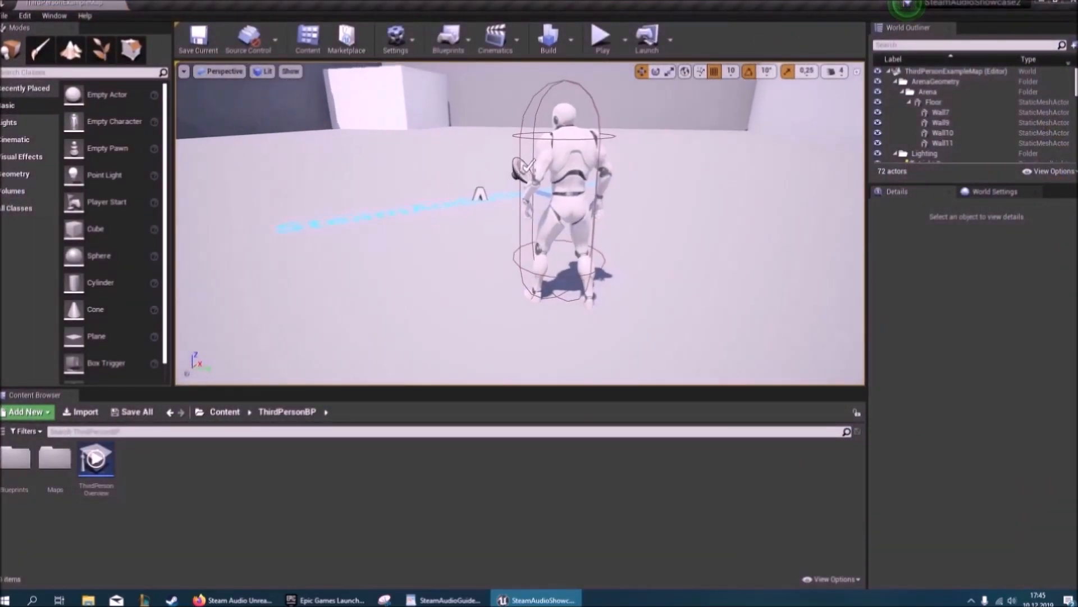
{"action": "left_click", "coordinate": [935, 118]}
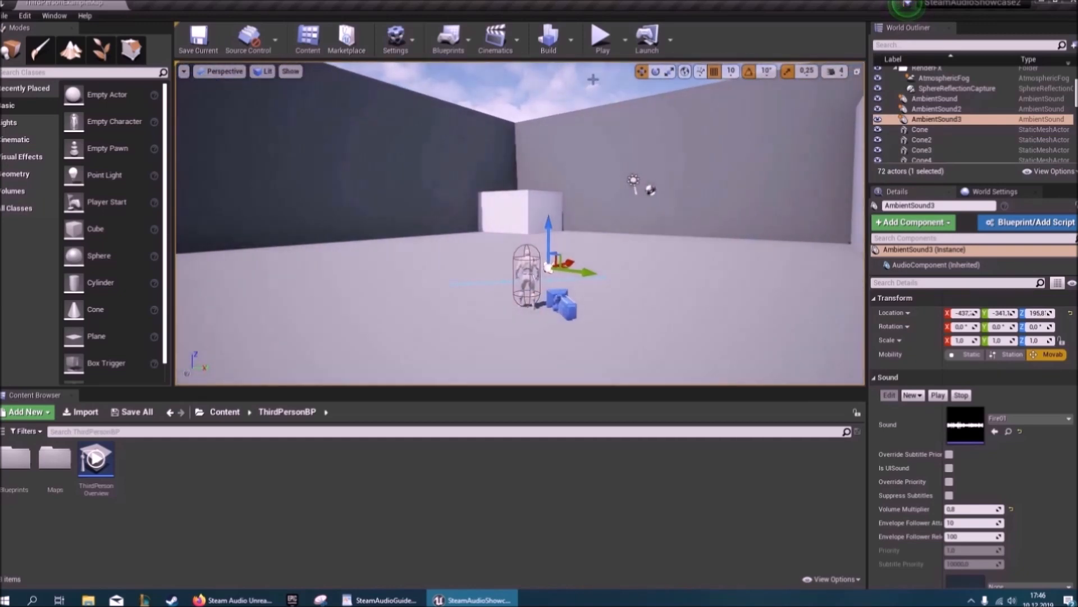
{"action": "left_click", "coordinate": [600, 38]}
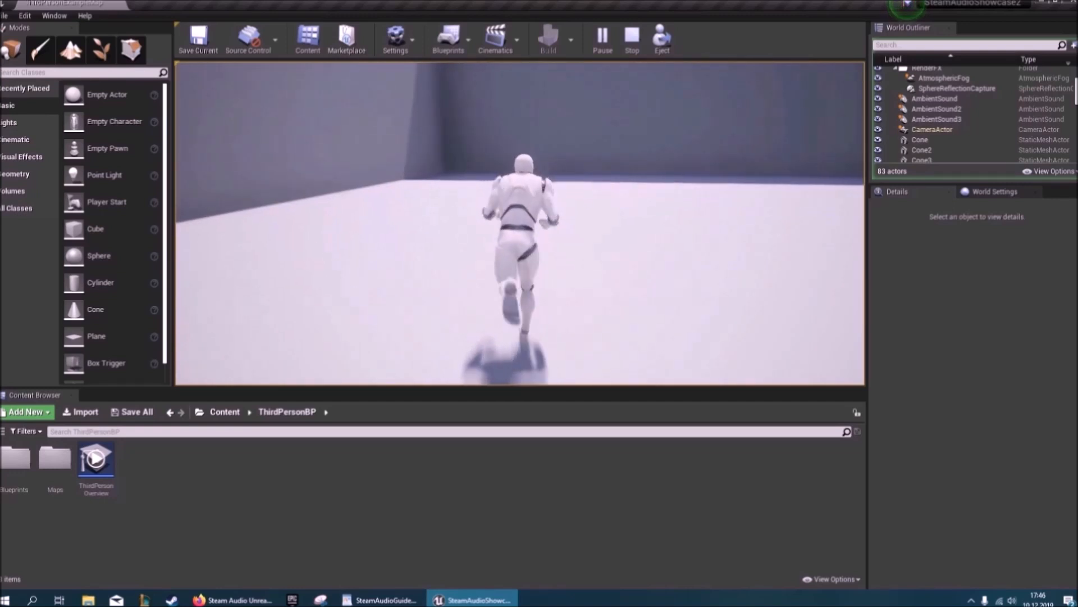
{"action": "left_click", "coordinate": [630, 37]}
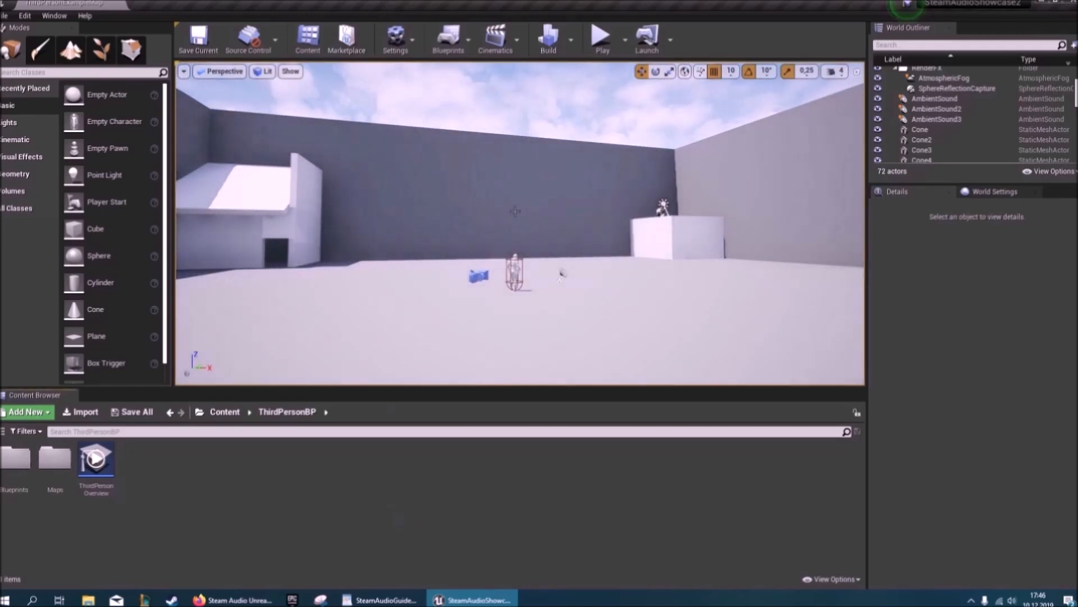
Find 'steam' in Plugins, enable the beta Steam Audio plugin, and restart the editor
{"action": "left_click", "coordinate": [395, 39]}
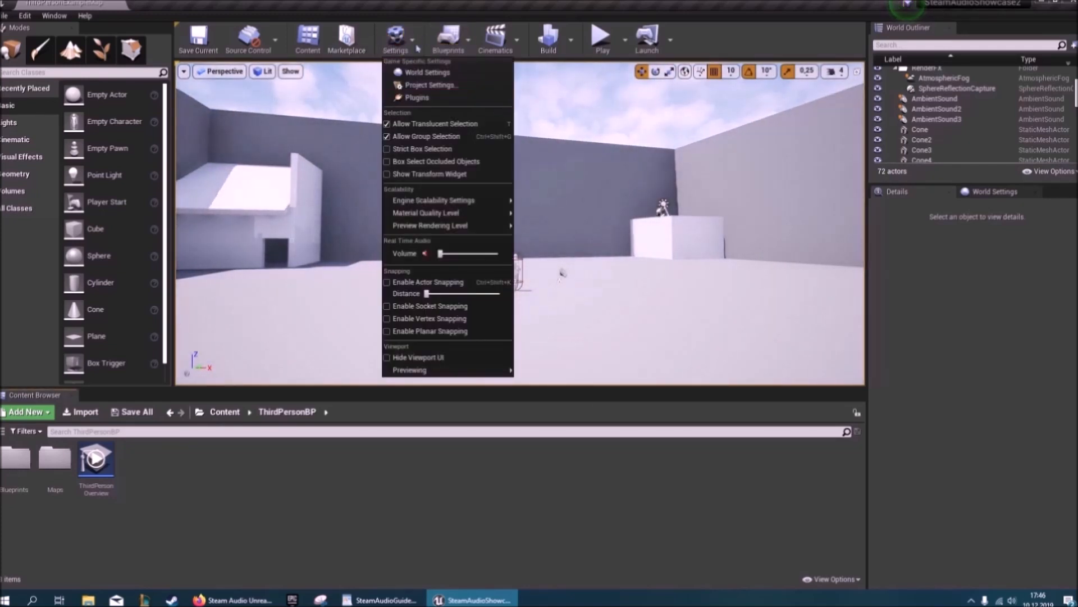
{"action": "left_click", "coordinate": [417, 97]}
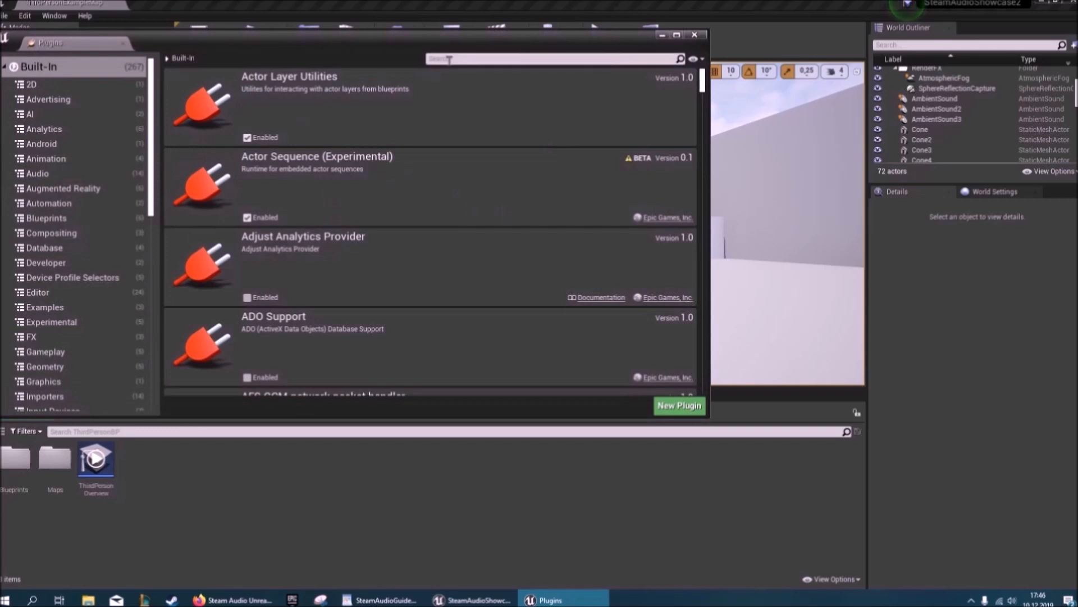
{"action": "type", "text": "steam"}
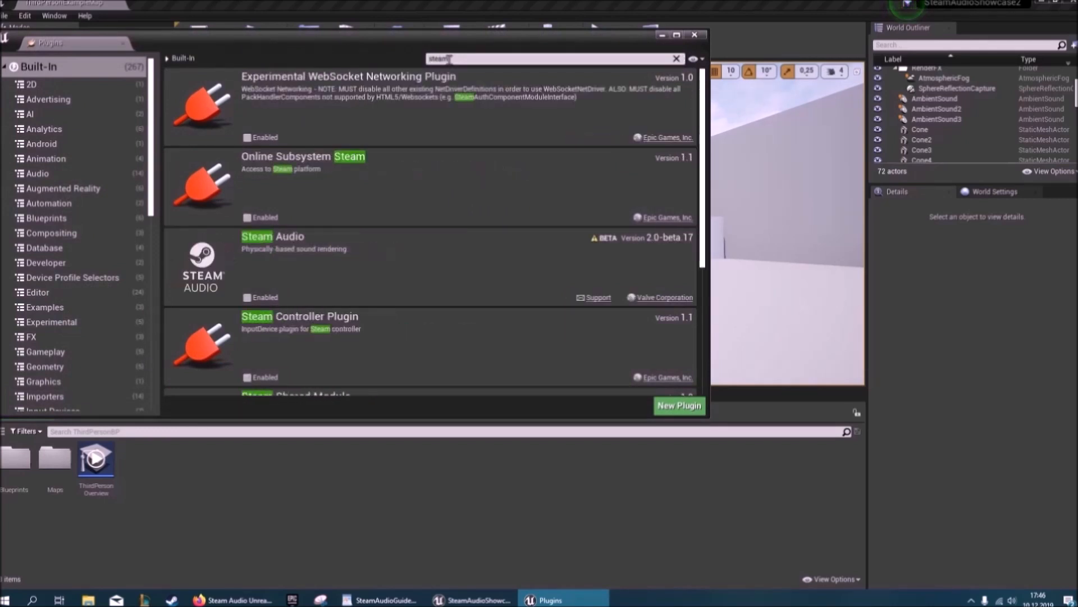
{"action": "mouse_move", "coordinate": [279, 267]}
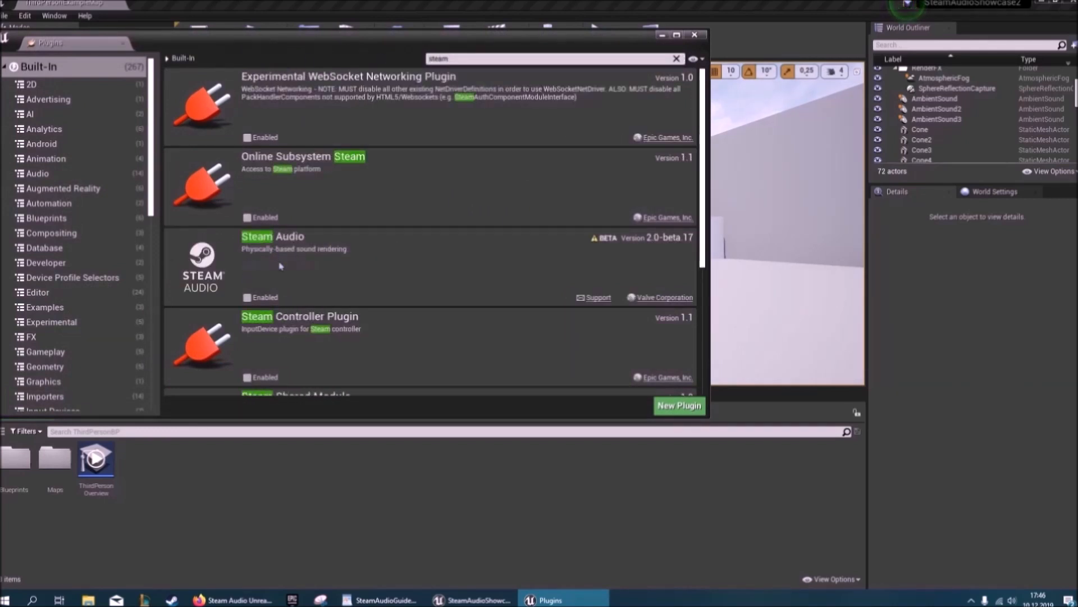
{"action": "mouse_move", "coordinate": [248, 297]}
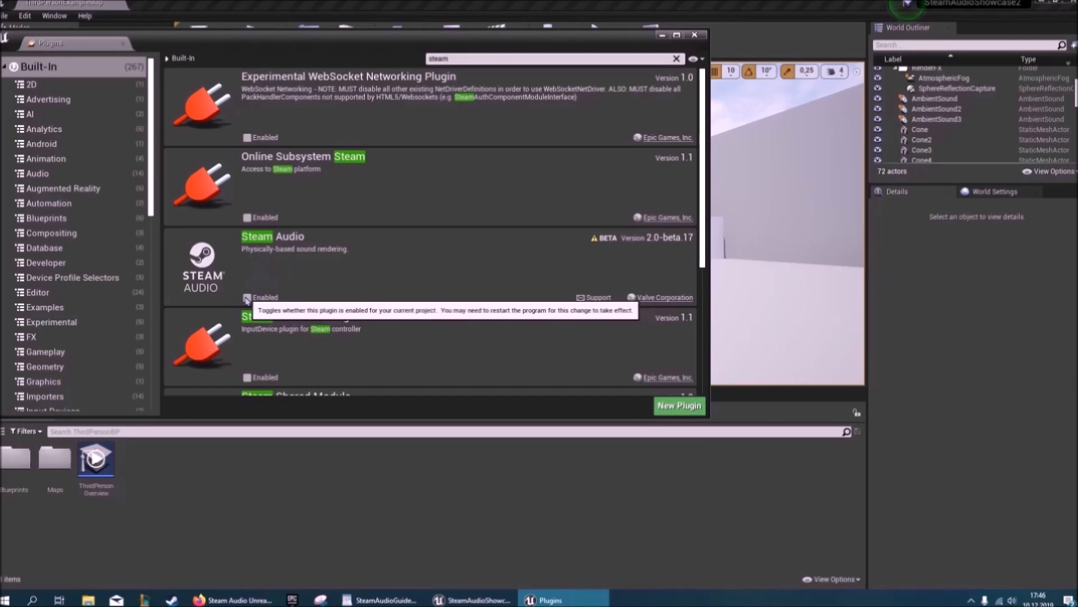
{"action": "left_click", "coordinate": [248, 297]}
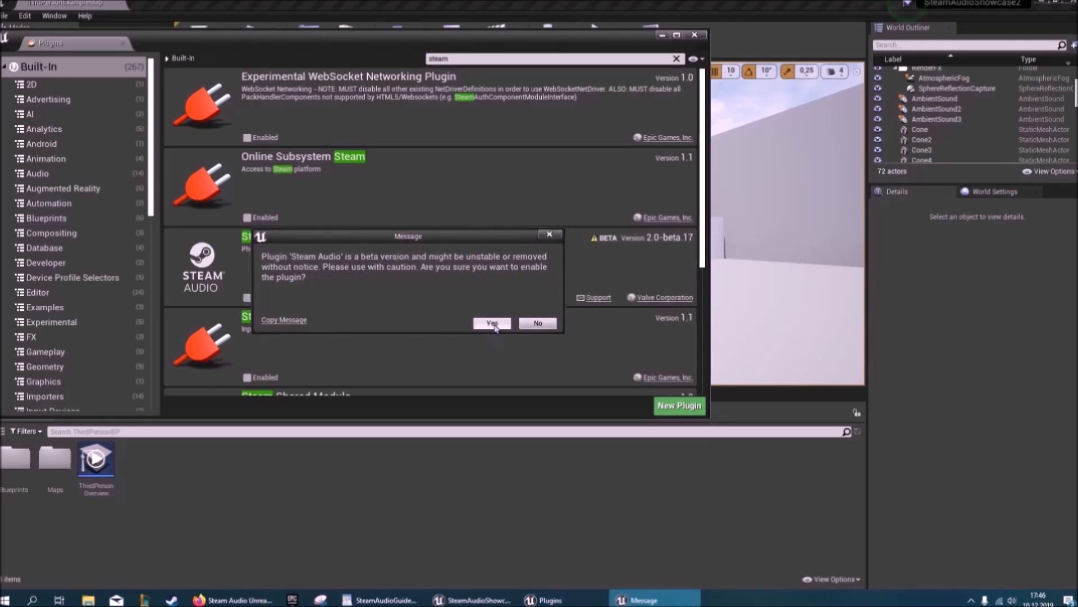
{"action": "left_click", "coordinate": [490, 324]}
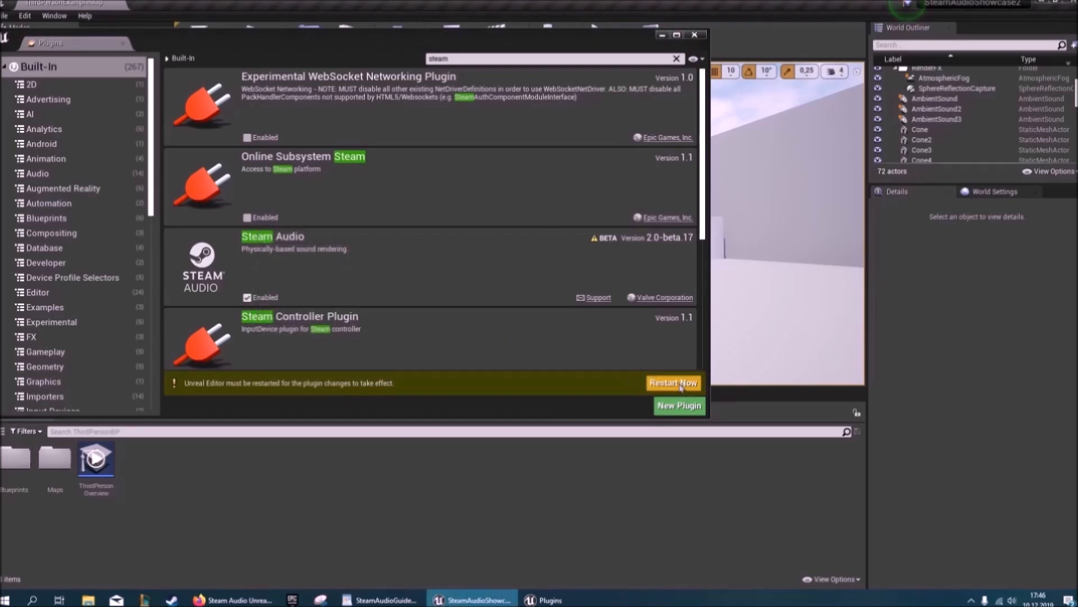
{"action": "left_click", "coordinate": [672, 382]}
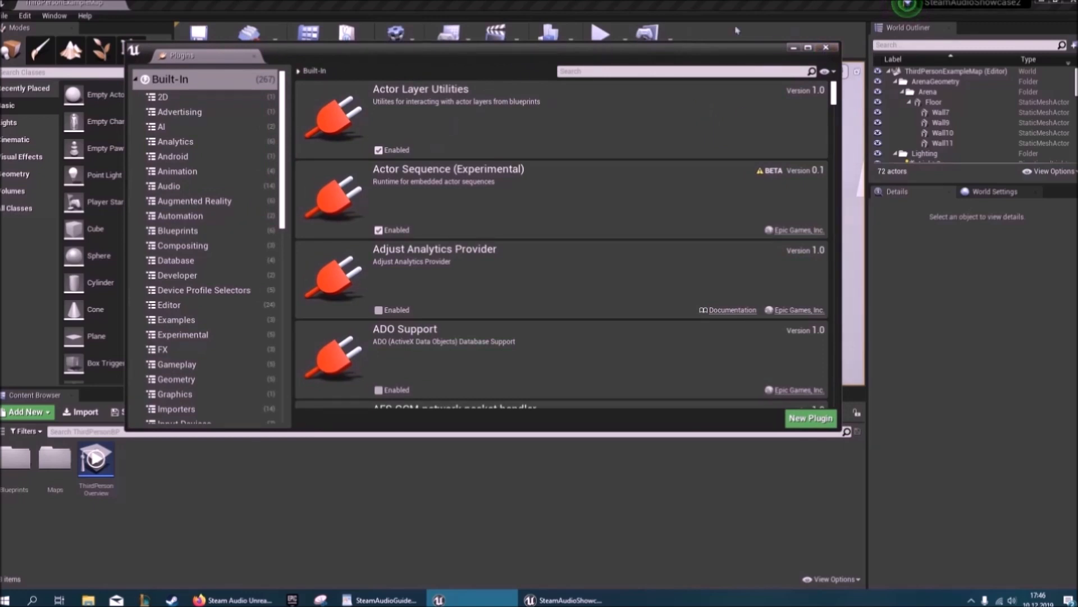
In Steam Audio project settings, set reverb simulation to Real-Time and indirect spatialization to HRTF
{"action": "left_click", "coordinate": [398, 40]}
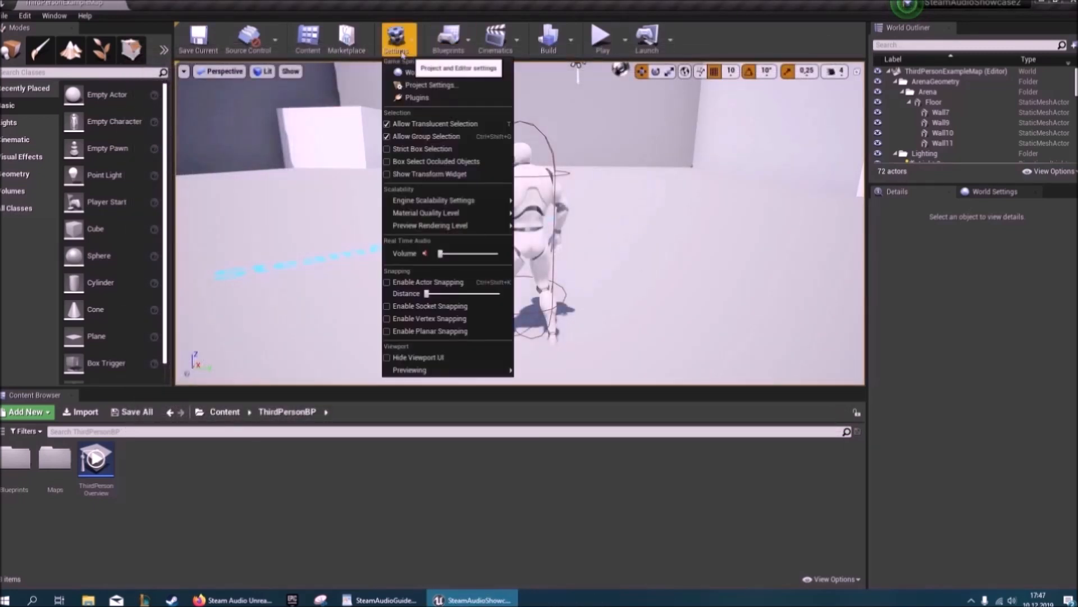
{"action": "left_click", "coordinate": [429, 85]}
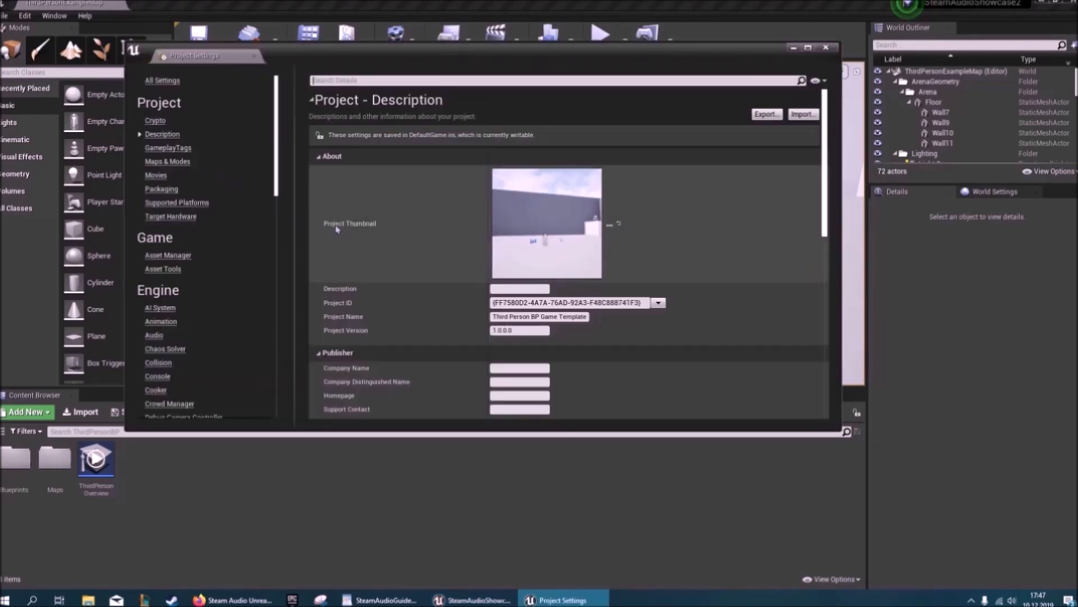
{"action": "scroll", "scroll_direction": "down", "scroll_amount": 3}
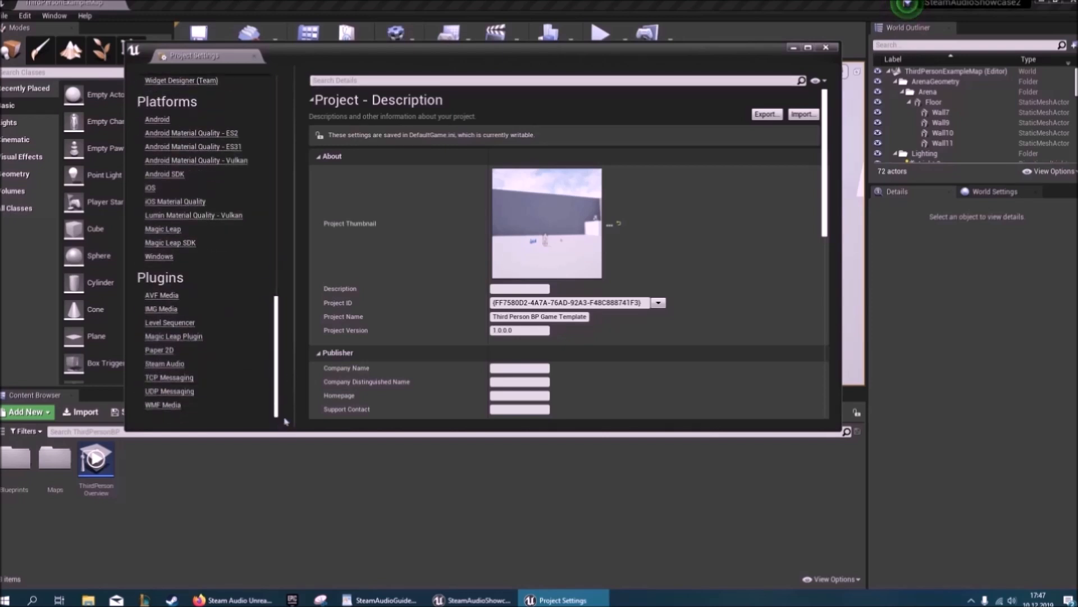
{"action": "mouse_move", "coordinate": [201, 261]}
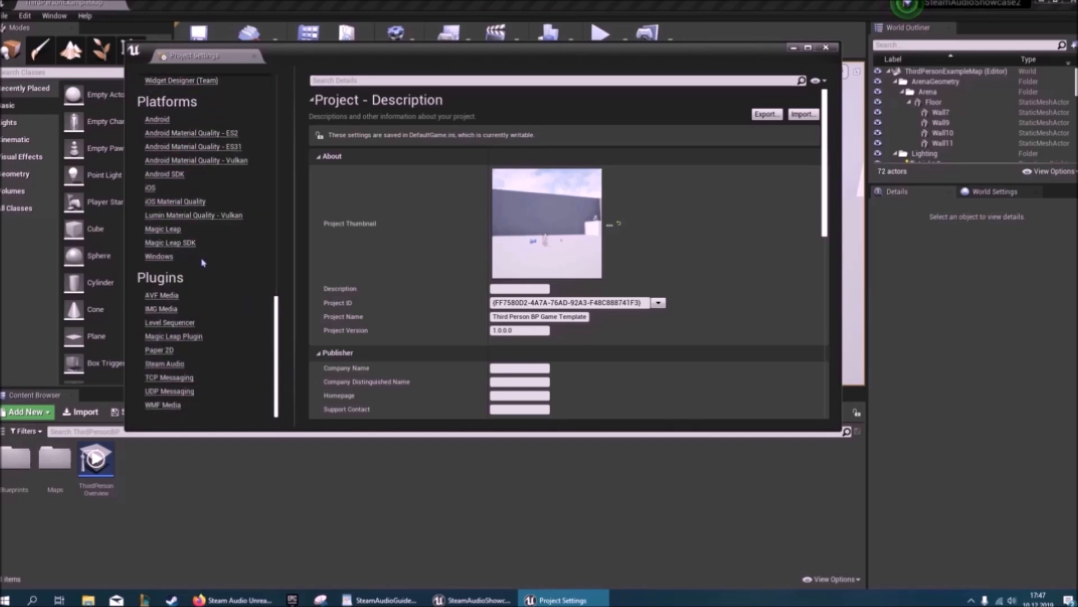
{"action": "left_click", "coordinate": [165, 364]}
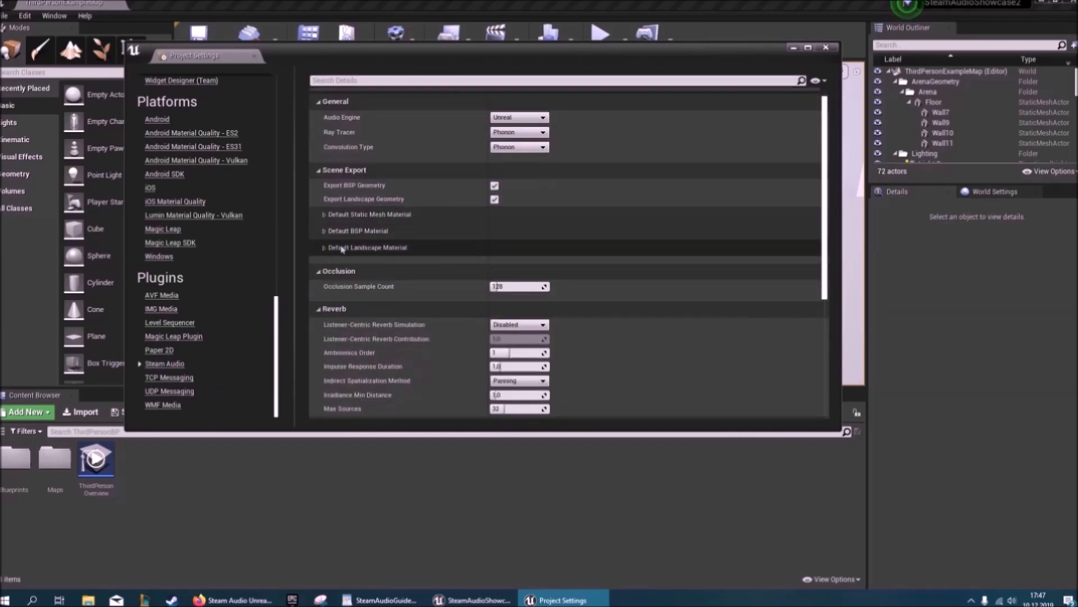
{"action": "scroll", "scroll_direction": "down", "scroll_amount": 3}
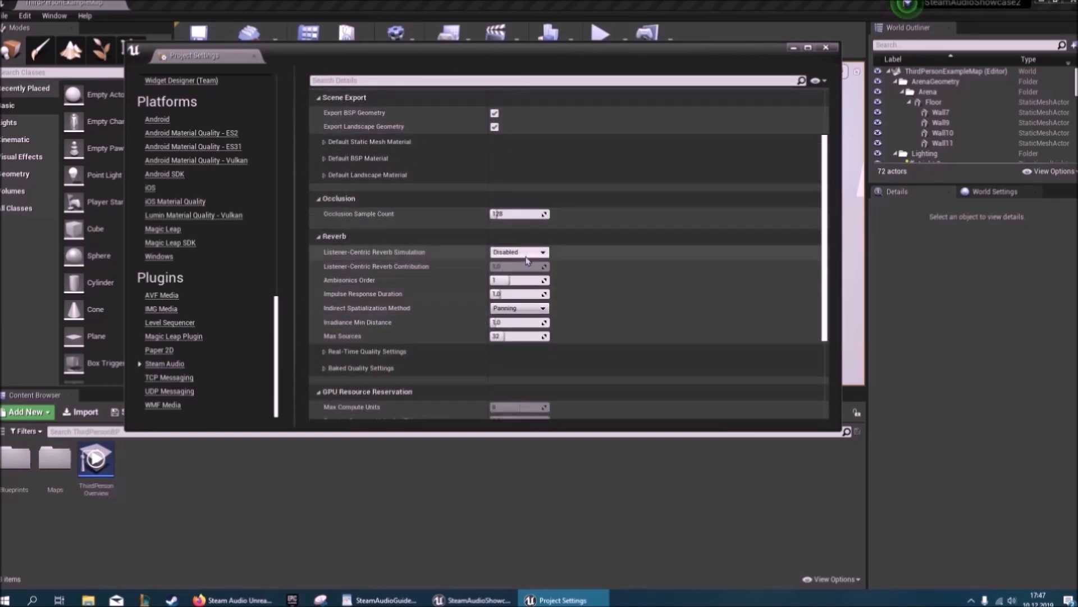
{"action": "left_click", "coordinate": [519, 252]}
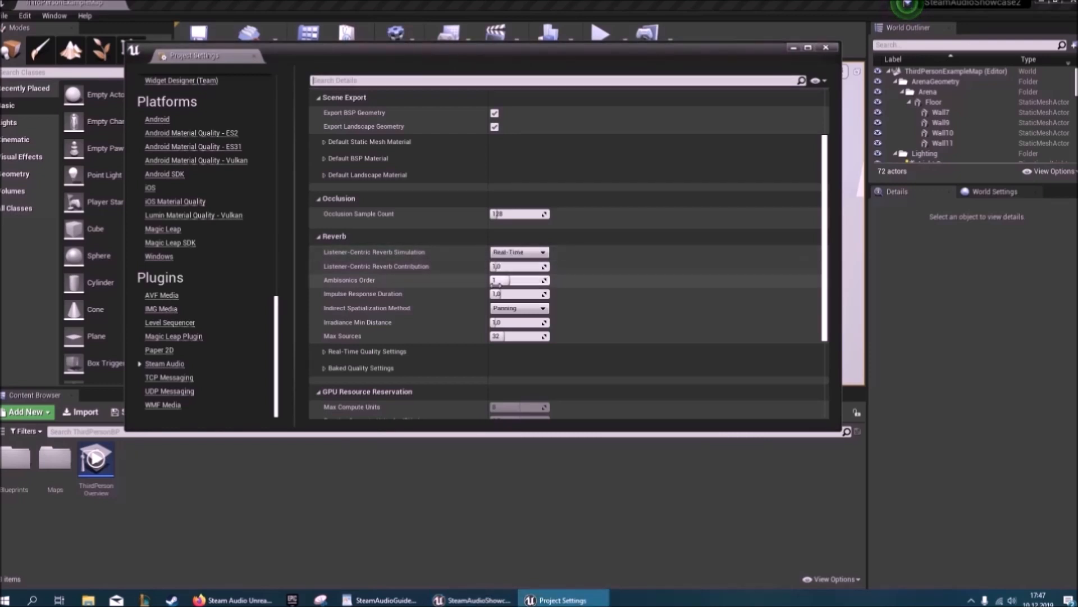
{"action": "scroll", "scroll_direction": "down", "scroll_amount": 3}
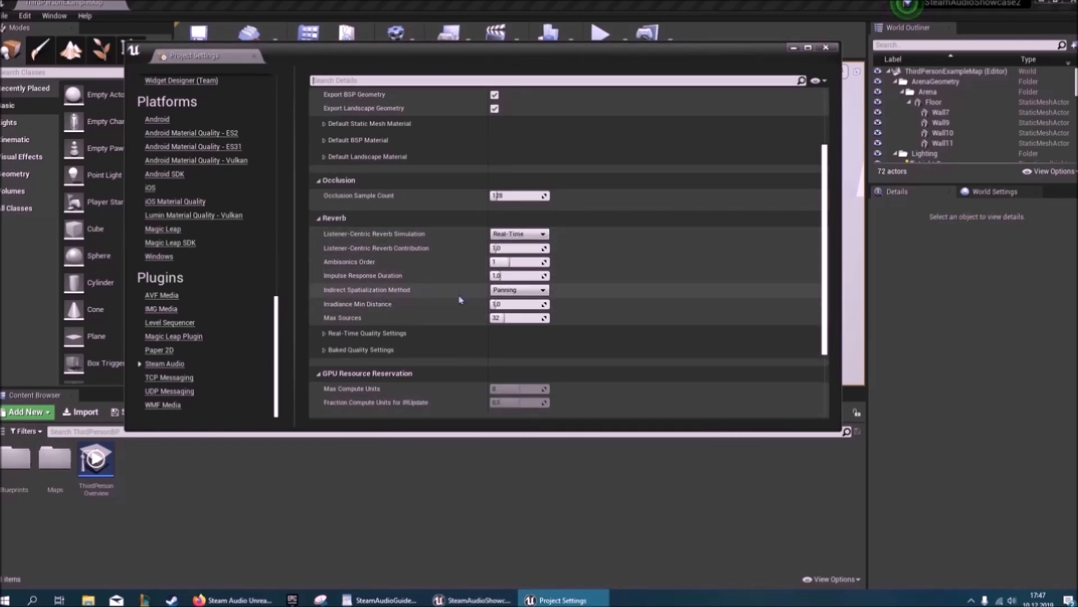
{"action": "left_click", "coordinate": [518, 289]}
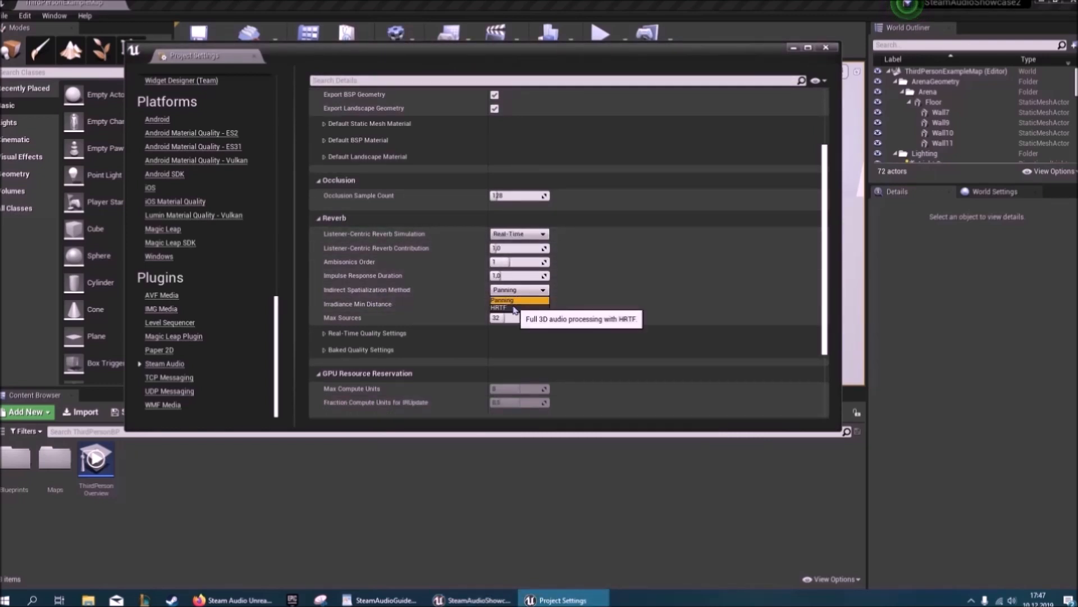
{"action": "mouse_move", "coordinate": [510, 314]}
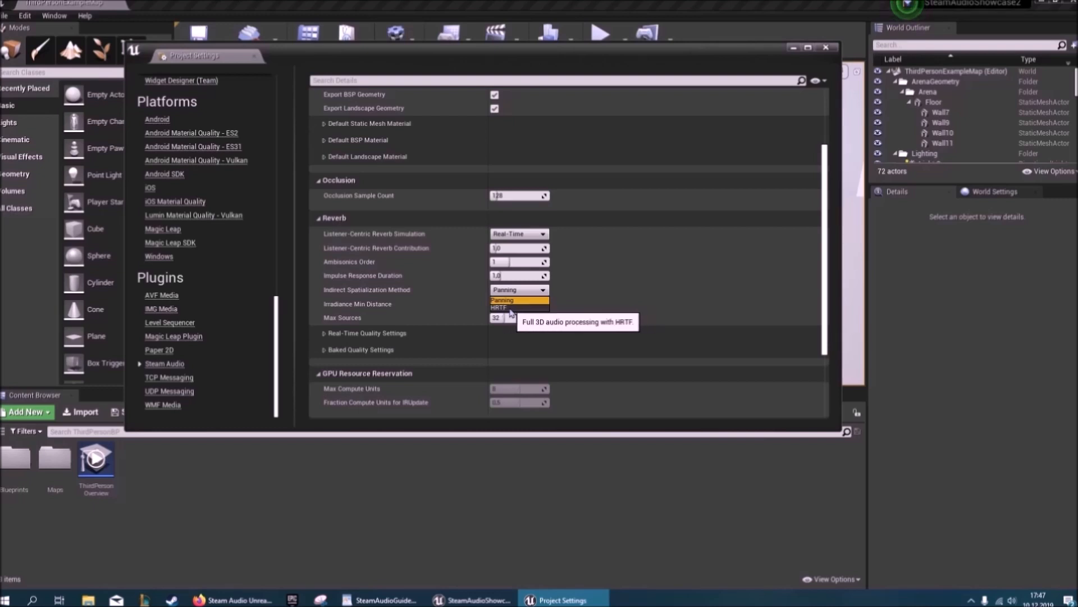
{"action": "left_click", "coordinate": [500, 307]}
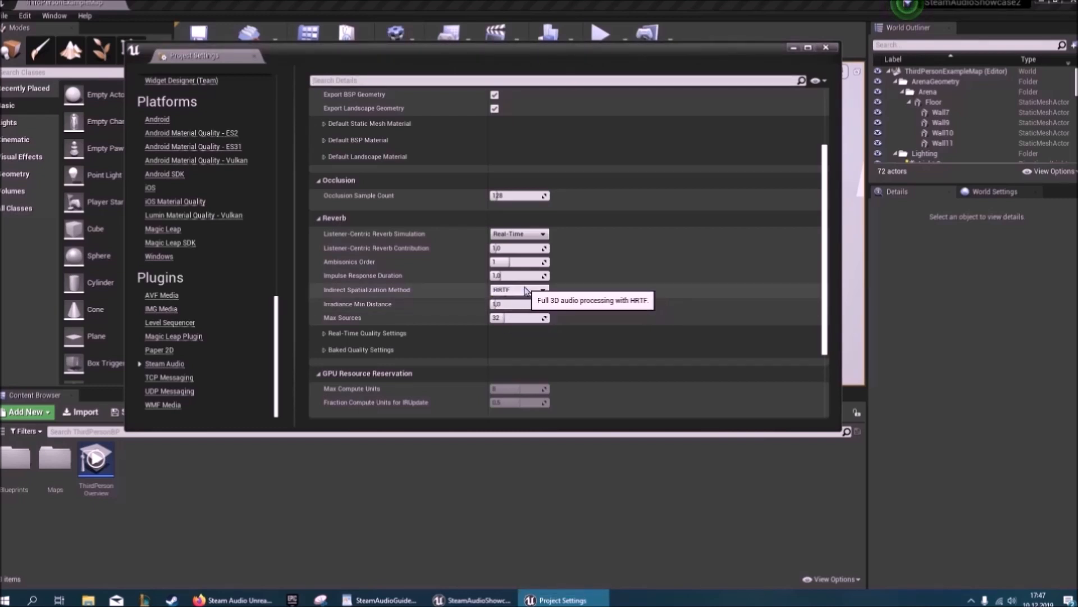
{"action": "mouse_move", "coordinate": [525, 329]}
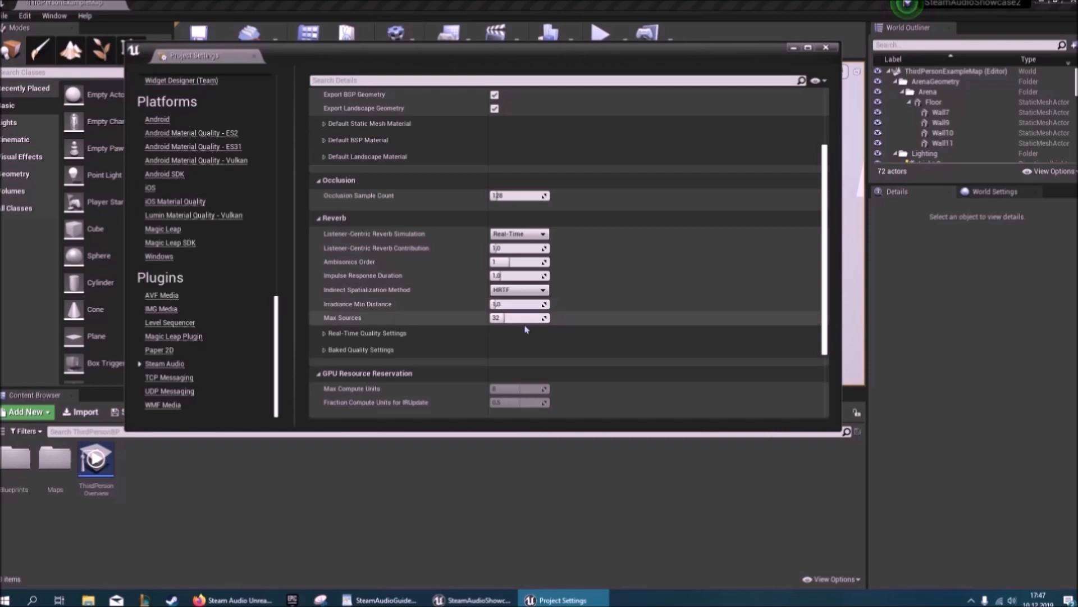
Expand and collapse the real-time and baked quality options, then scroll back up
{"action": "scroll", "scroll_direction": "down", "scroll_amount": 3}
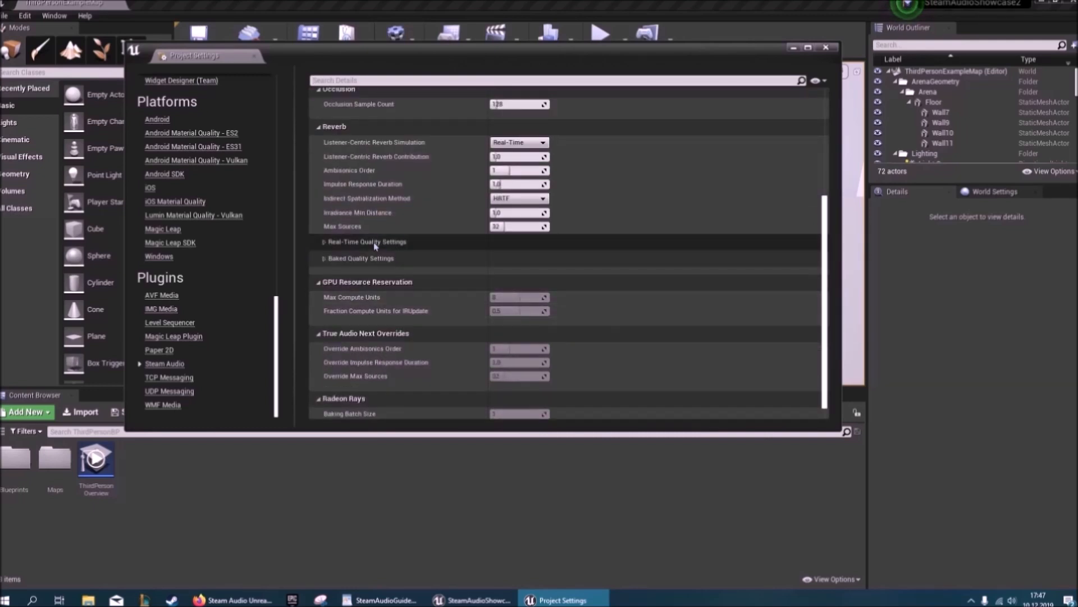
{"action": "left_click", "coordinate": [321, 242]}
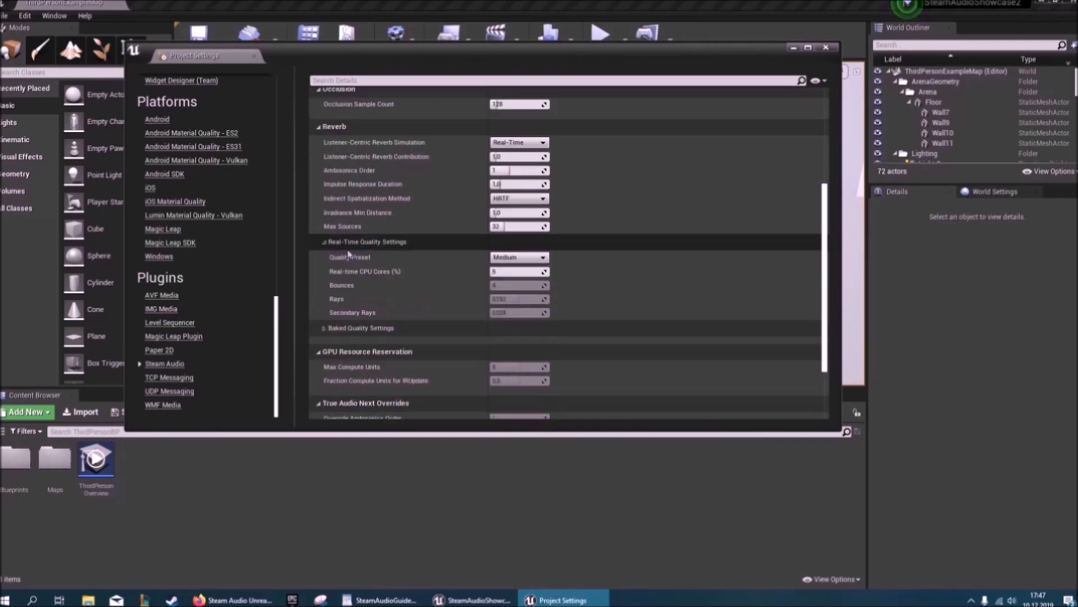
{"action": "left_click", "coordinate": [323, 242]}
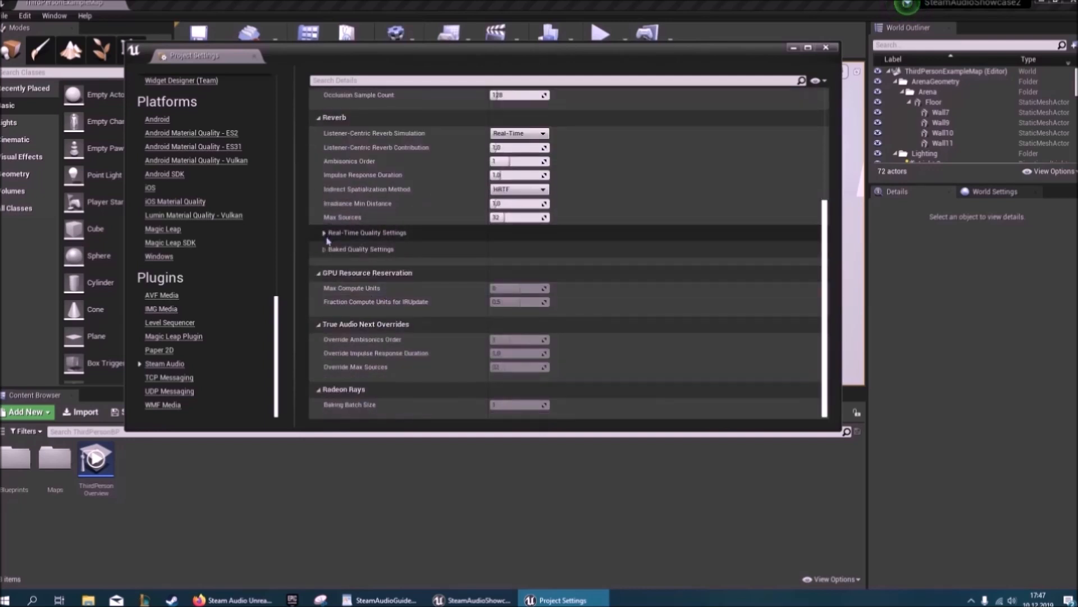
{"action": "left_click", "coordinate": [324, 249]}
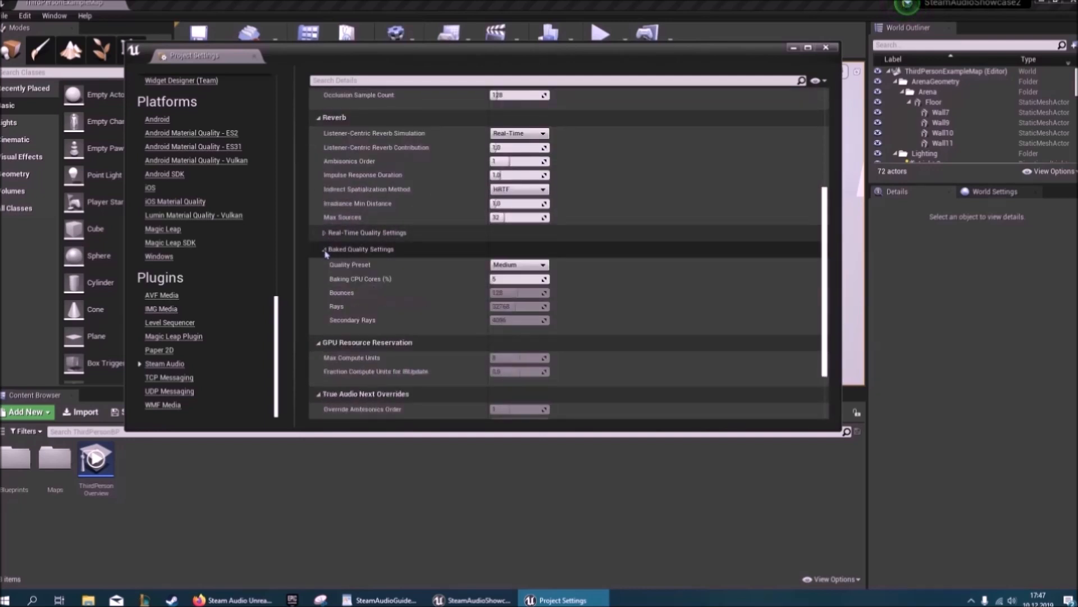
{"action": "left_click", "coordinate": [323, 249]}
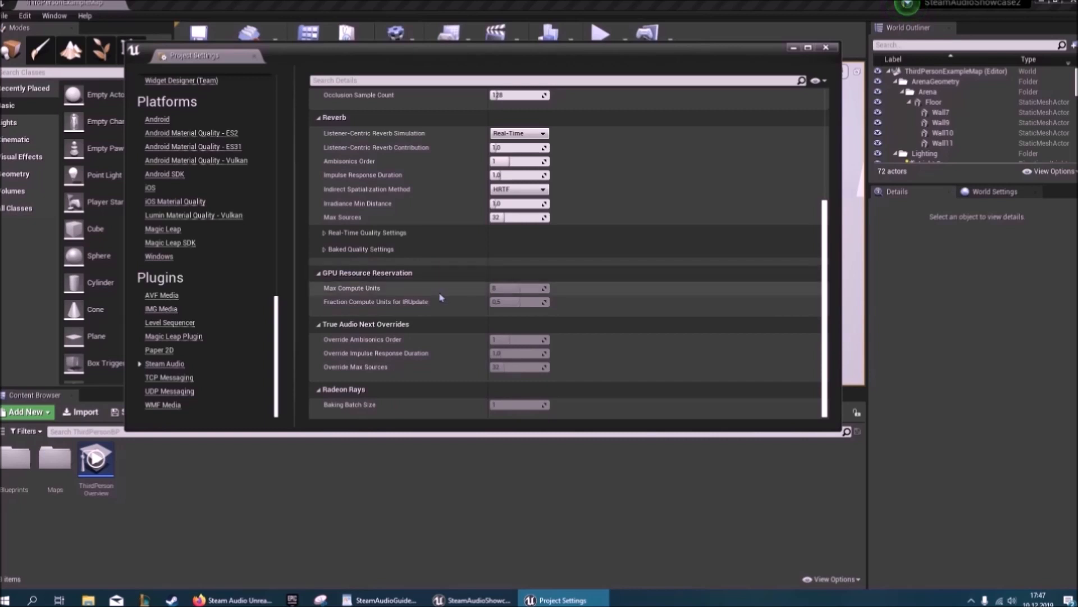
{"action": "scroll", "scroll_direction": "up", "scroll_amount": 3}
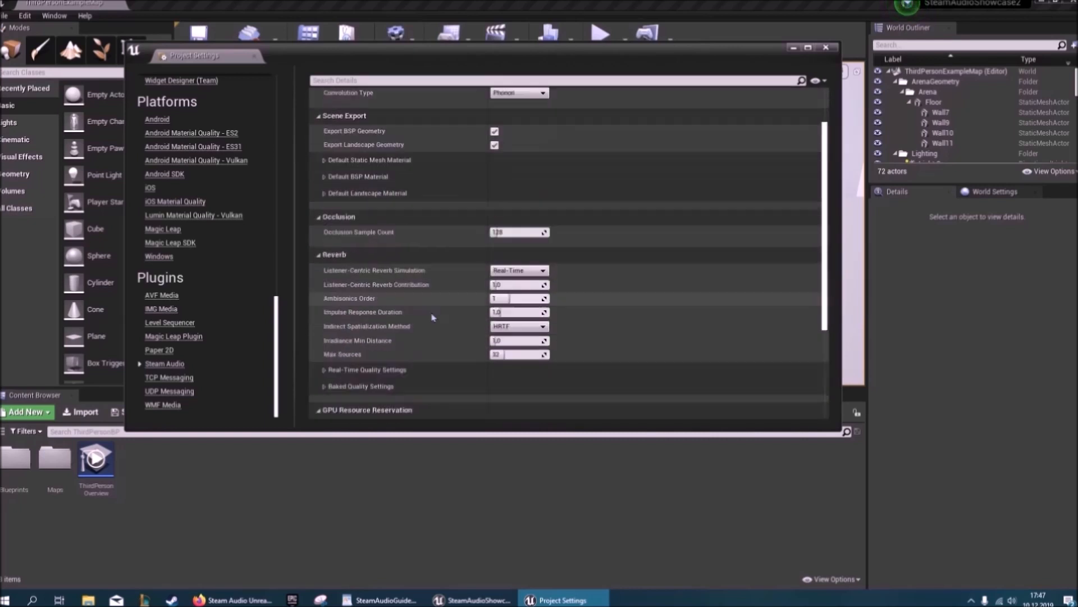
{"action": "scroll", "scroll_direction": "up", "scroll_amount": 3}
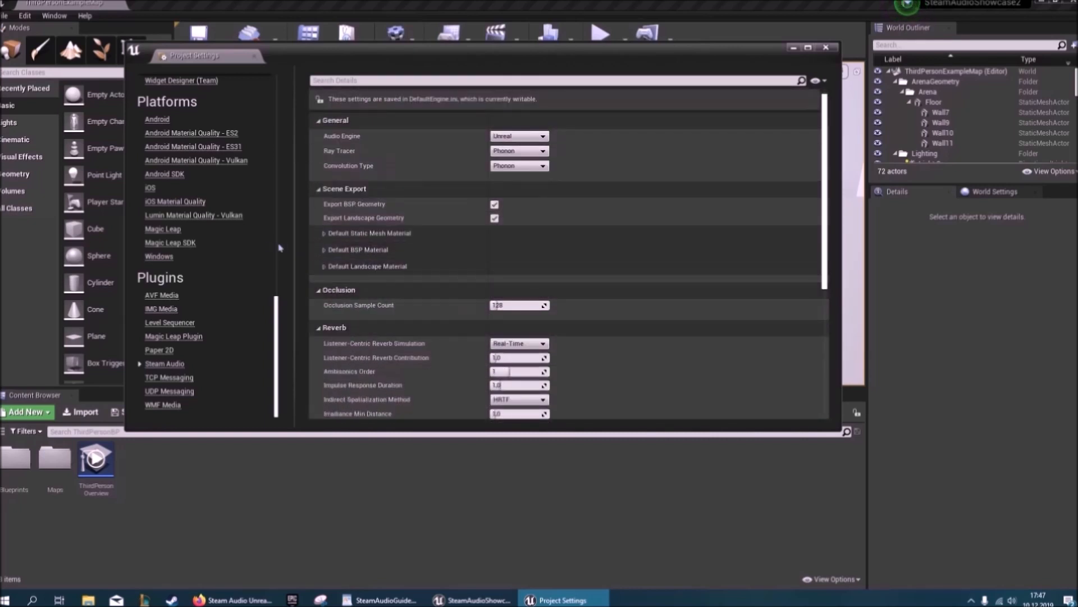
{"action": "scroll", "scroll_direction": "up", "scroll_amount": 3}
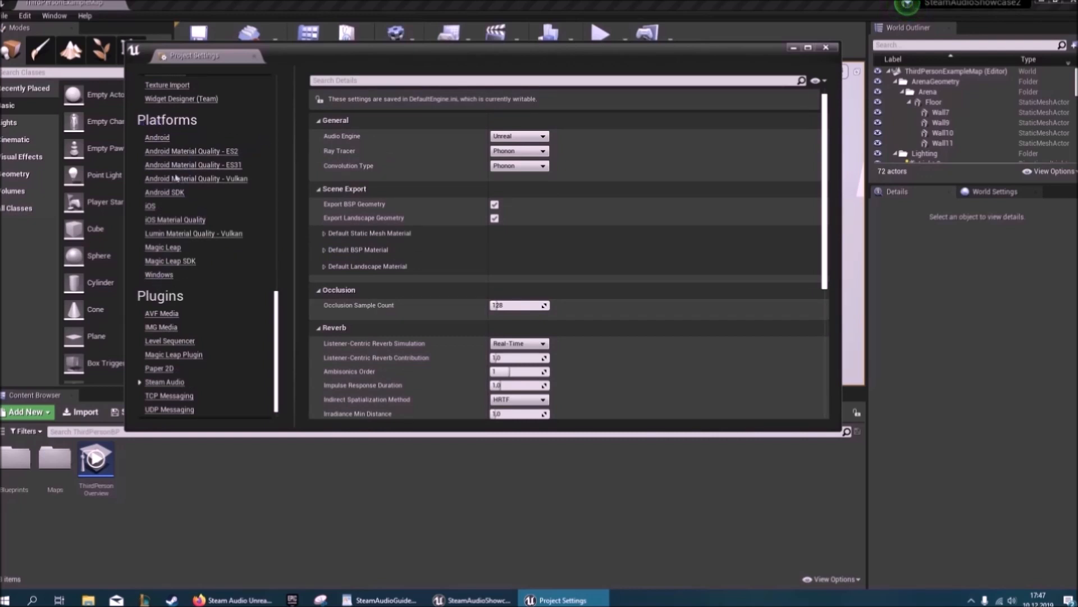
{"action": "mouse_move", "coordinate": [174, 283]}
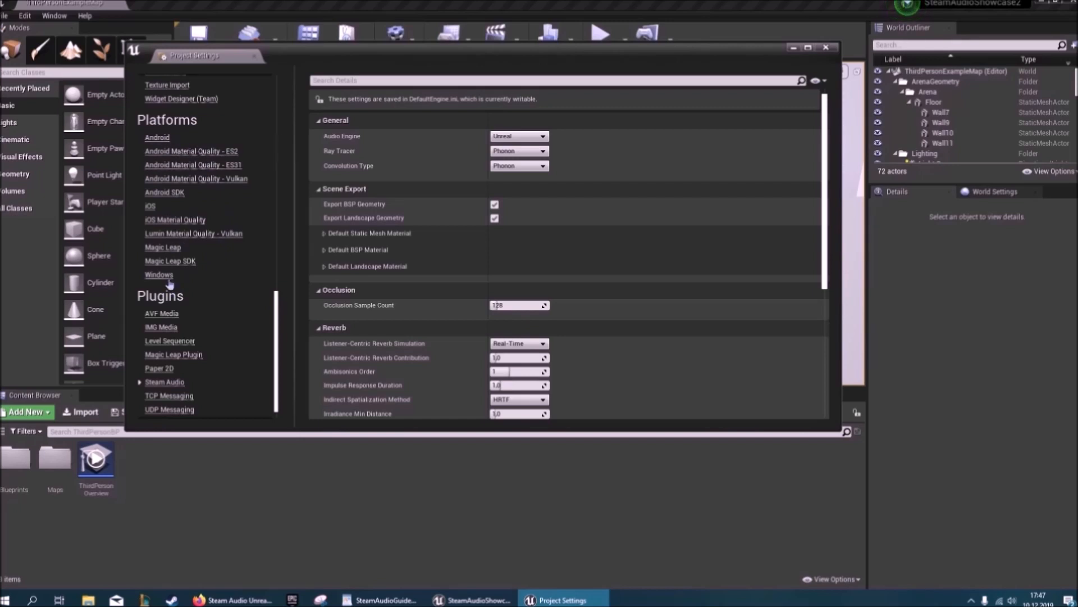
Make Steam Audio the Windows platform's spatialization, reverb and occlusion plugin
{"action": "left_click", "coordinate": [159, 275]}
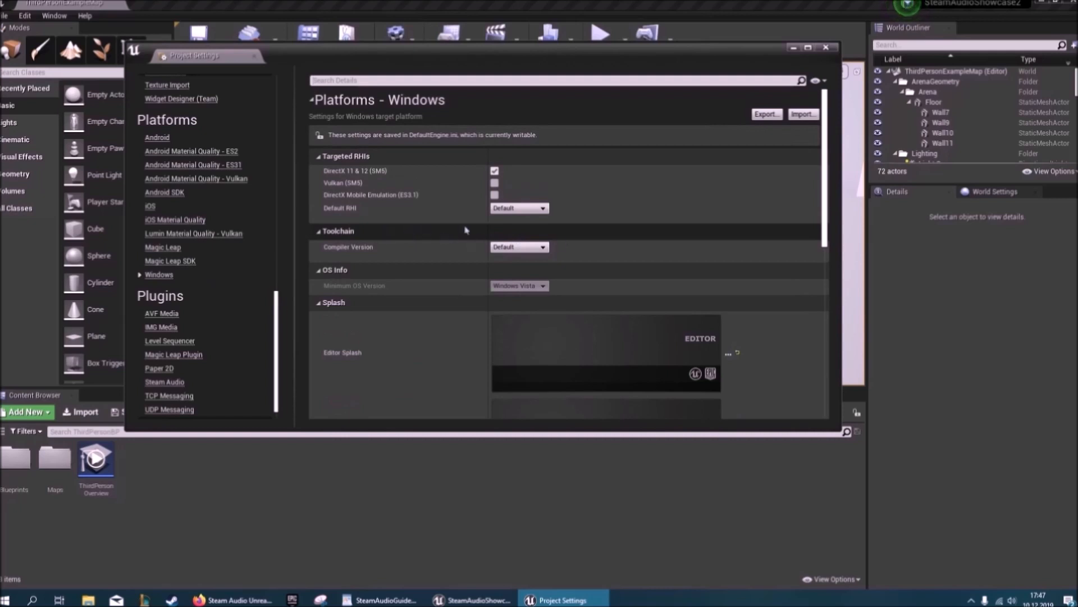
{"action": "scroll", "scroll_direction": "down", "scroll_amount": 3}
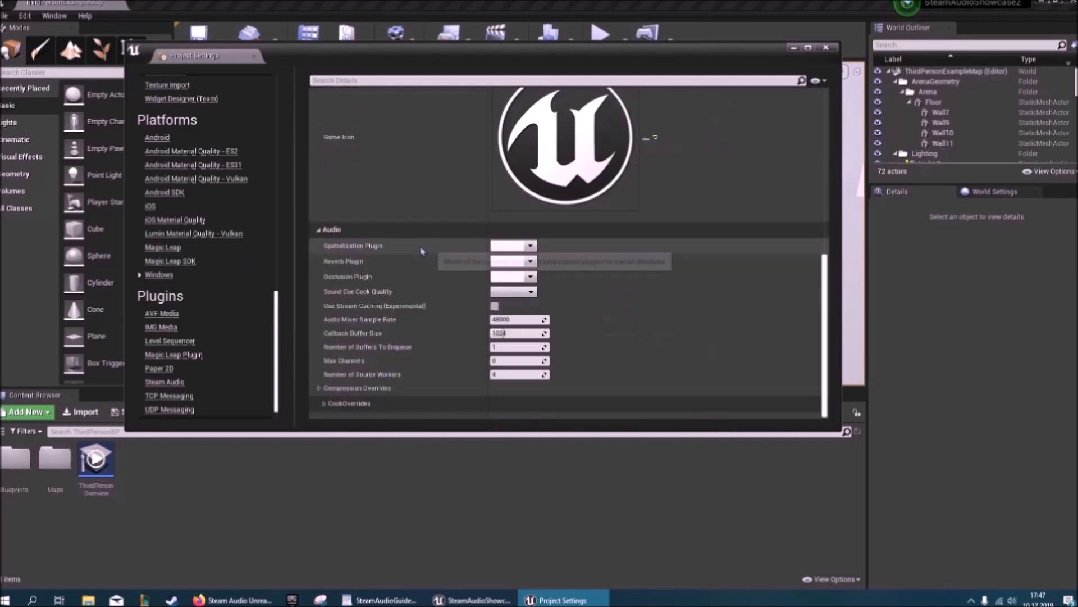
{"action": "mouse_move", "coordinate": [555, 285]}
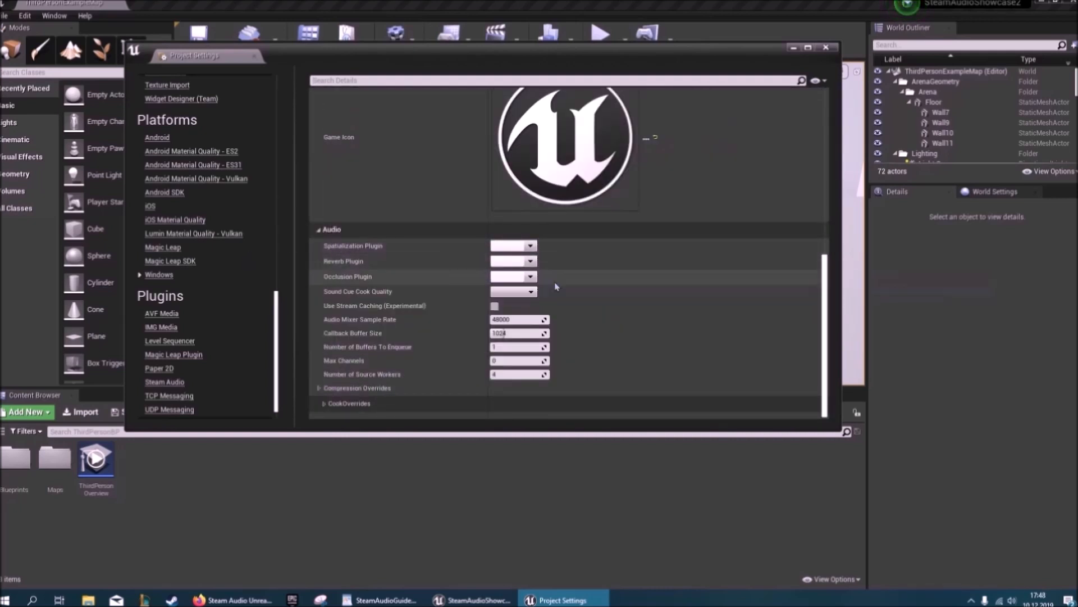
{"action": "left_click", "coordinate": [512, 246]}
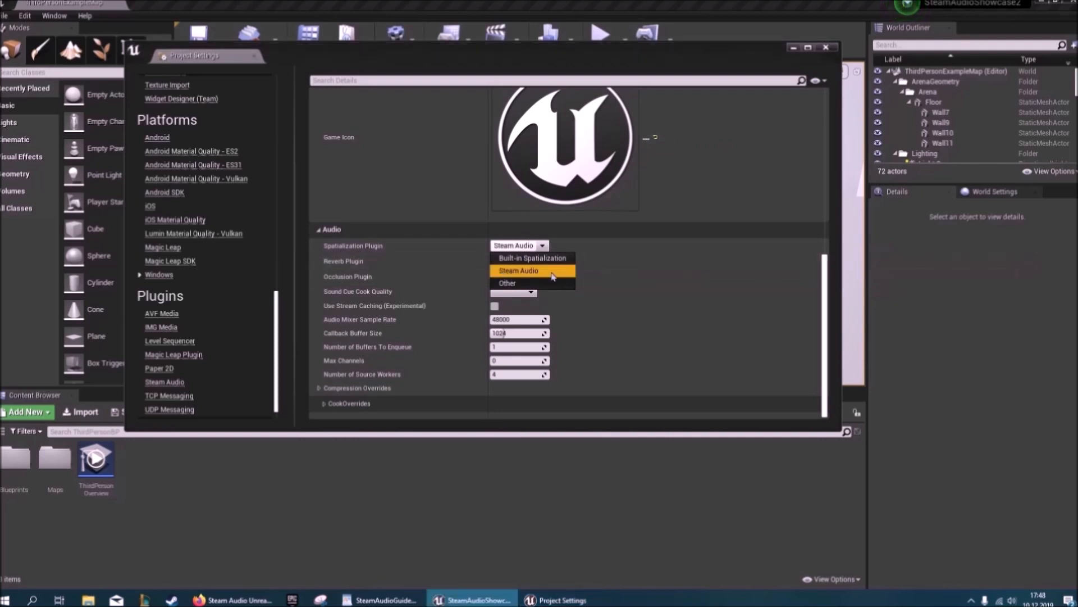
{"action": "left_click", "coordinate": [543, 261]}
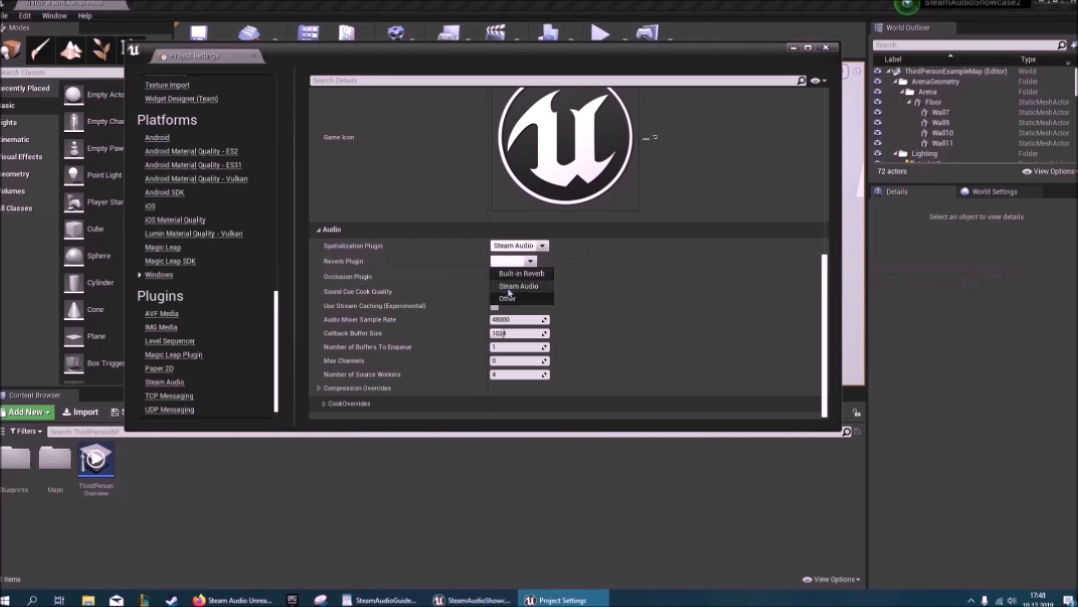
{"action": "left_click", "coordinate": [517, 285]}
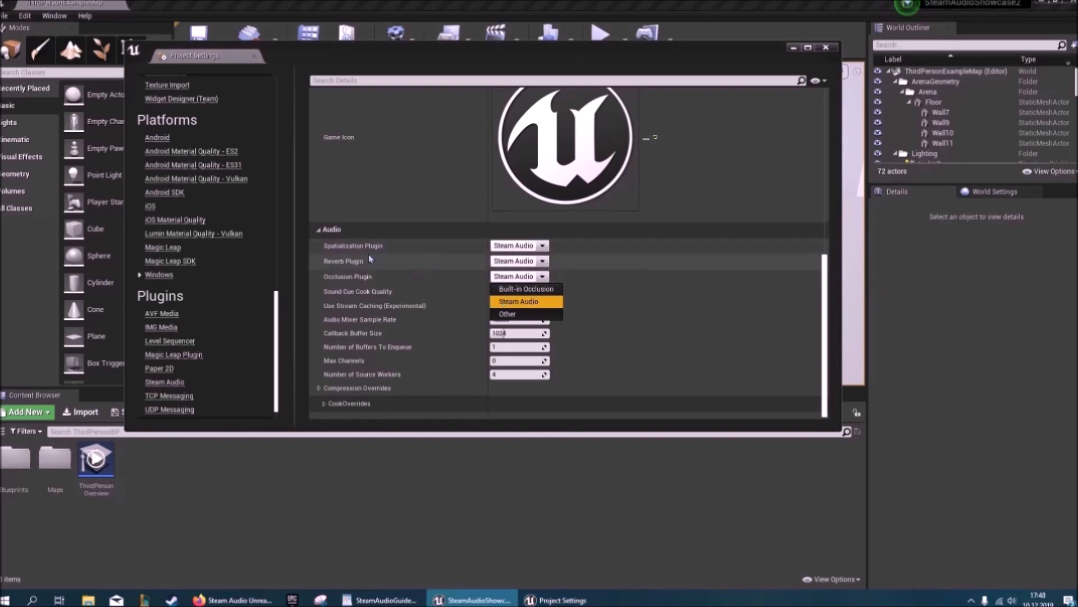
{"action": "mouse_move", "coordinate": [550, 301]}
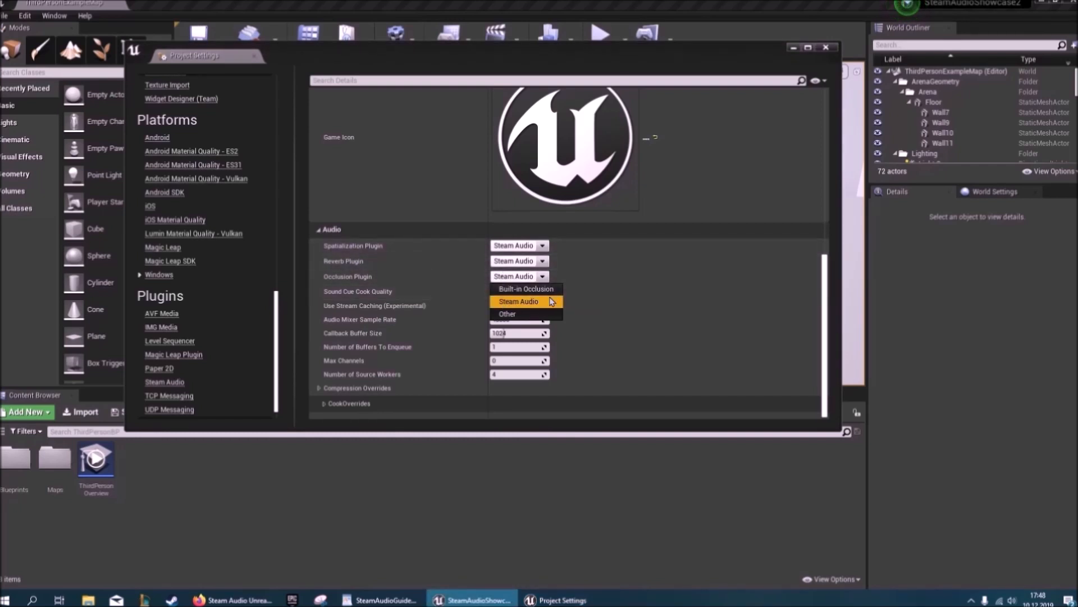
{"action": "left_click", "coordinate": [519, 301]}
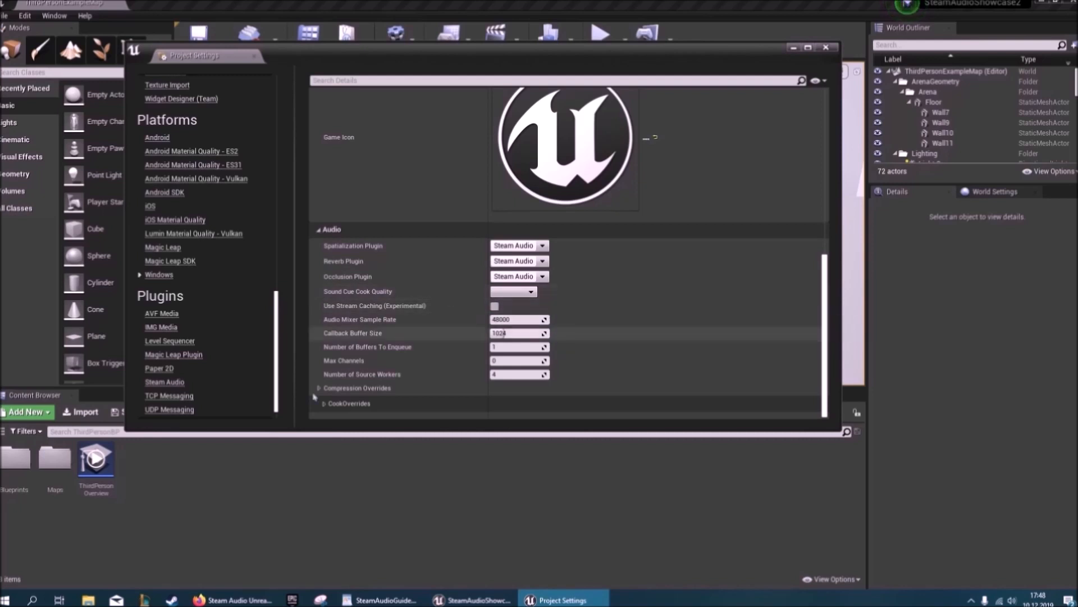
{"action": "scroll", "scroll_direction": "up", "scroll_amount": 3}
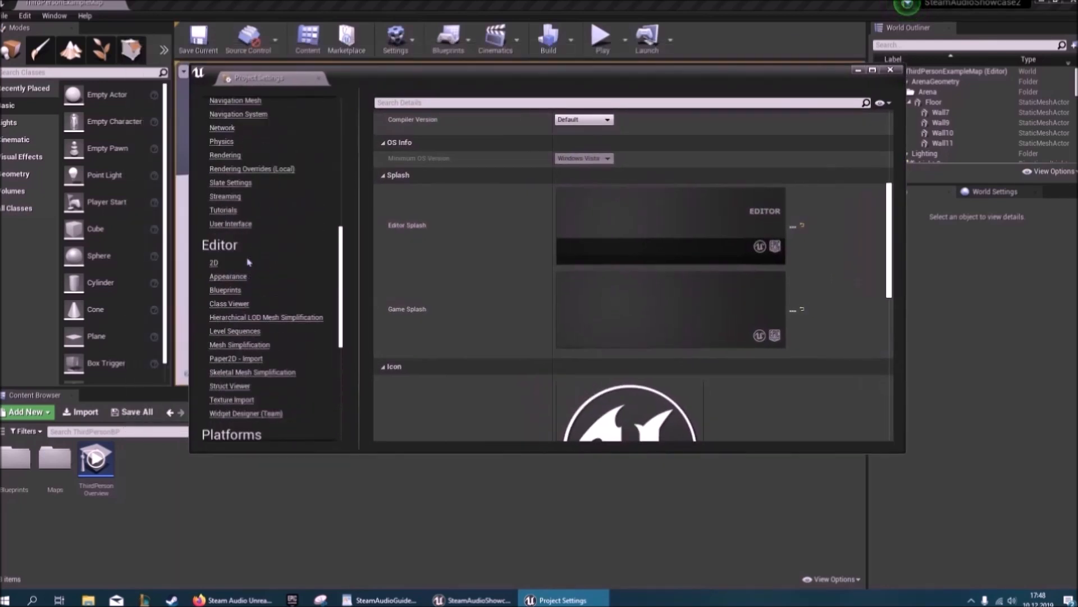
{"action": "scroll", "scroll_direction": "up", "scroll_amount": 3}
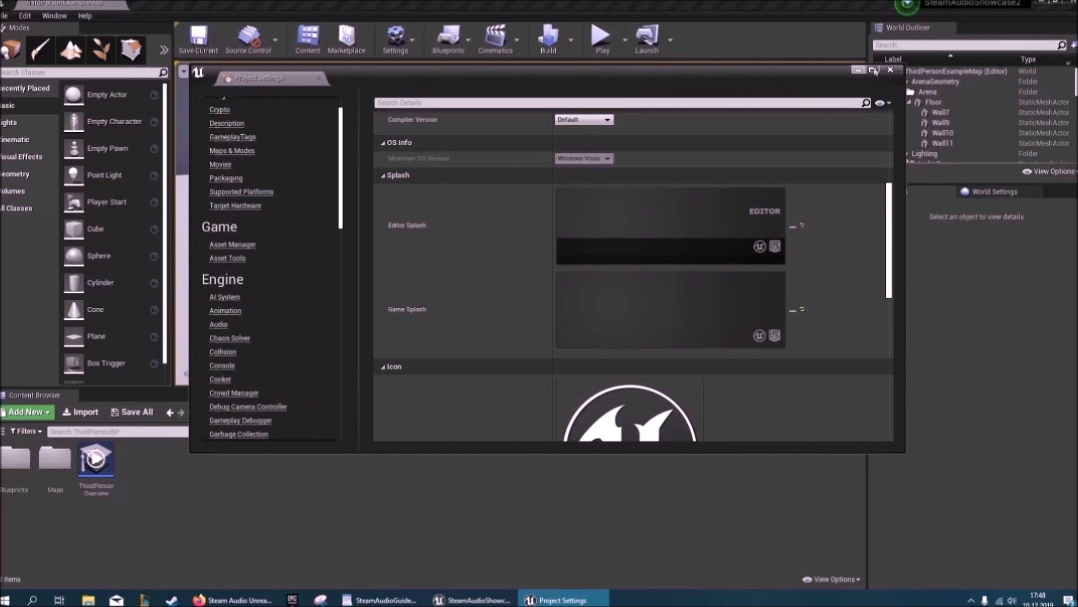
Close Project Settings and add a Sound Attenuation asset in ThirdPersonBP
{"action": "left_click", "coordinate": [891, 70]}
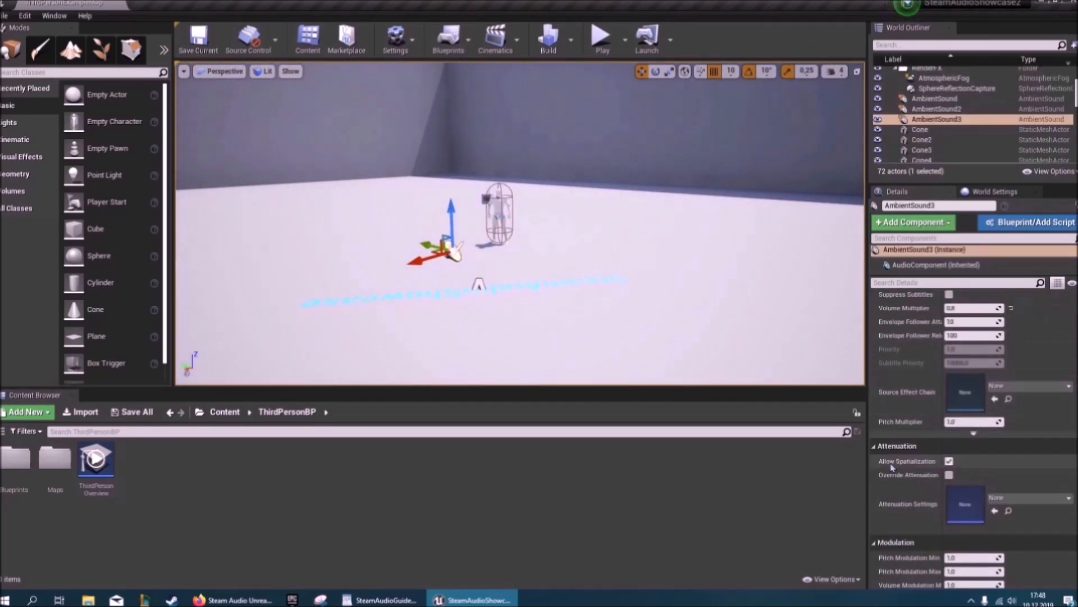
{"action": "mouse_move", "coordinate": [726, 470]}
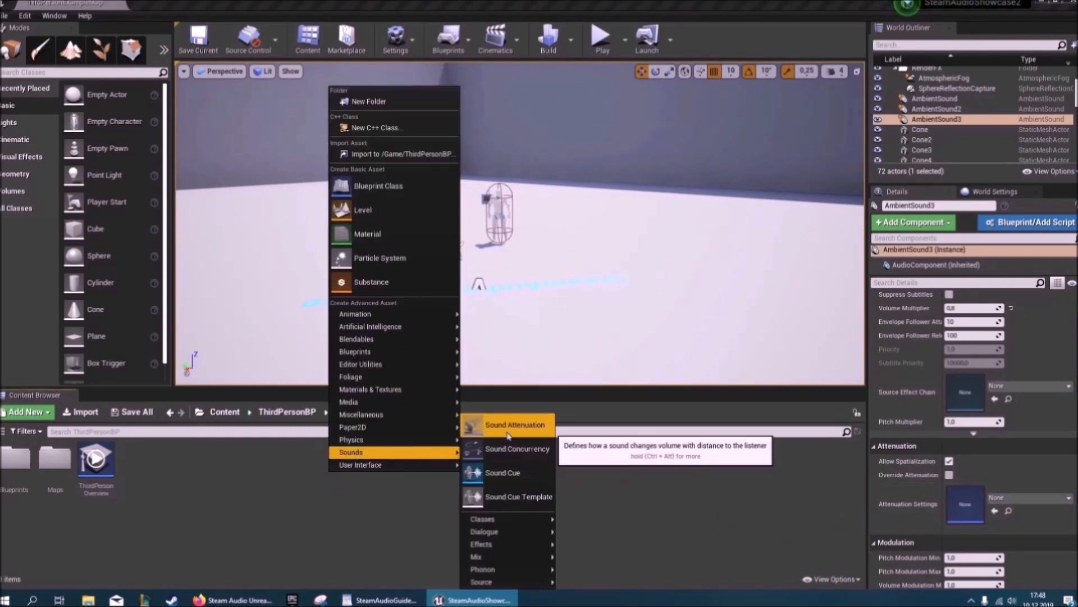
{"action": "left_click", "coordinate": [513, 425]}
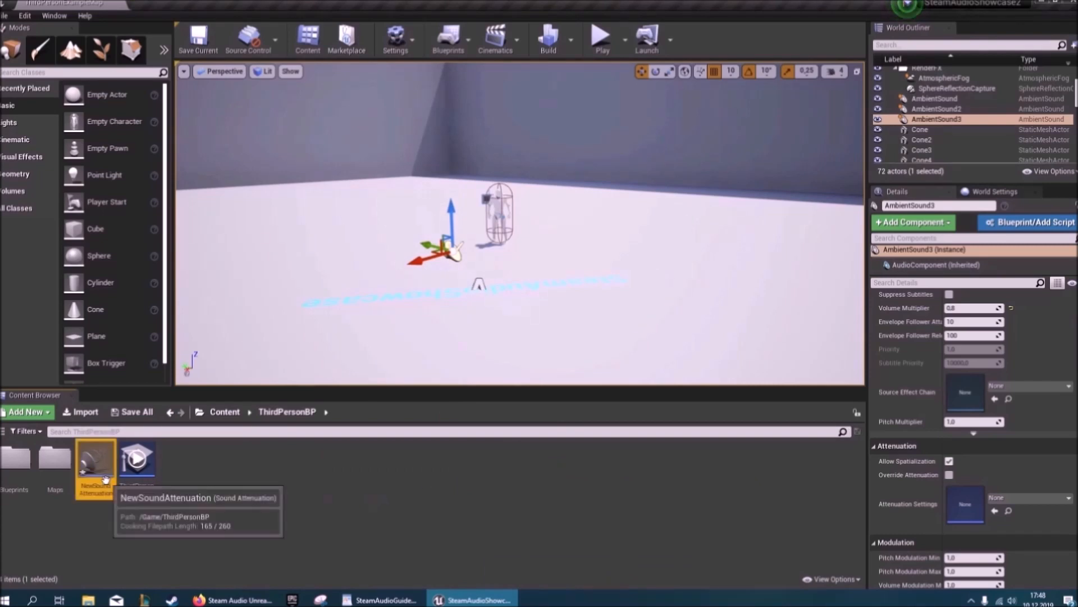
Open NewSoundAttenuation, review the Attenuation Function choices, and keep the Sphere shape
{"action": "double_click", "coordinate": [95, 463]}
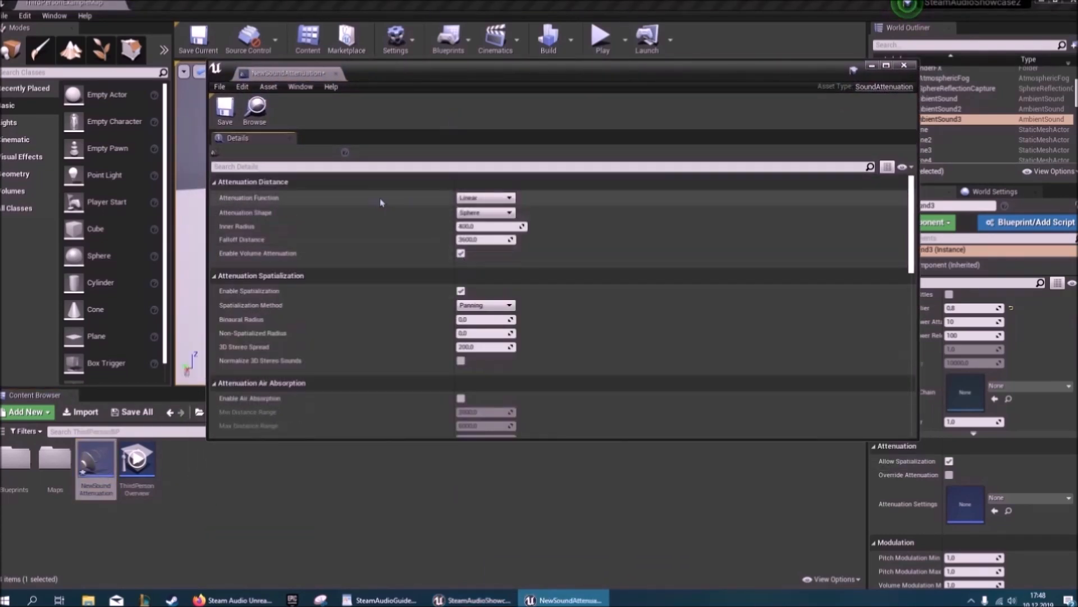
{"action": "mouse_move", "coordinate": [411, 199]}
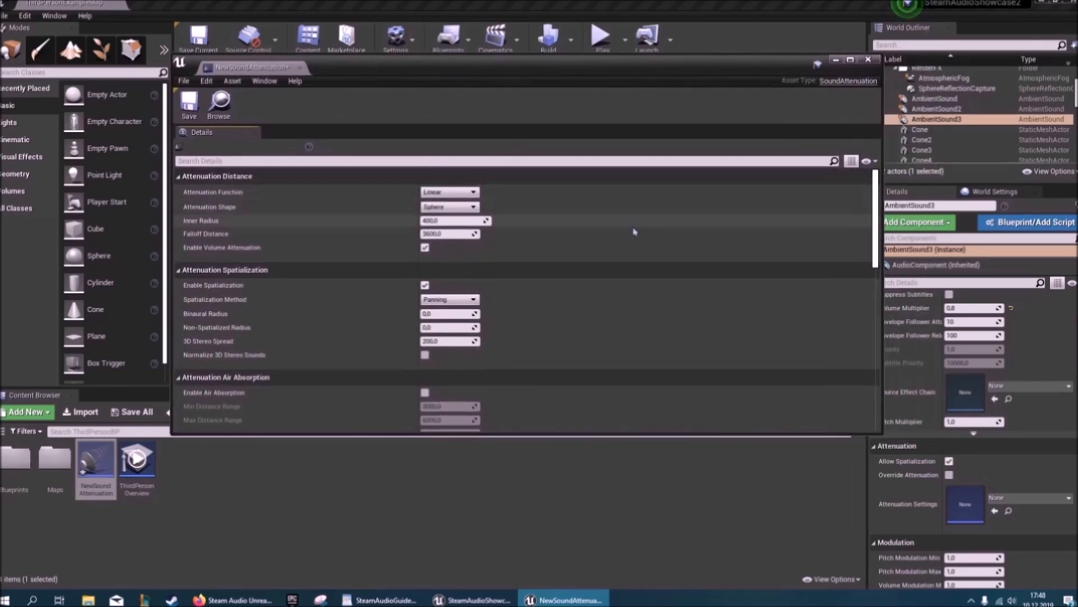
{"action": "left_click", "coordinate": [447, 192]}
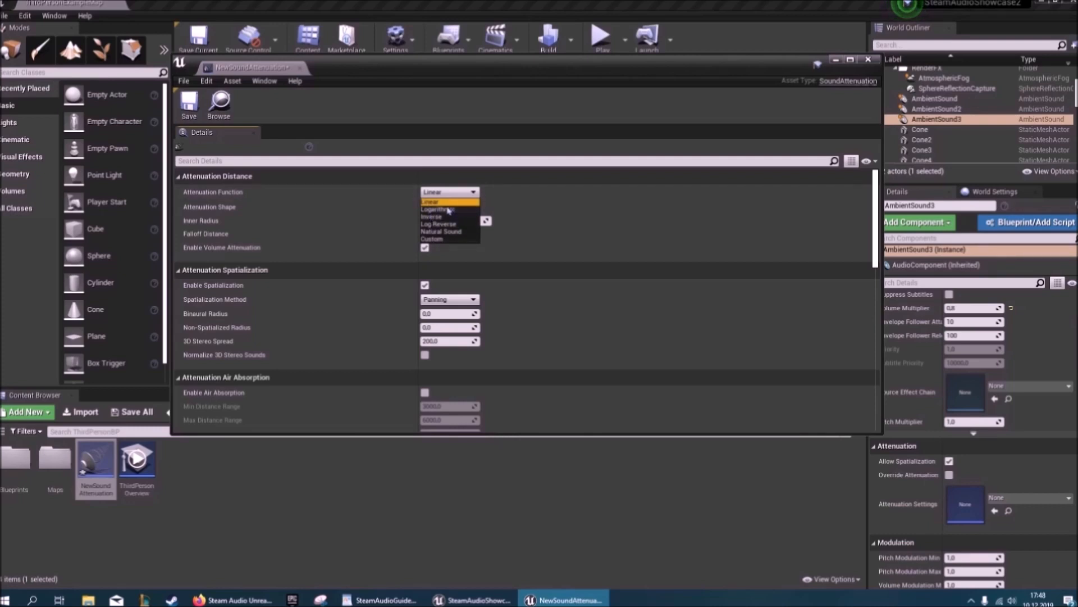
{"action": "left_click", "coordinate": [431, 201]}
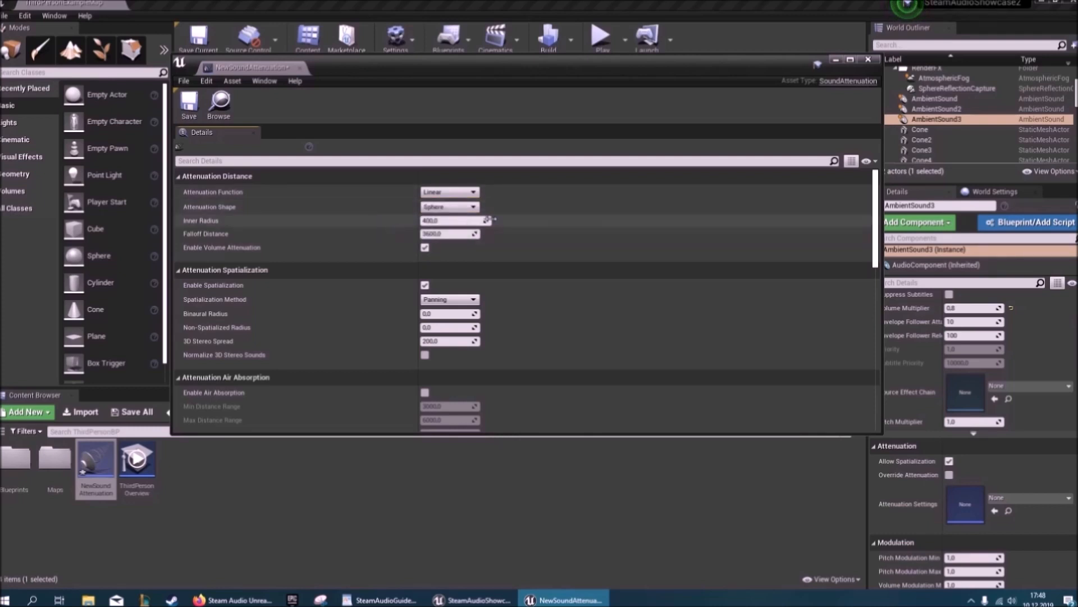
{"action": "left_click", "coordinate": [450, 206]}
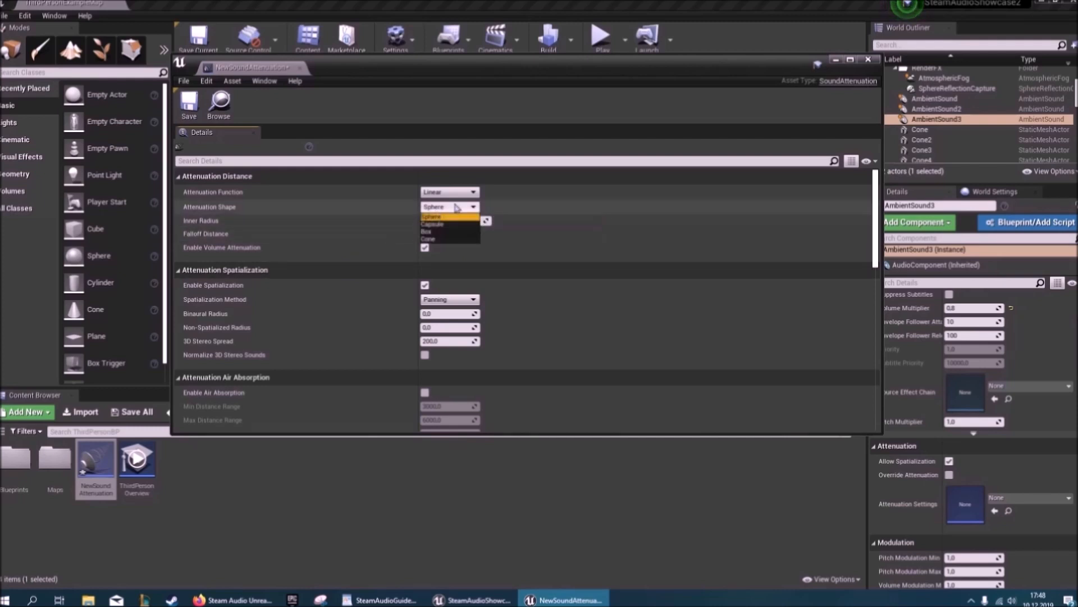
{"action": "left_click", "coordinate": [432, 217]}
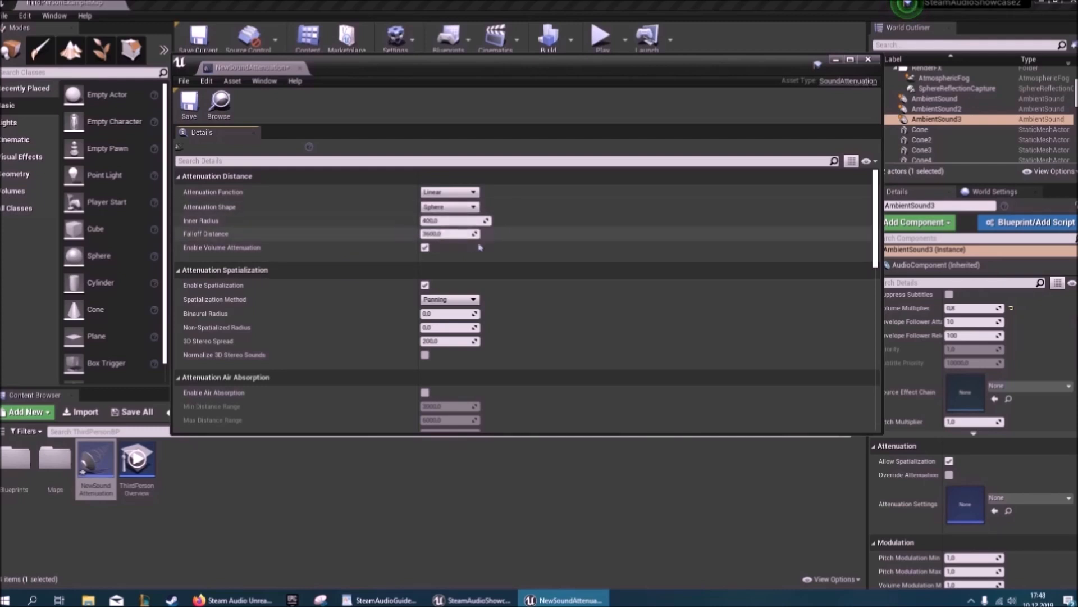
{"action": "mouse_move", "coordinate": [450, 233]}
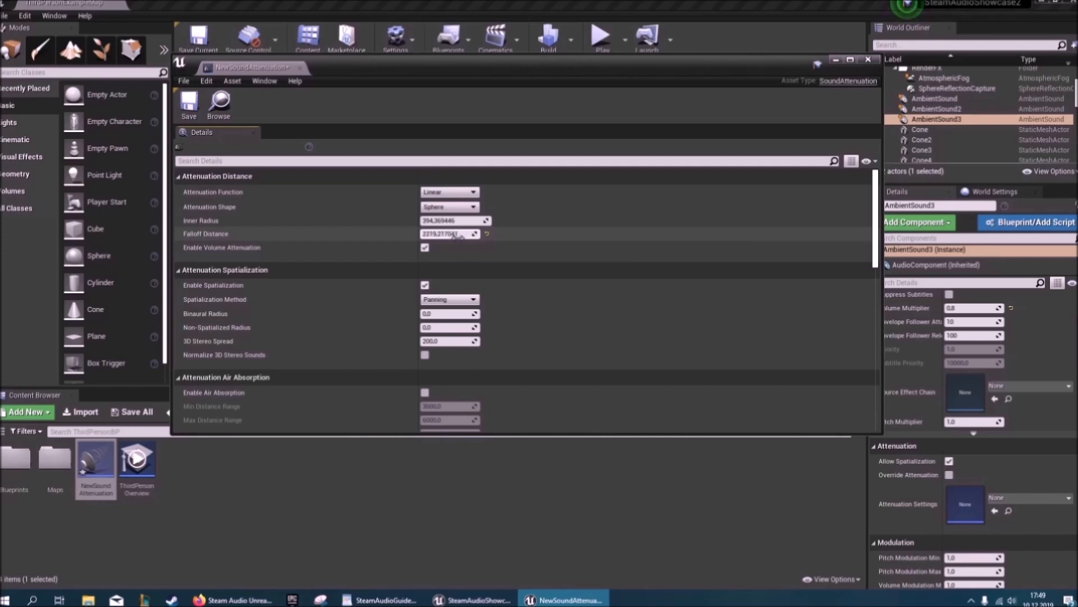
{"action": "mouse_move", "coordinate": [487, 234]}
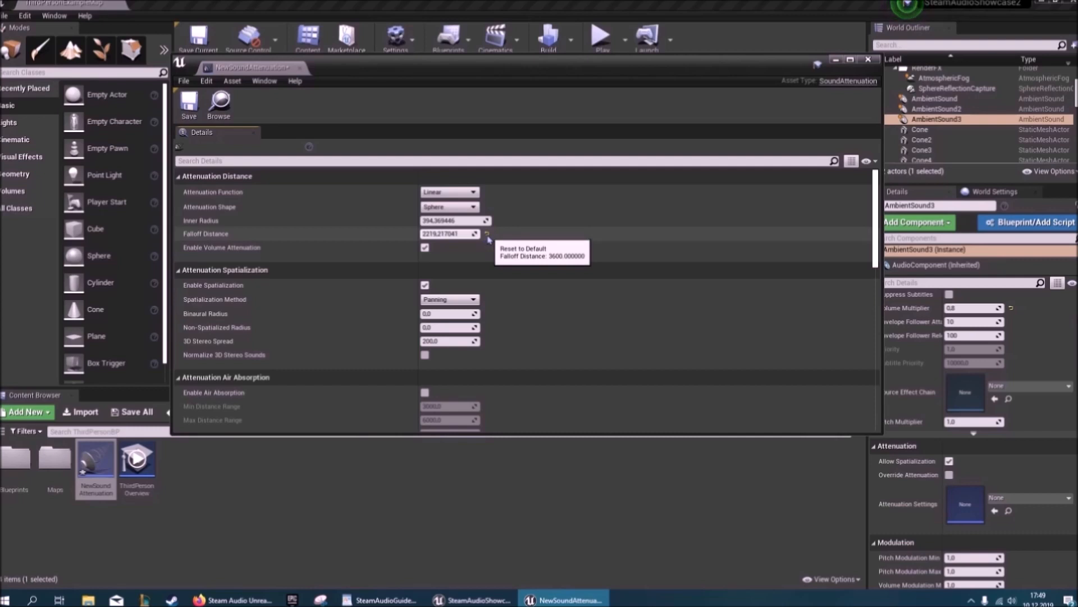
{"action": "mouse_move", "coordinate": [500, 240]}
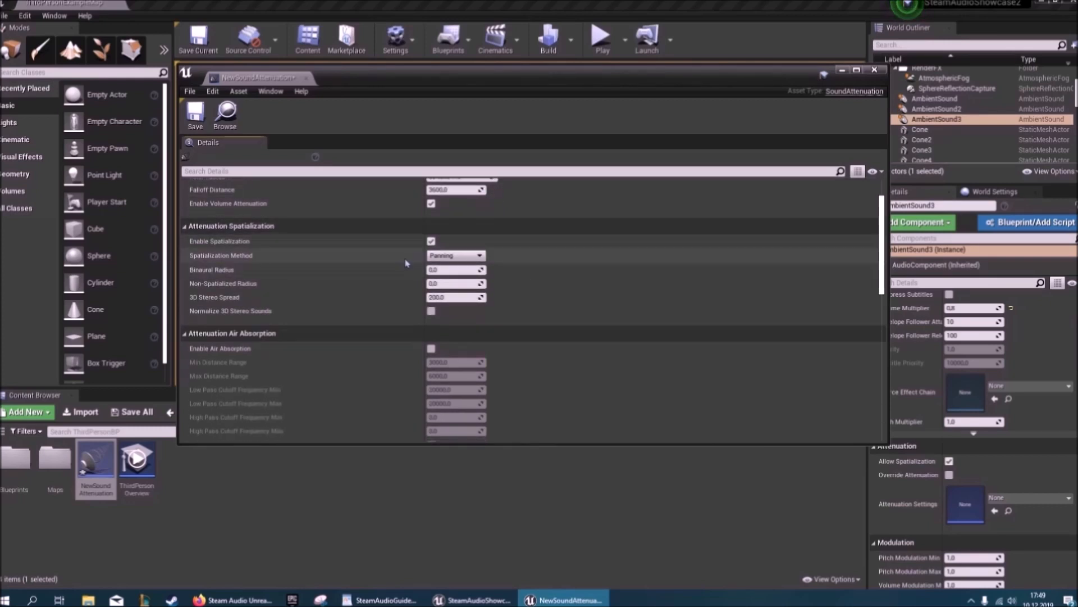
{"action": "mouse_move", "coordinate": [559, 263]}
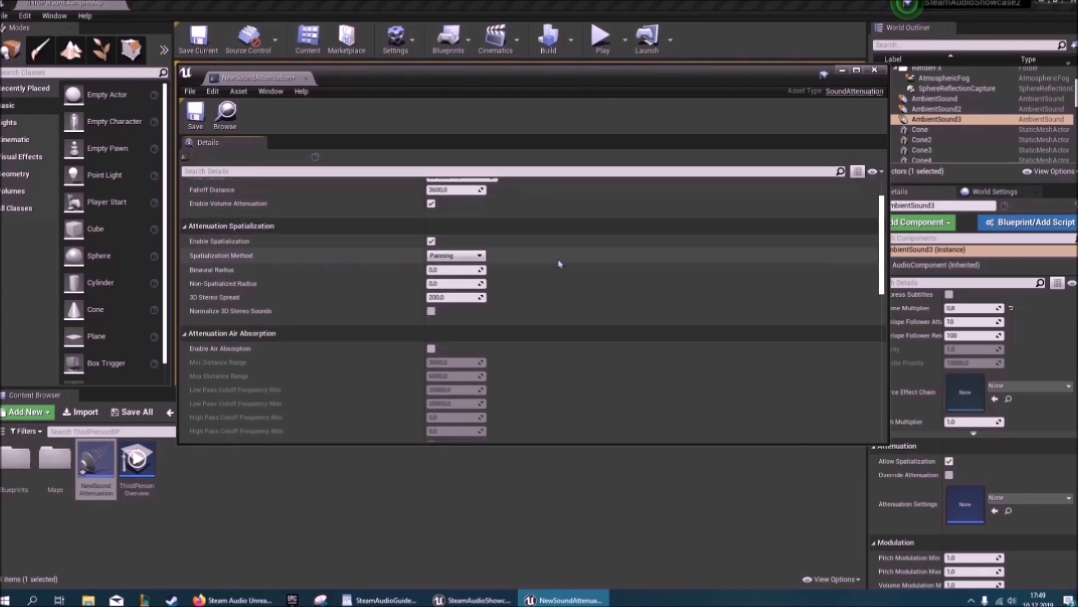
Switch NewSoundAttenuation to Binaural spatialization and tick Enable Air Absorption
{"action": "left_click", "coordinate": [478, 255]}
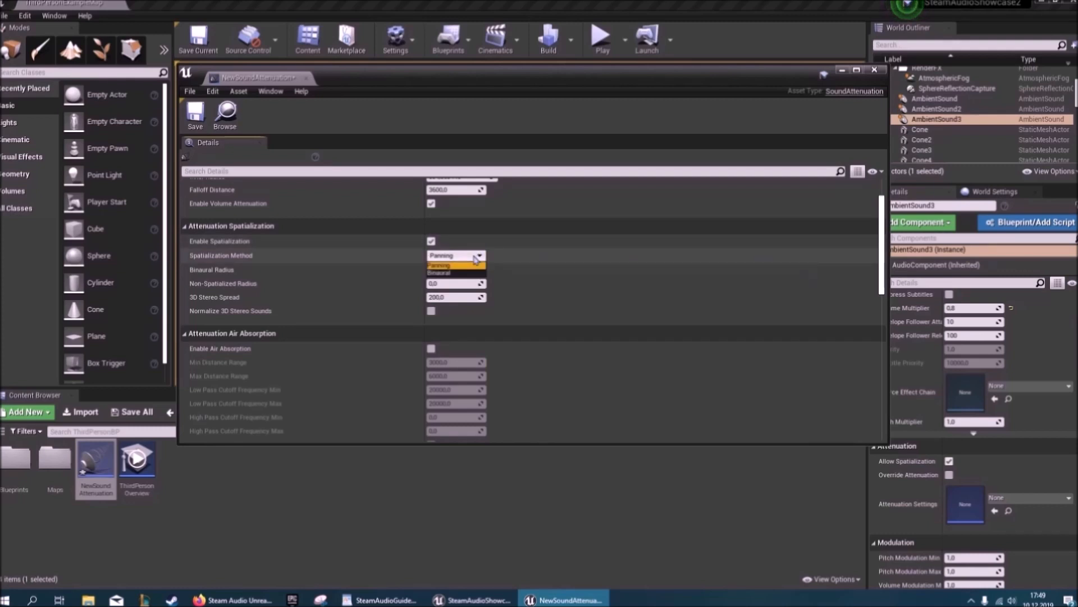
{"action": "mouse_move", "coordinate": [438, 273]}
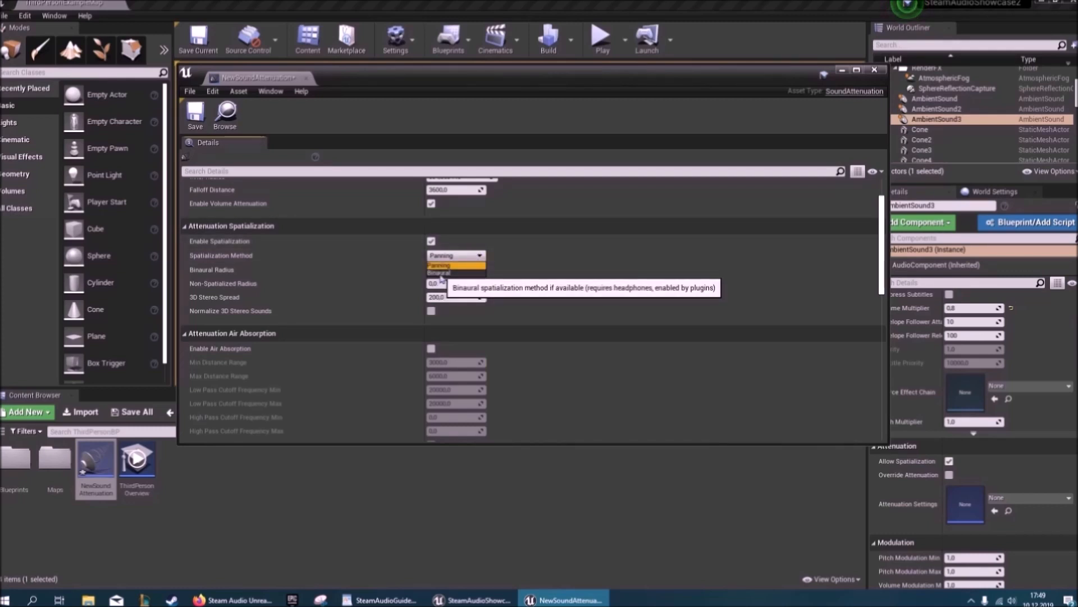
{"action": "left_click", "coordinate": [438, 273]}
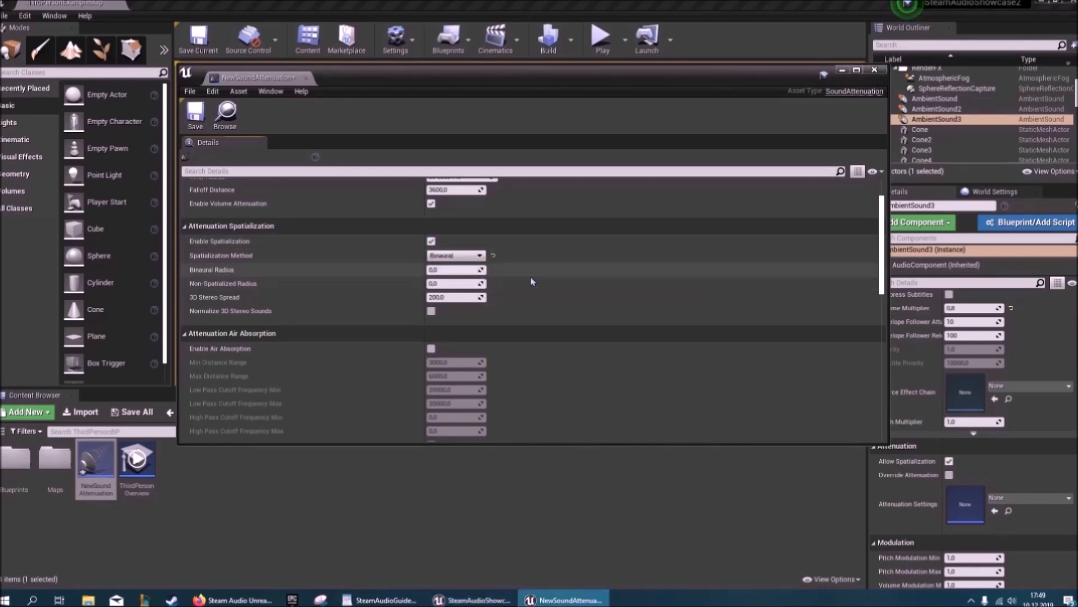
{"action": "scroll", "scroll_direction": "down", "scroll_amount": 3}
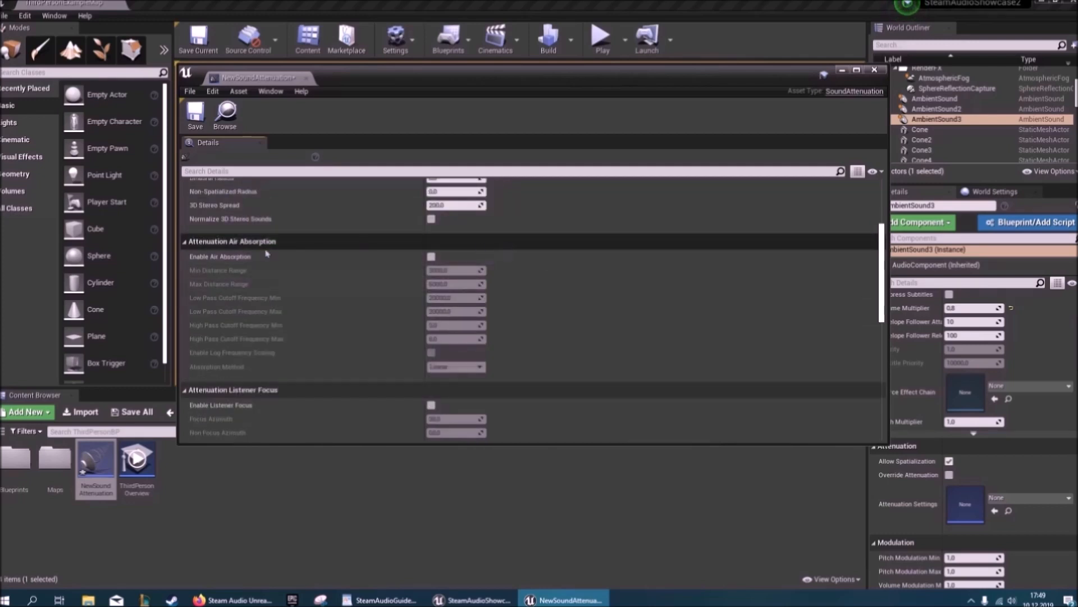
{"action": "mouse_move", "coordinate": [432, 257]}
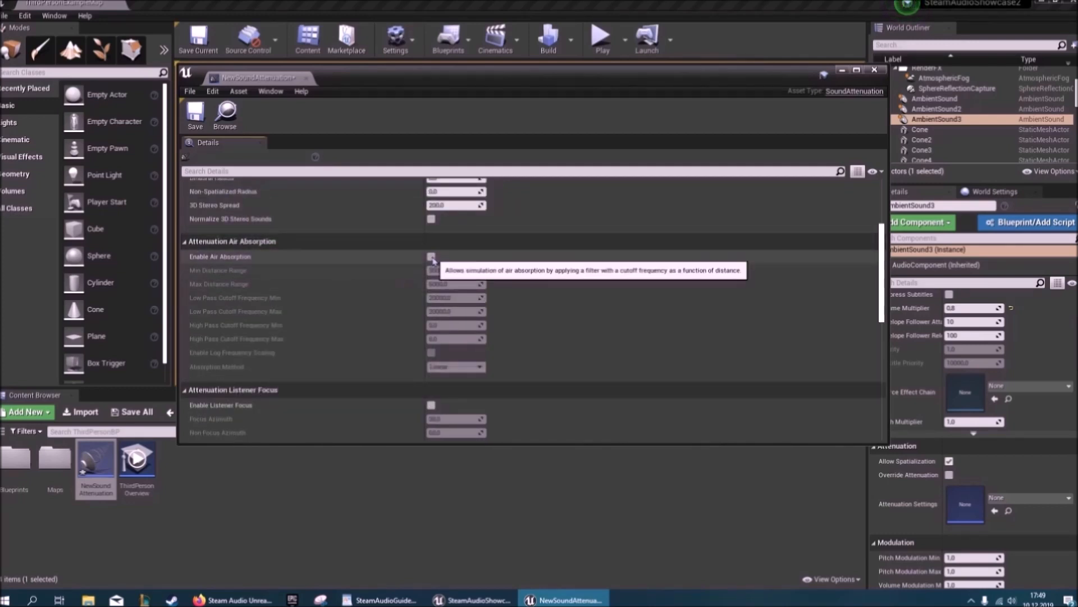
{"action": "left_click", "coordinate": [432, 256]}
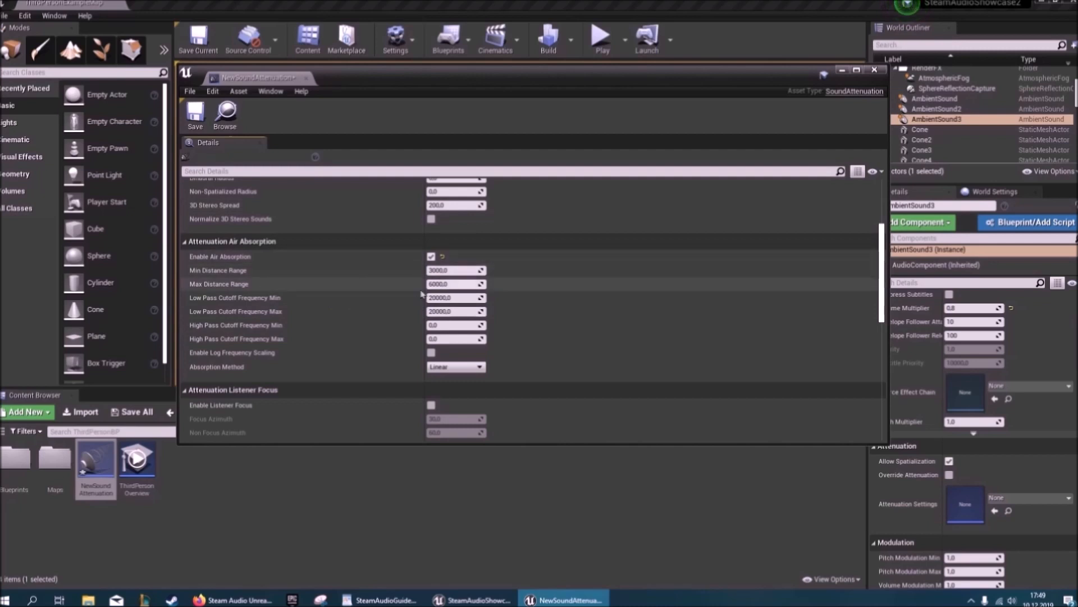
{"action": "scroll", "scroll_direction": "down", "scroll_amount": 3}
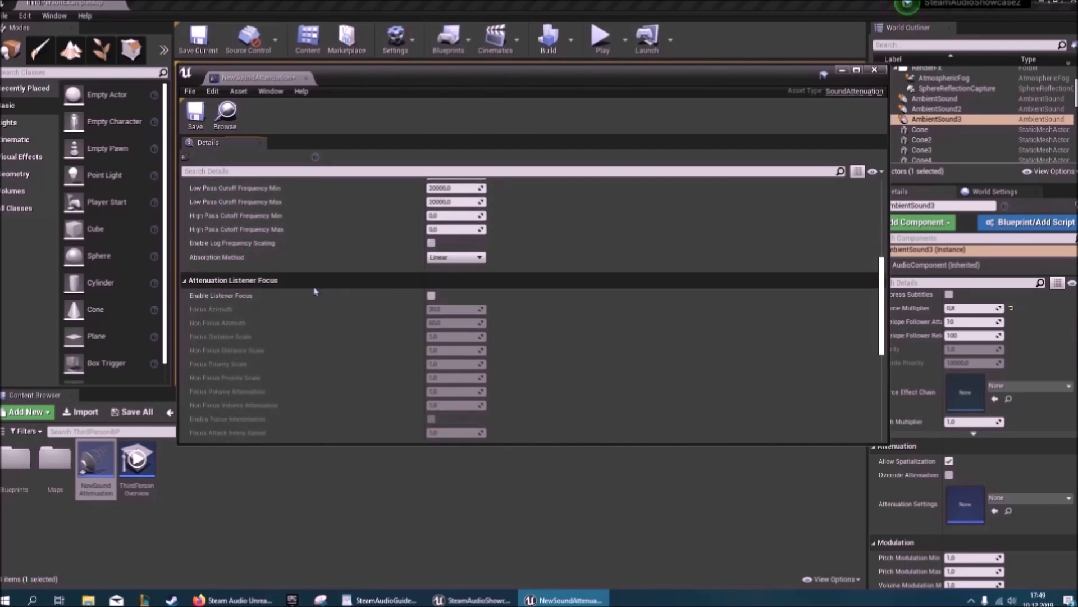
{"action": "scroll", "scroll_direction": "down", "scroll_amount": 3}
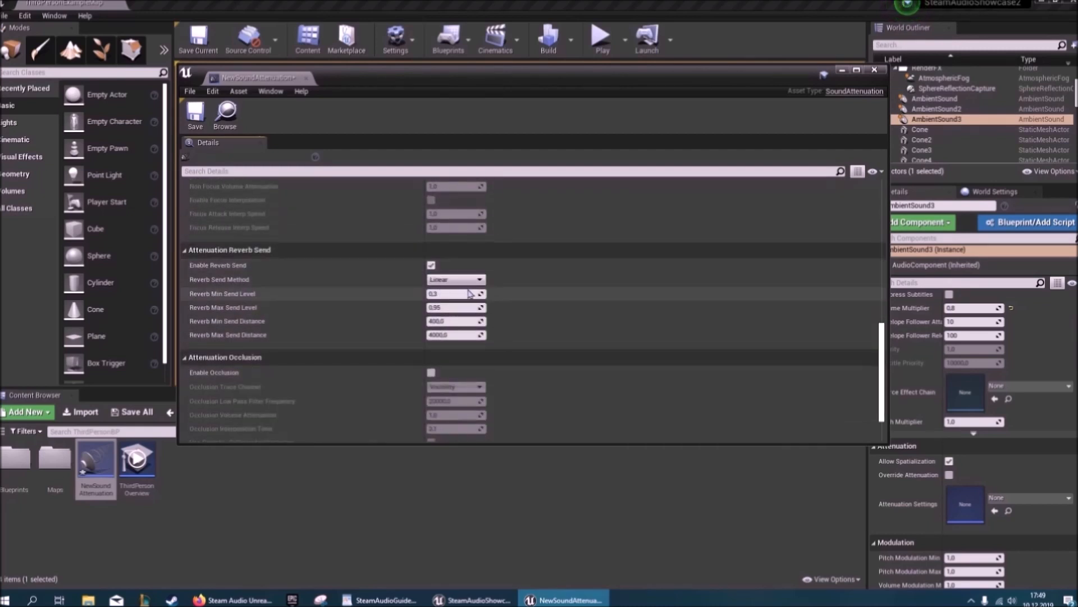
{"action": "scroll", "scroll_direction": "down", "scroll_amount": 3}
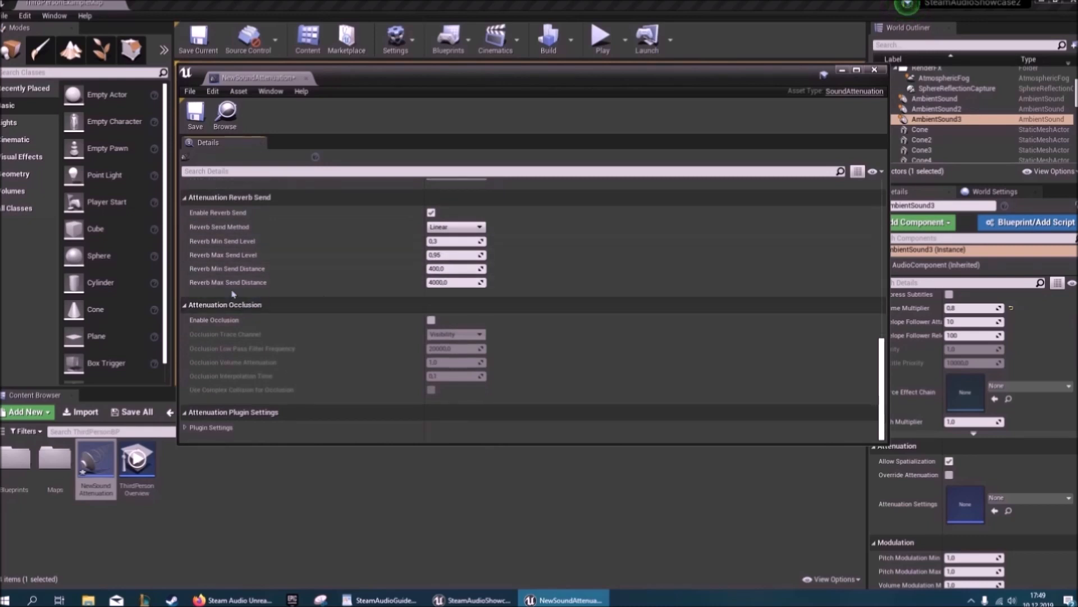
{"action": "mouse_move", "coordinate": [208, 315]}
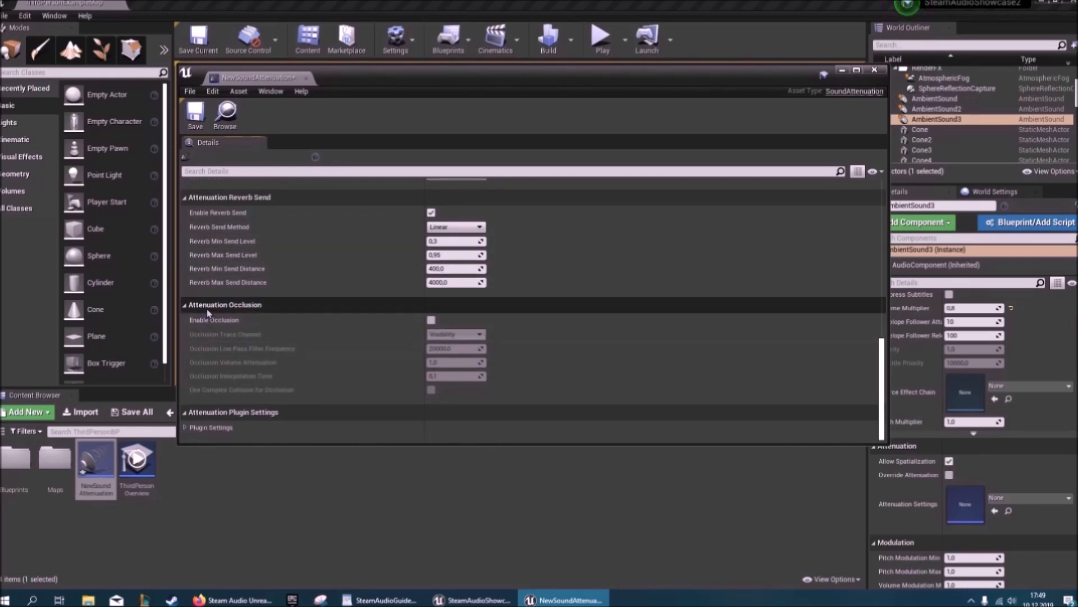
Tick Enable Occlusion and keep Visibility as the occlusion trace channel
{"action": "left_click", "coordinate": [431, 319]}
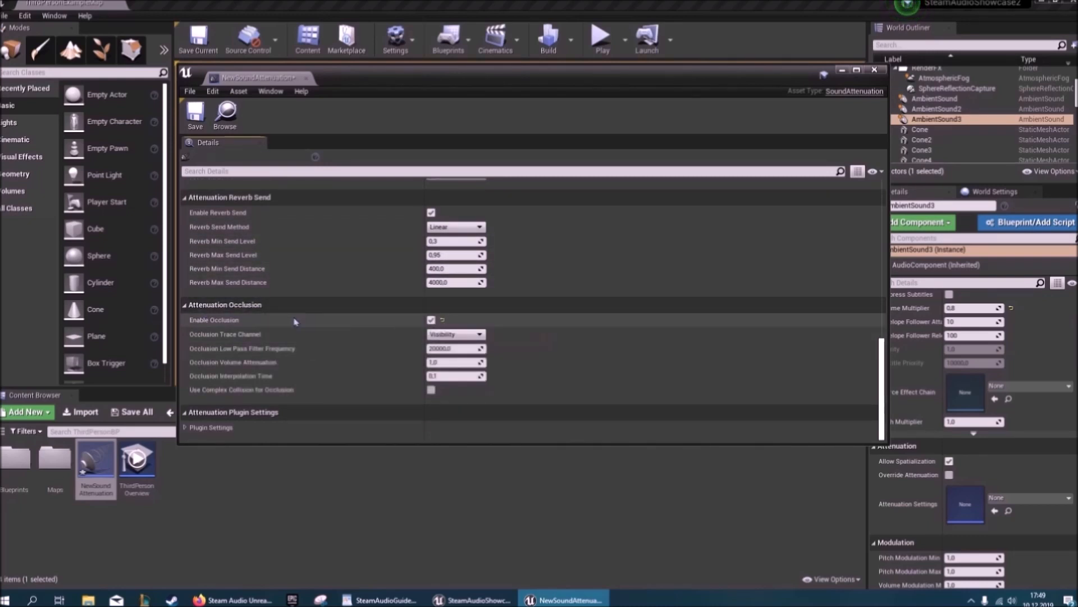
{"action": "mouse_move", "coordinate": [288, 335]}
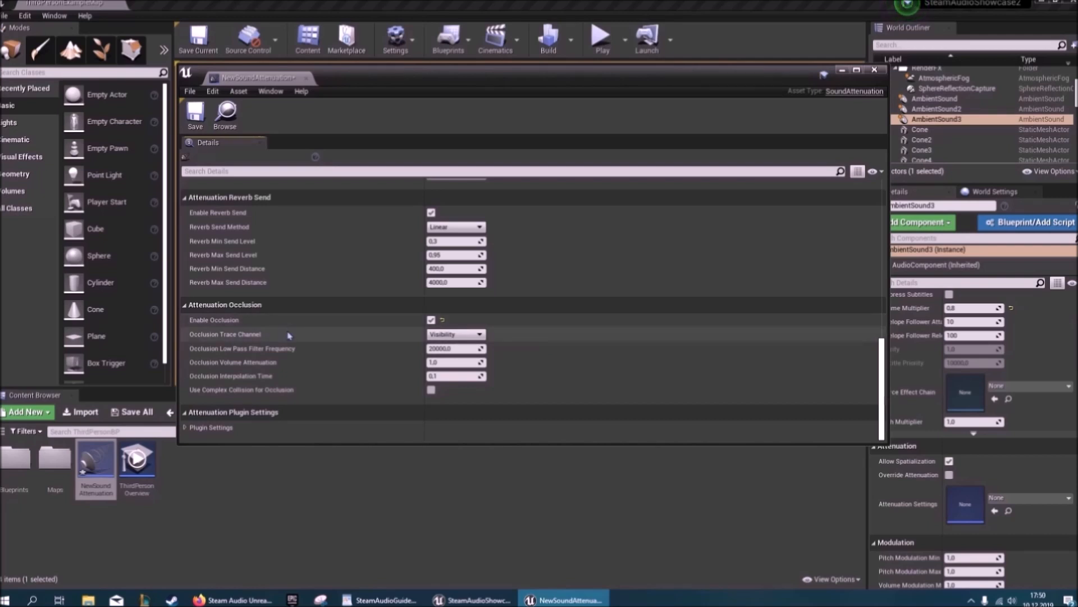
{"action": "mouse_move", "coordinate": [356, 331]}
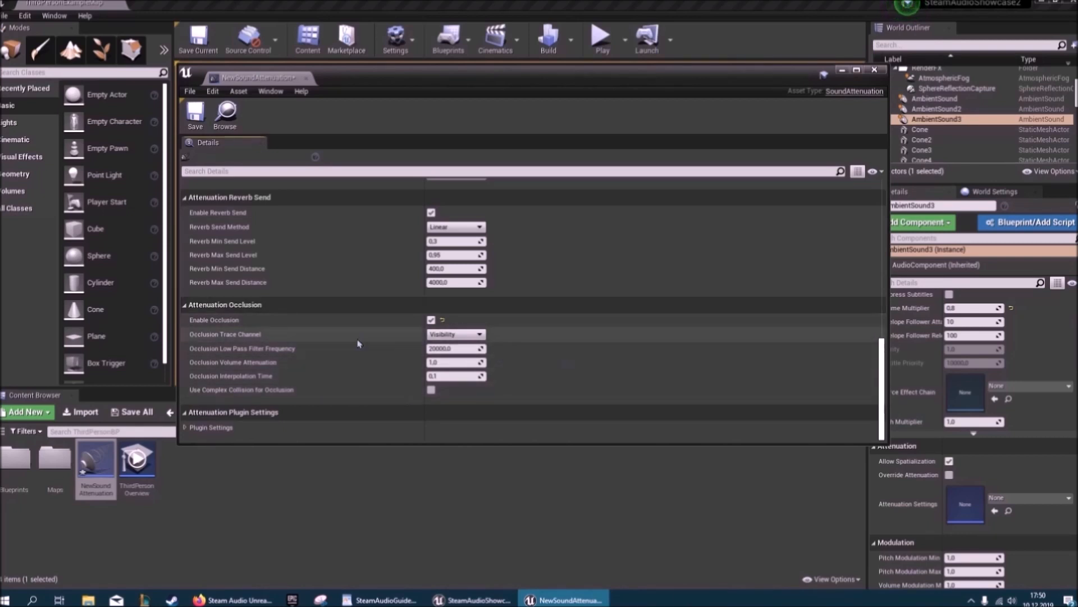
{"action": "left_click", "coordinate": [479, 333]}
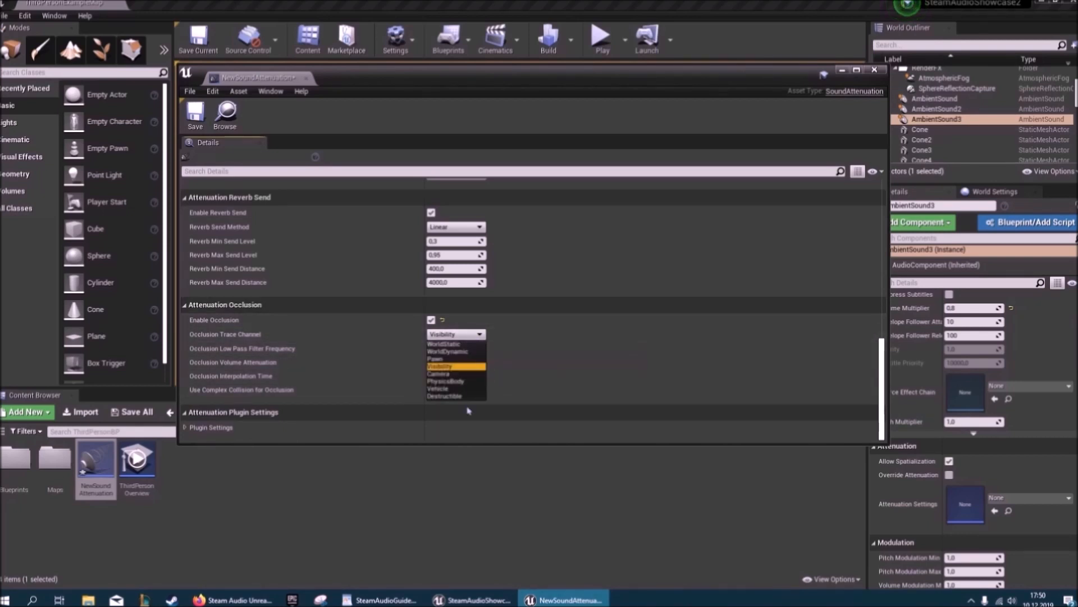
{"action": "mouse_move", "coordinate": [460, 369]}
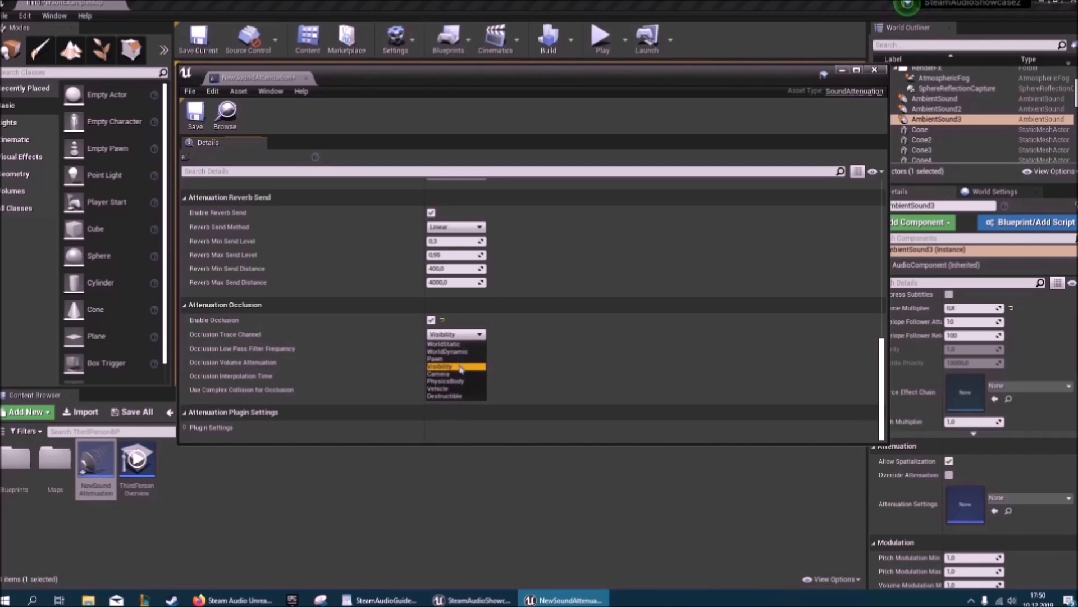
{"action": "mouse_move", "coordinate": [462, 359]}
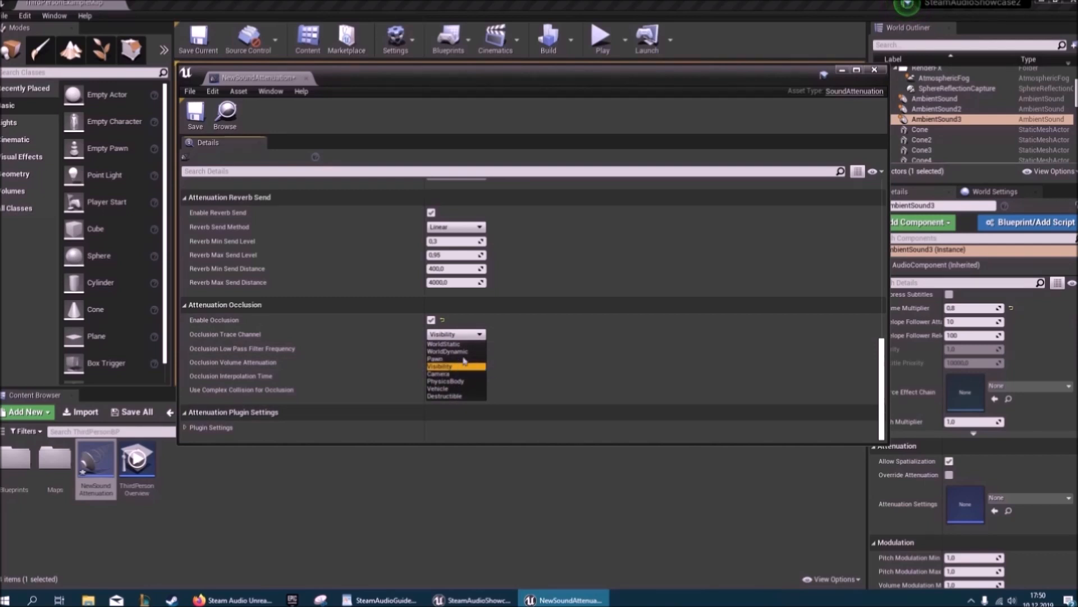
{"action": "left_click", "coordinate": [441, 366]}
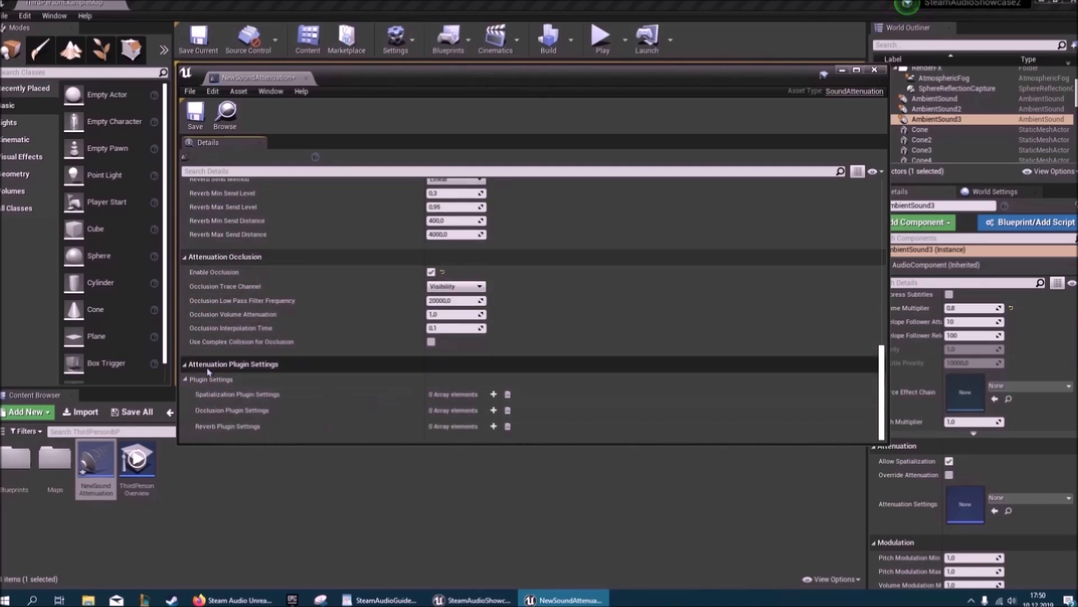
{"action": "mouse_move", "coordinate": [460, 328]}
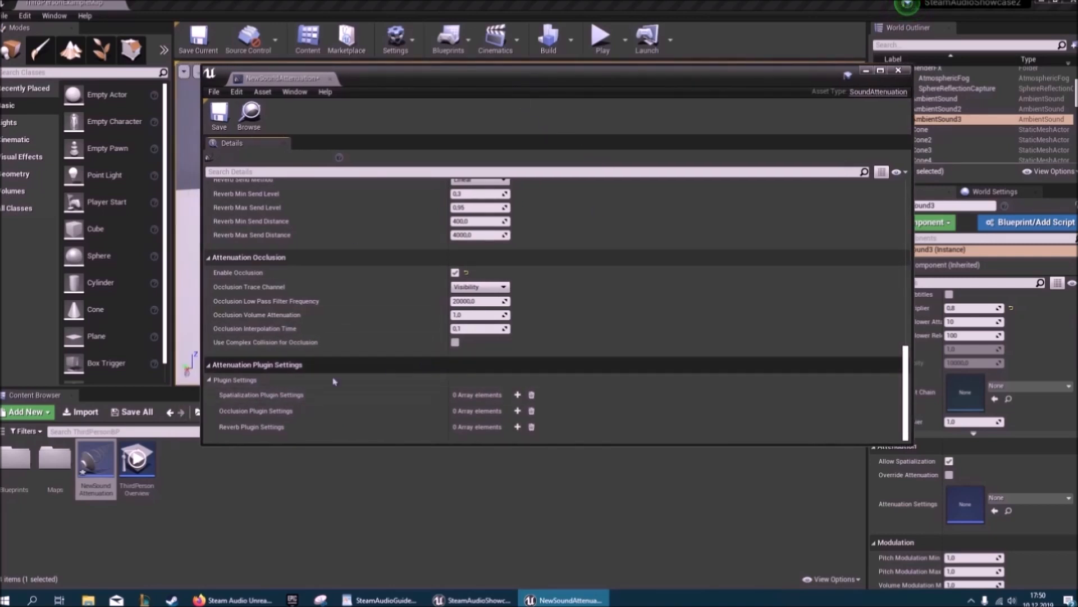
{"action": "mouse_move", "coordinate": [401, 555]}
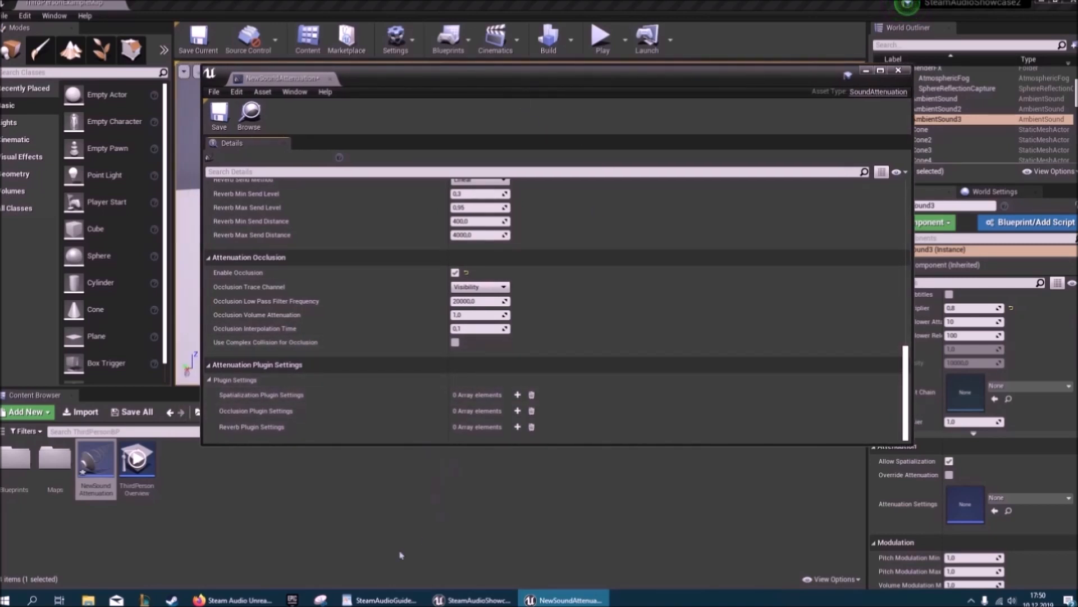
{"action": "mouse_move", "coordinate": [277, 589]}
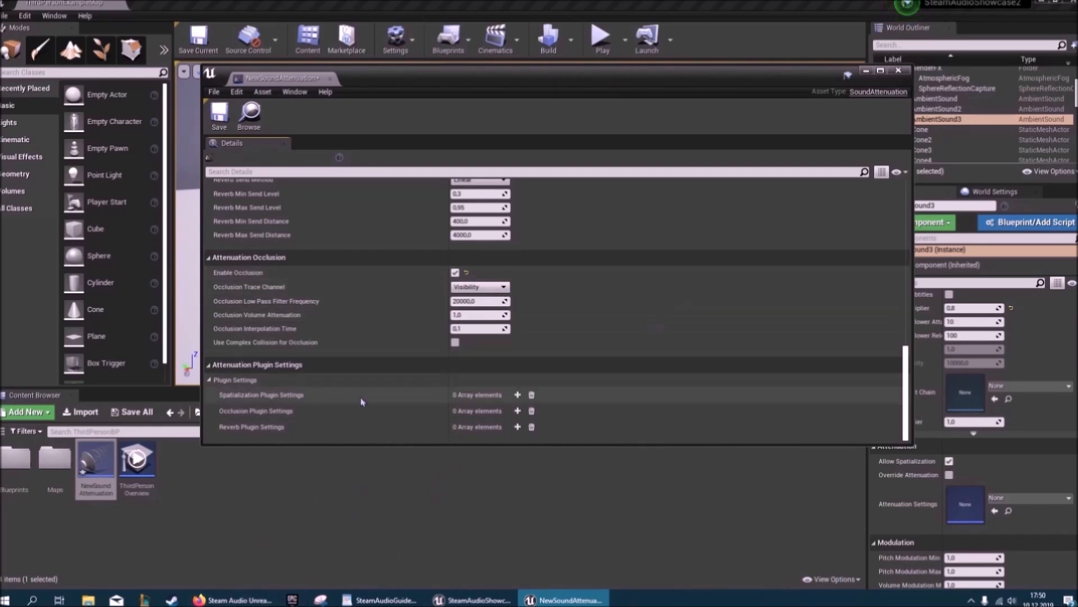
{"action": "mouse_move", "coordinate": [815, 79]}
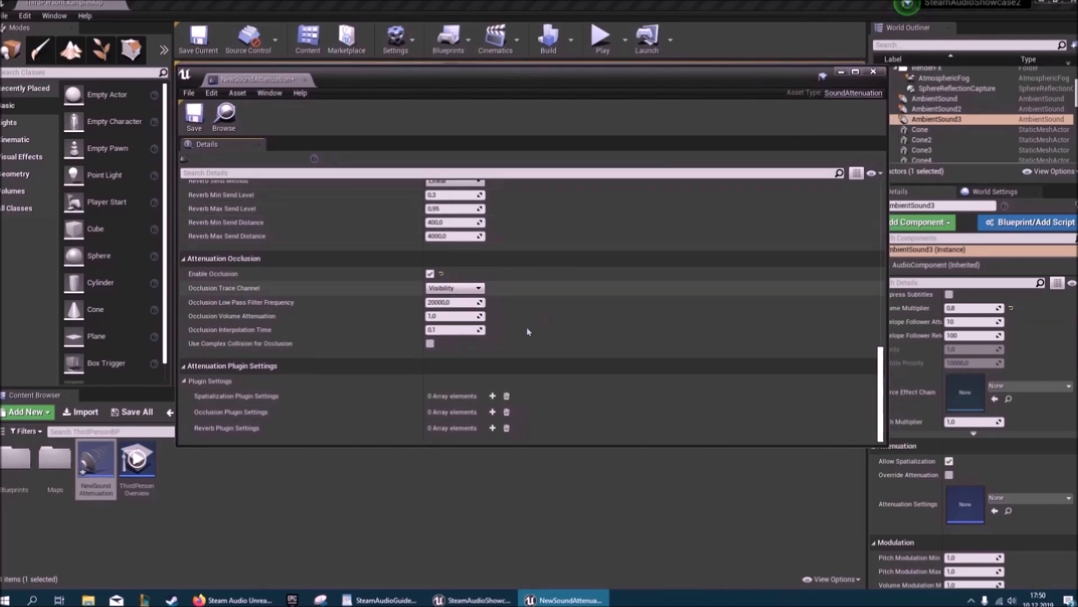
{"action": "mouse_move", "coordinate": [494, 392]}
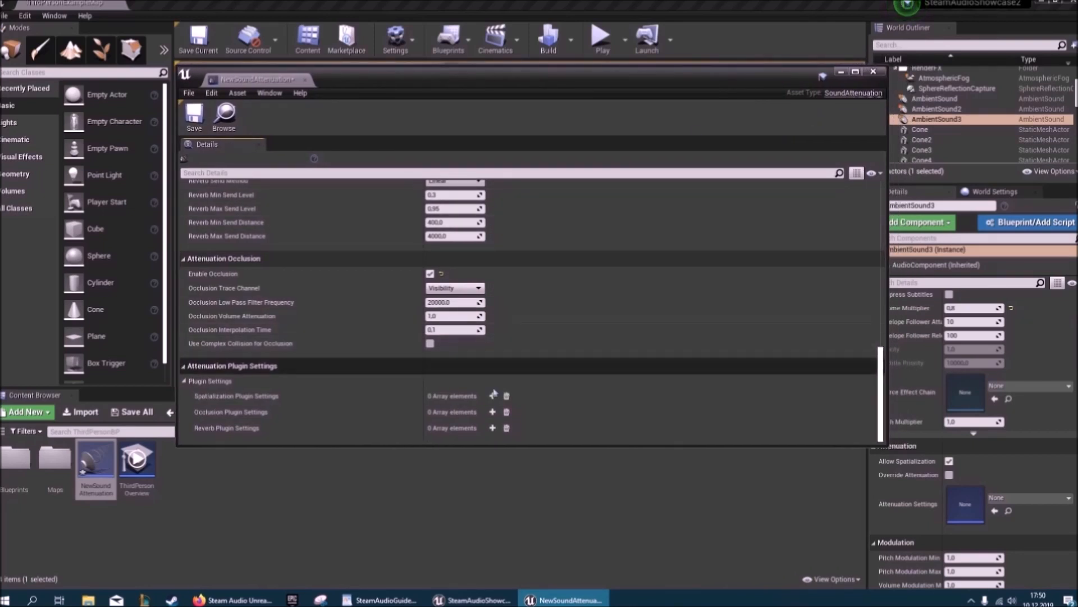
Add attenuation plugin setting entries, then create Phonon Source Occlusion and Spatialization Source Settings assets
{"action": "left_click", "coordinate": [492, 395]}
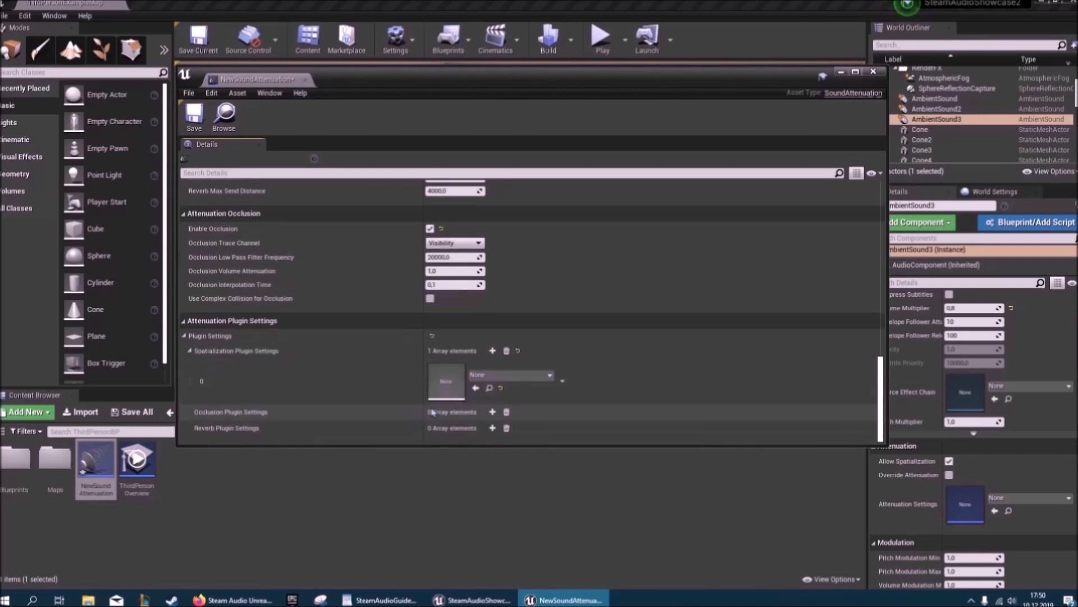
{"action": "left_click", "coordinate": [492, 412]}
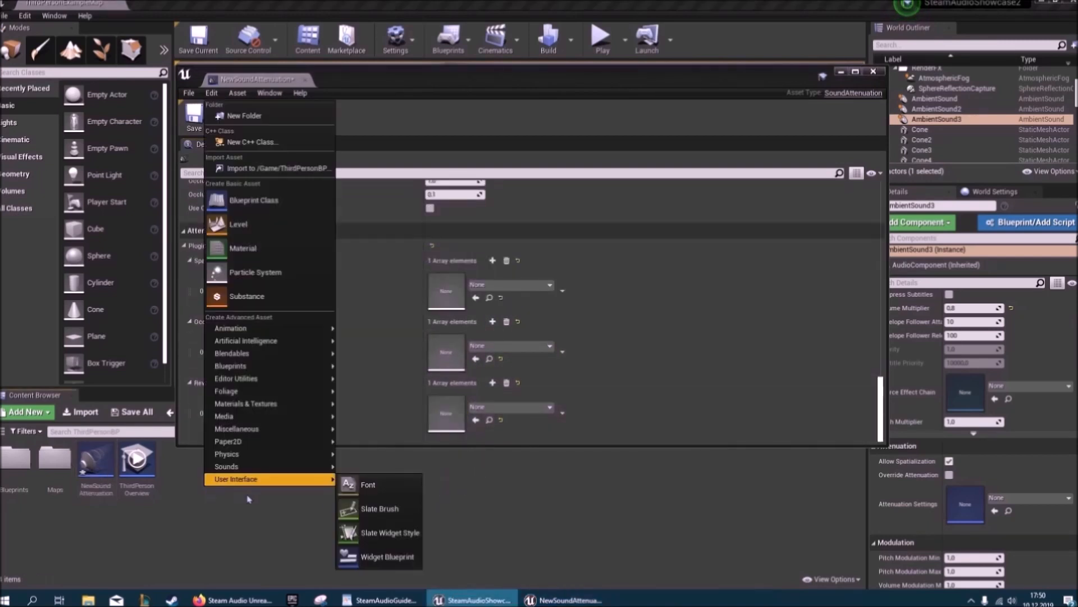
{"action": "mouse_move", "coordinate": [227, 467]}
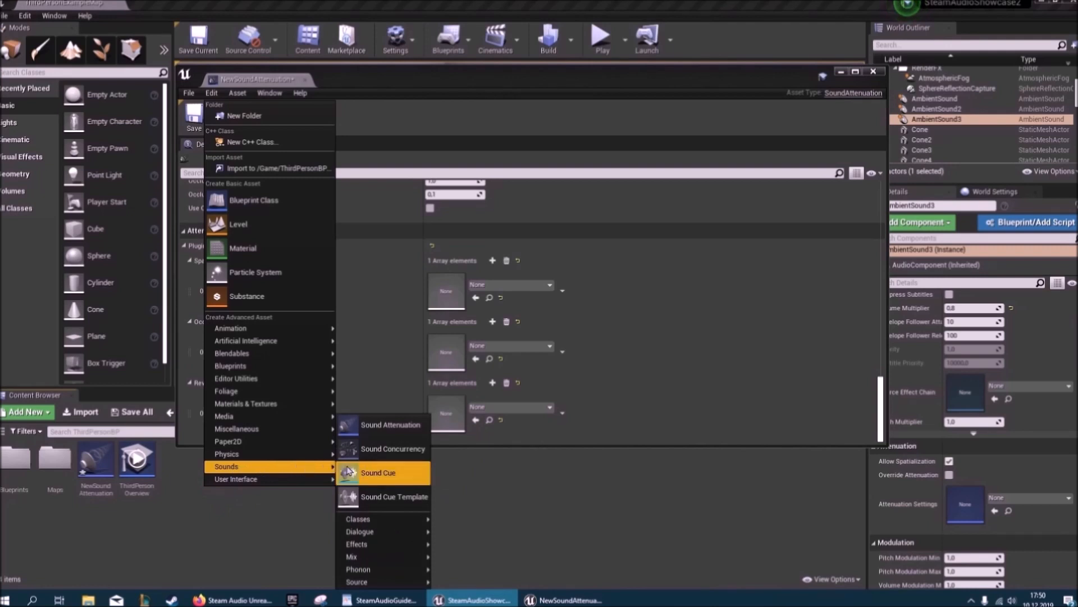
{"action": "mouse_move", "coordinate": [374, 569]}
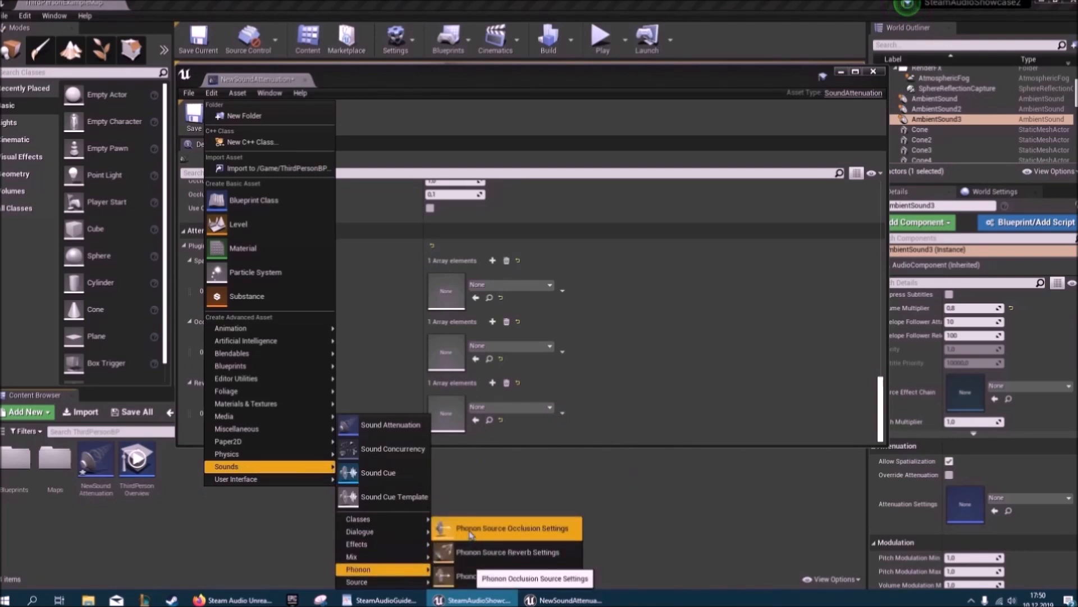
{"action": "left_click", "coordinate": [509, 527]}
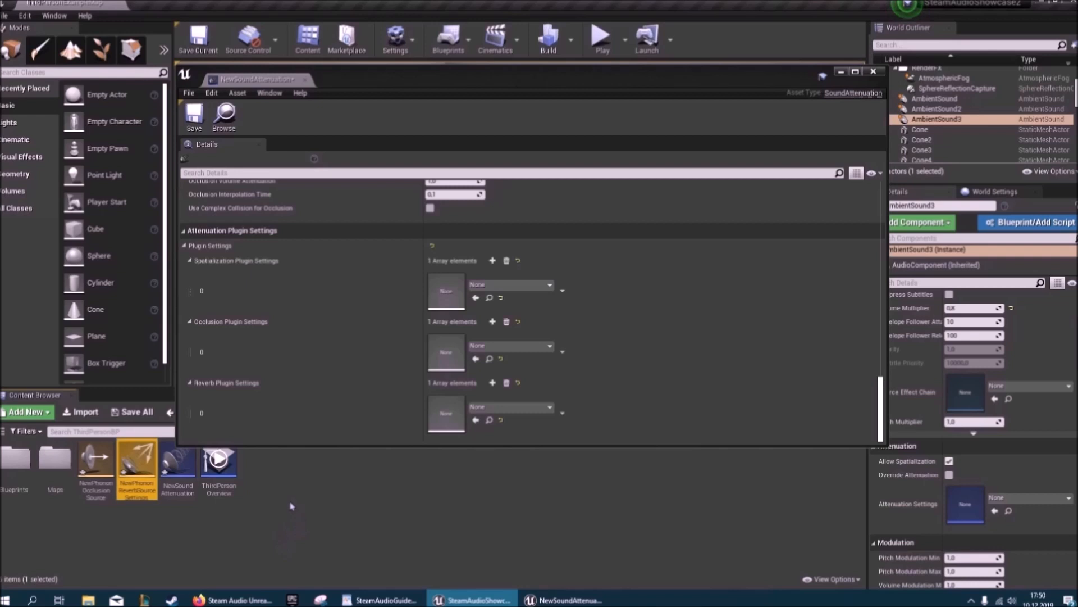
{"action": "left_click", "coordinate": [27, 411]}
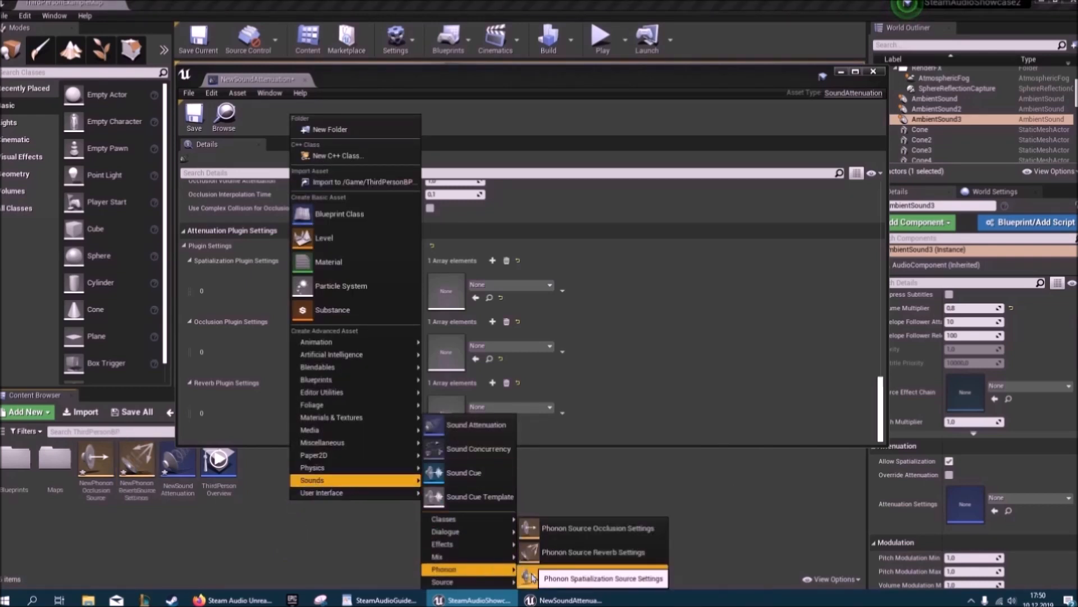
{"action": "left_click", "coordinate": [604, 578]}
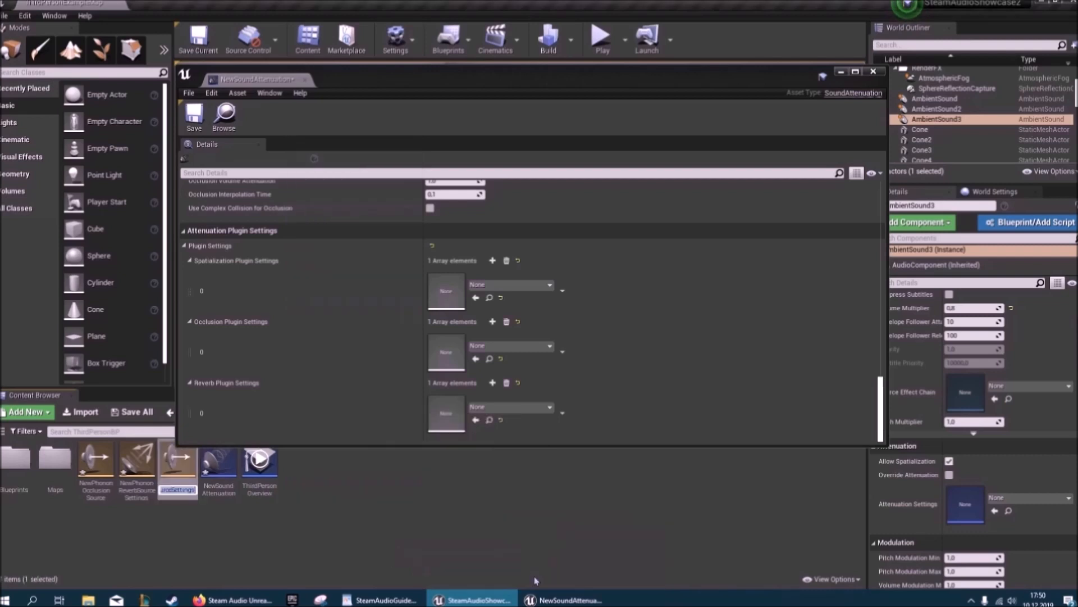
{"action": "mouse_move", "coordinate": [177, 460]}
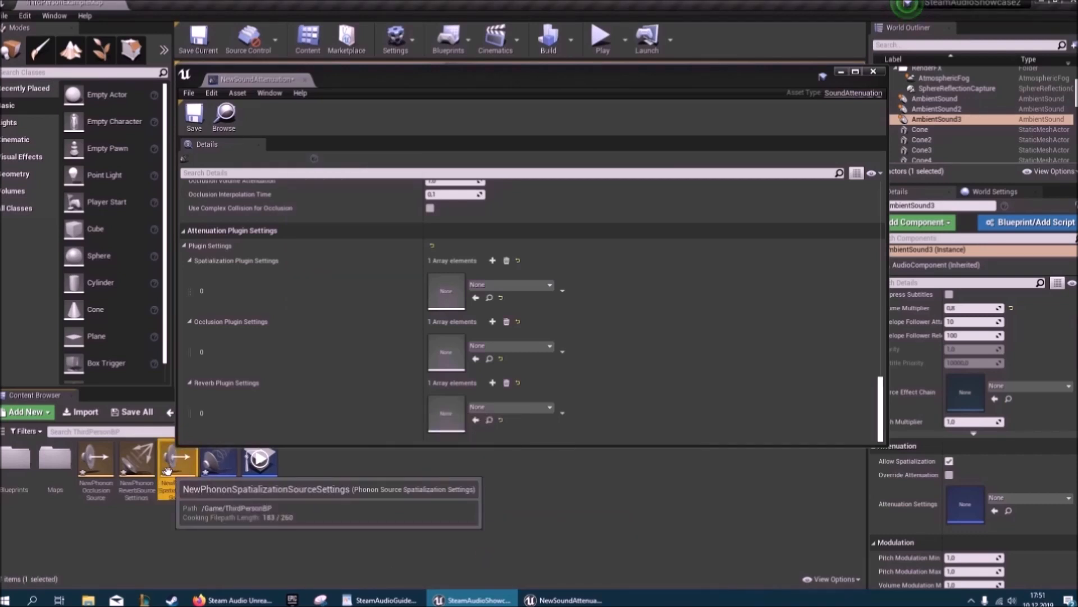
Open NewPhononSpatializationSourceSettings, currently HRTF spatialization with Nearest interpolation
{"action": "double_click", "coordinate": [177, 460]}
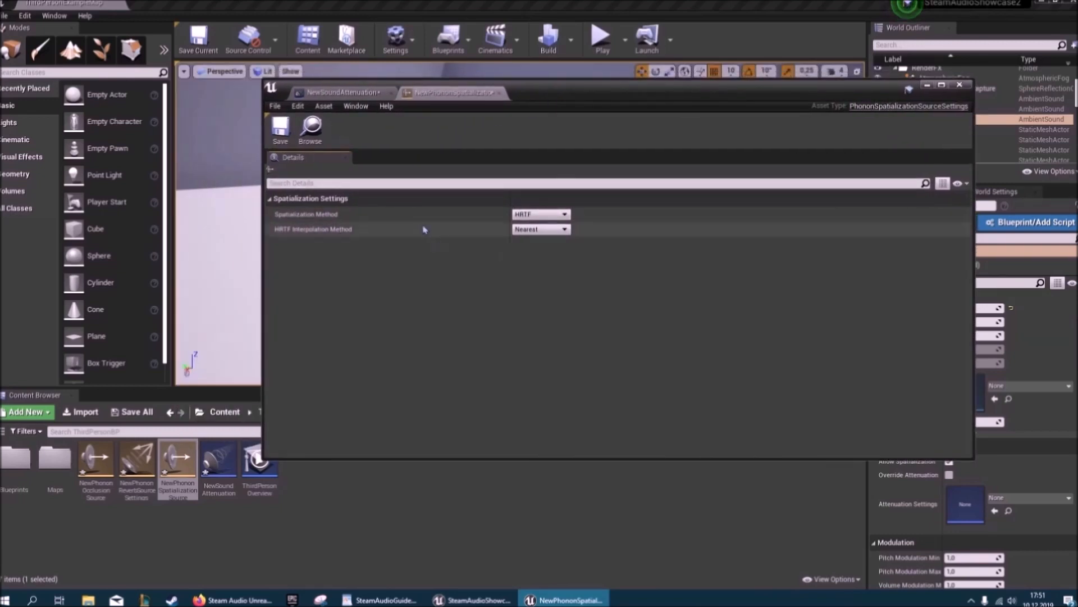
{"action": "mouse_move", "coordinate": [584, 101]}
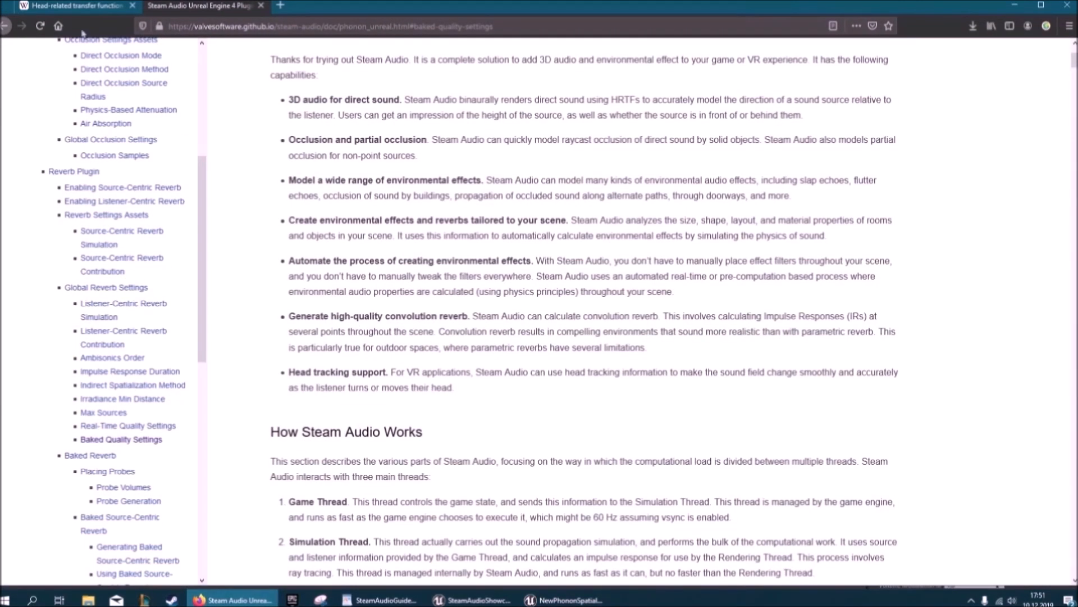
Read the Wikipedia head-related transfer function article, then minimize Firefox
{"action": "left_click", "coordinate": [68, 6]}
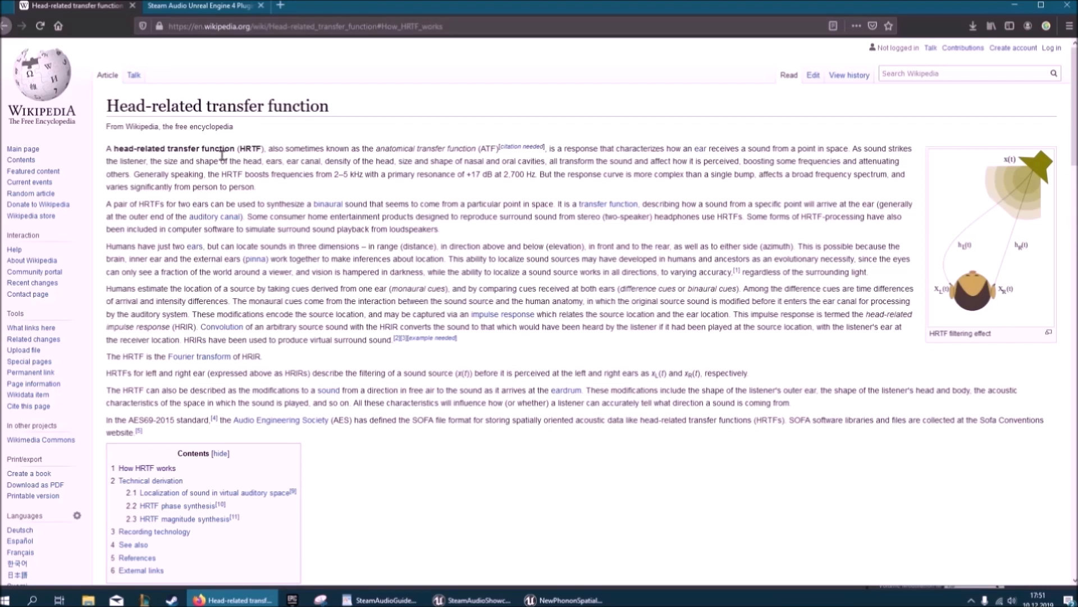
{"action": "mouse_move", "coordinate": [453, 257]}
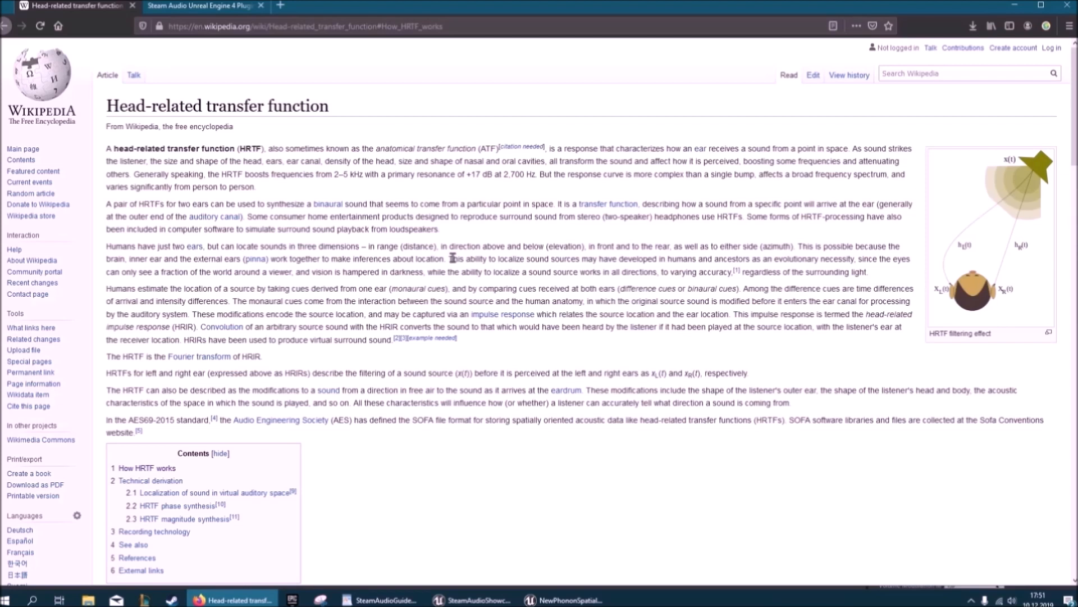
{"action": "double_click", "coordinate": [288, 216]}
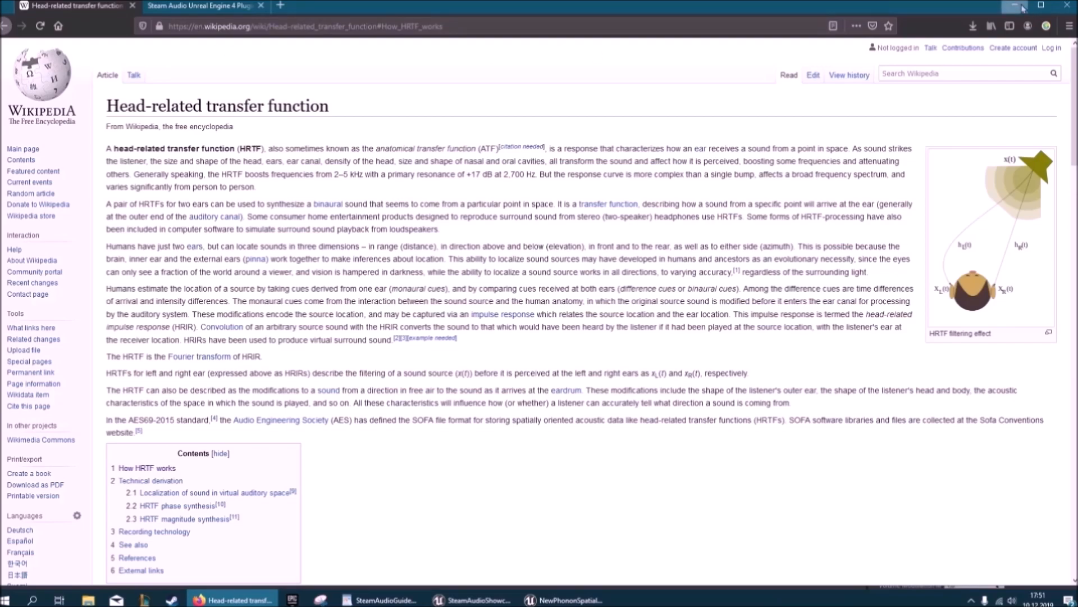
{"action": "left_click", "coordinate": [561, 599]}
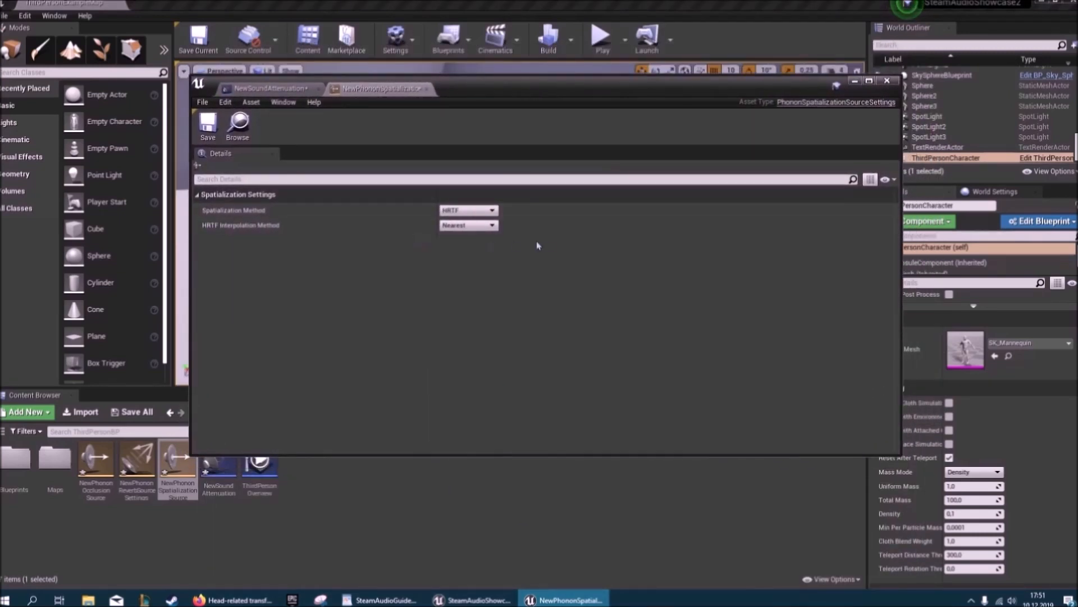
Use Bilinear HRTF interpolation and assign NewPhononSpatializationSourceSettings as spatialization plugin setting
{"action": "left_click", "coordinate": [468, 224]}
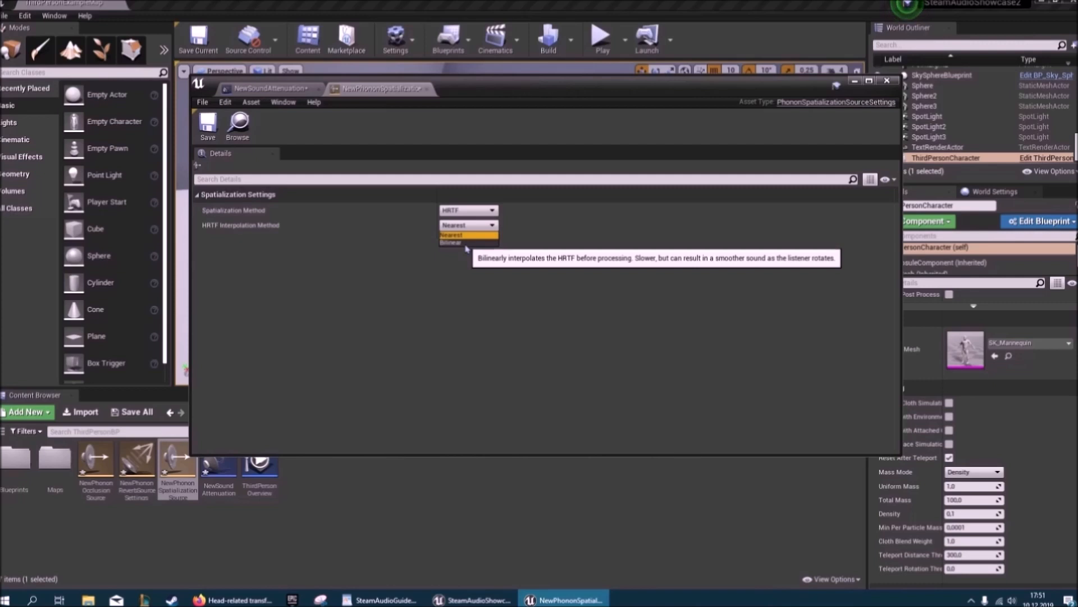
{"action": "left_click", "coordinate": [451, 241]}
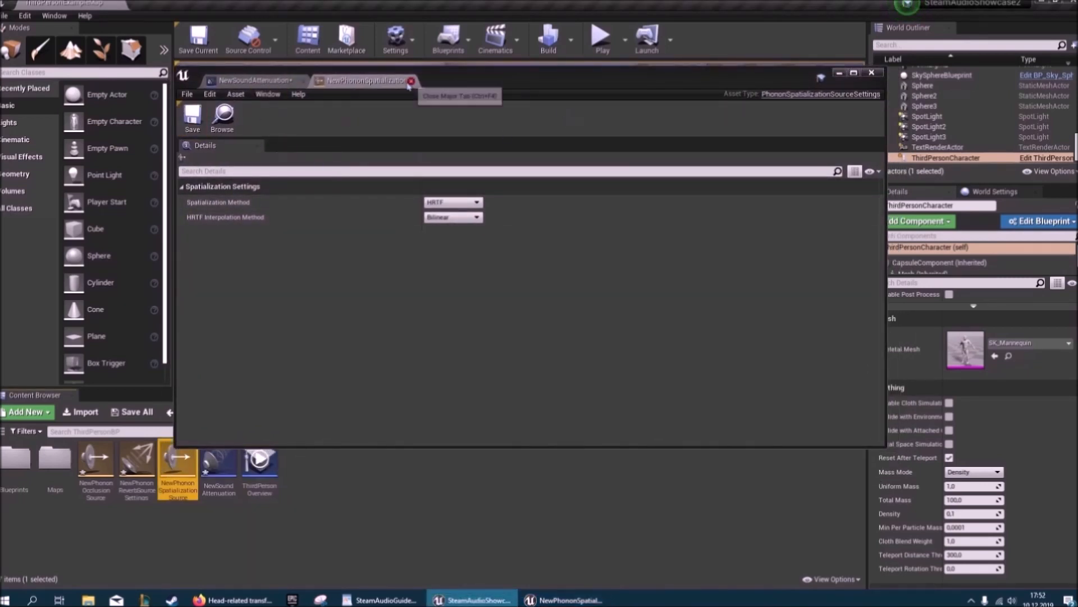
{"action": "left_click", "coordinate": [411, 80]}
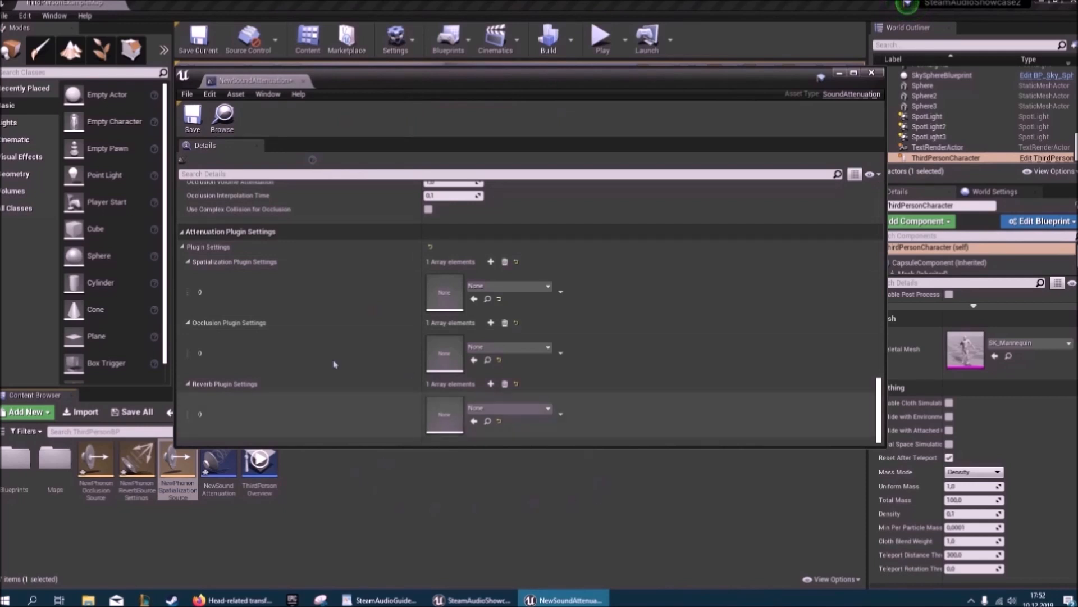
{"action": "left_click", "coordinate": [509, 285]}
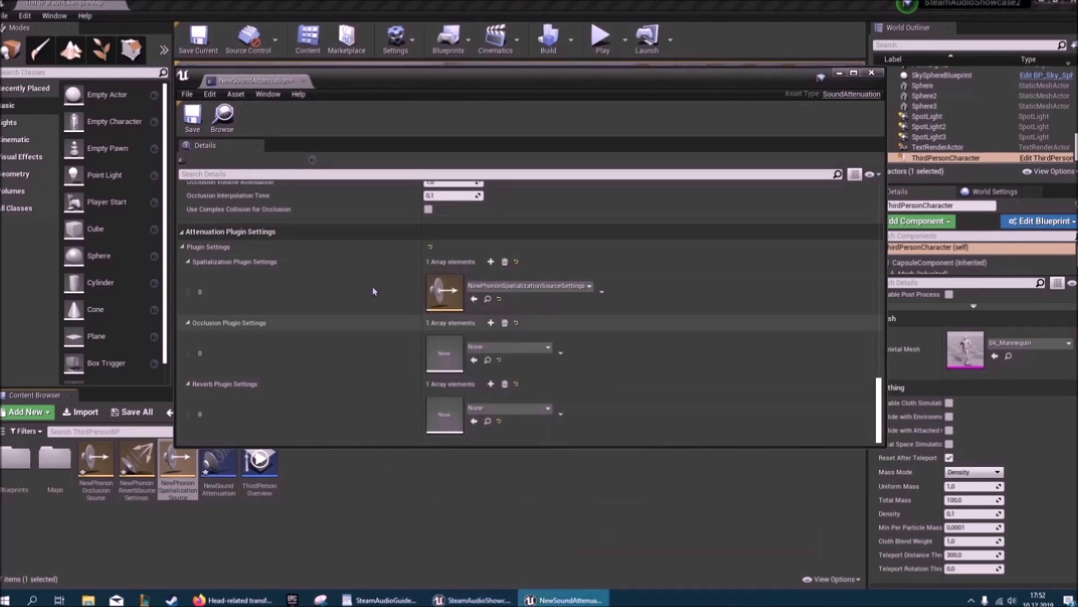
{"action": "mouse_move", "coordinate": [135, 460]}
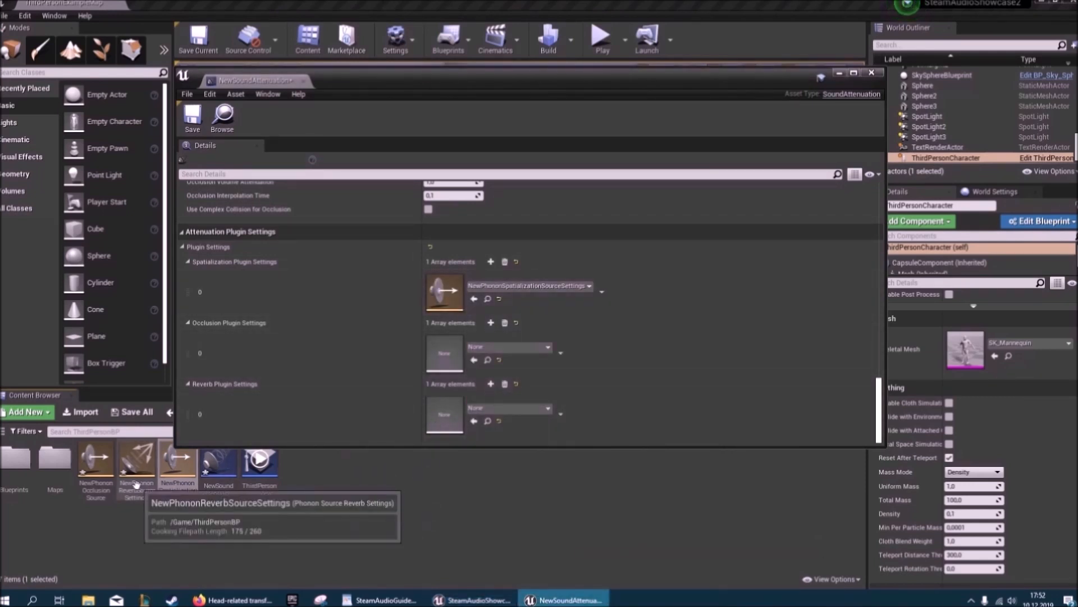
Open NewPhononOcclusionSourceSettings and set direct occlusion mode to Frequency-Dependent Transmission
{"action": "double_click", "coordinate": [96, 461]}
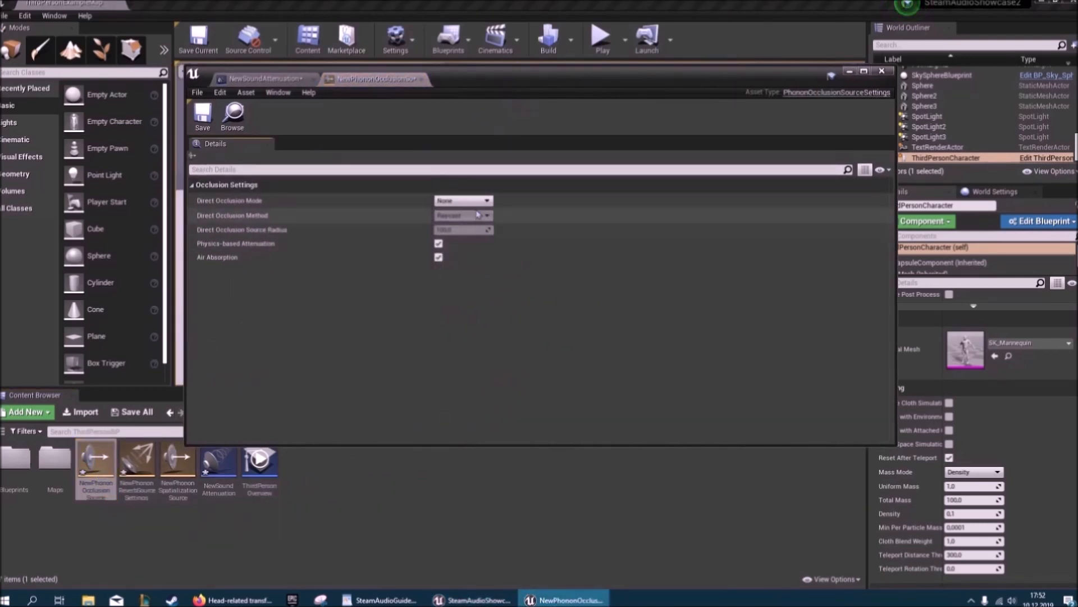
{"action": "mouse_move", "coordinate": [461, 200]}
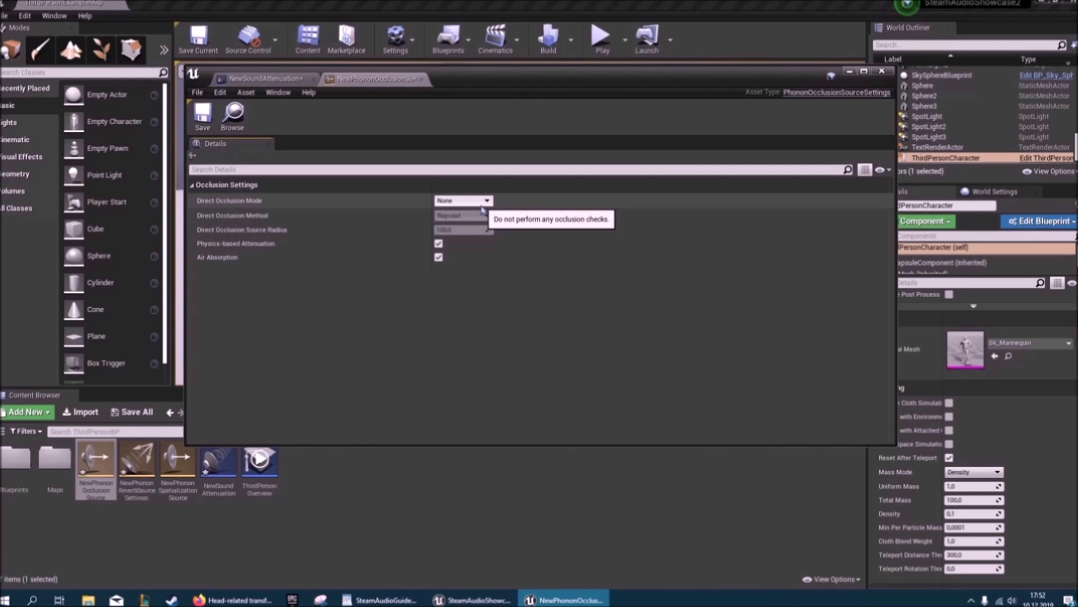
{"action": "left_click", "coordinate": [462, 200]}
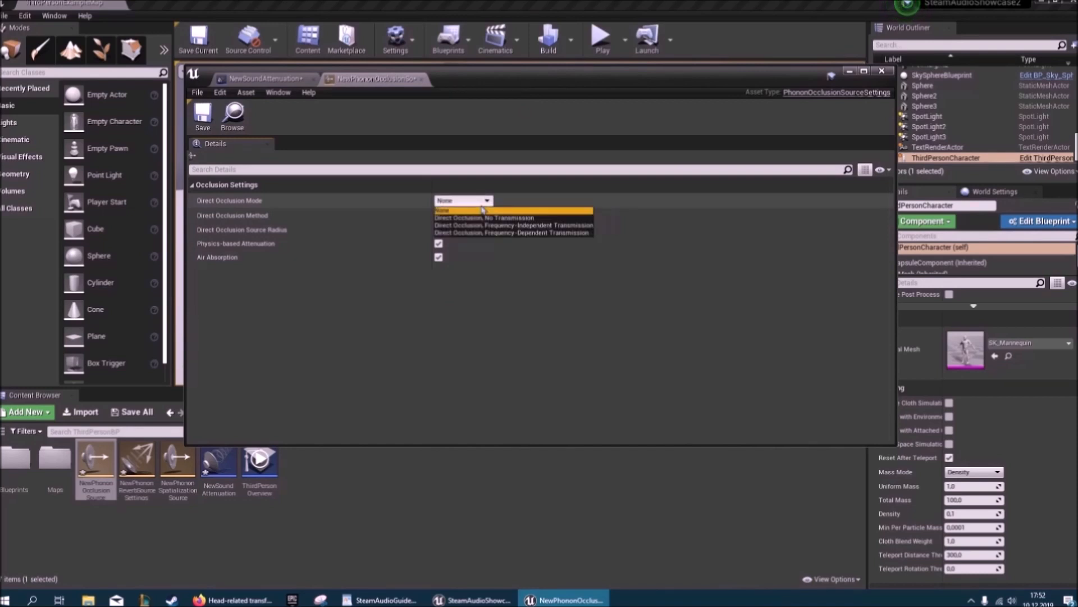
{"action": "mouse_move", "coordinate": [512, 232]}
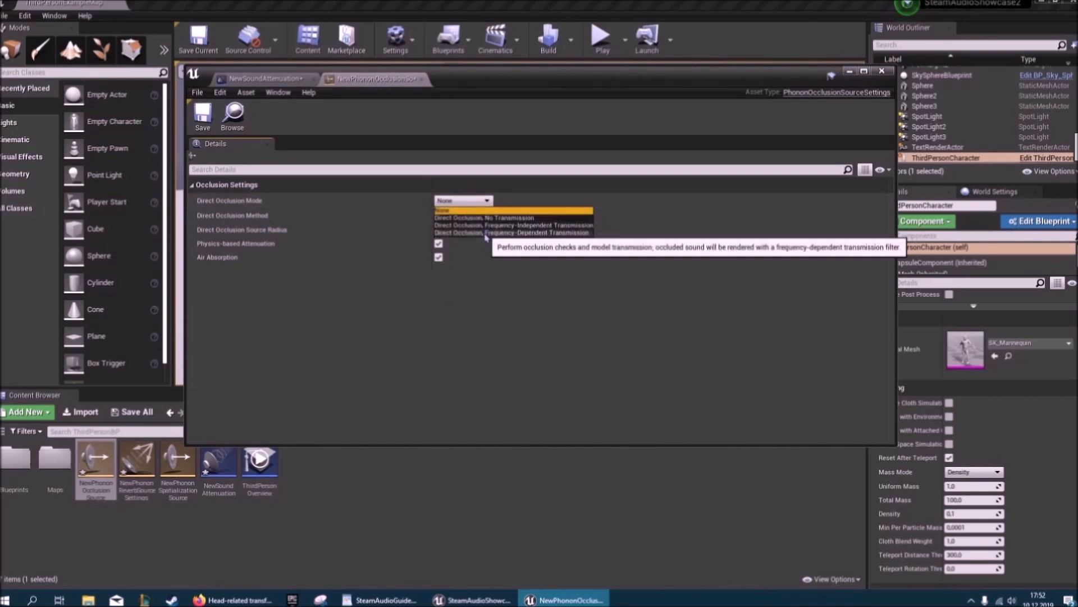
{"action": "left_click", "coordinate": [511, 233]}
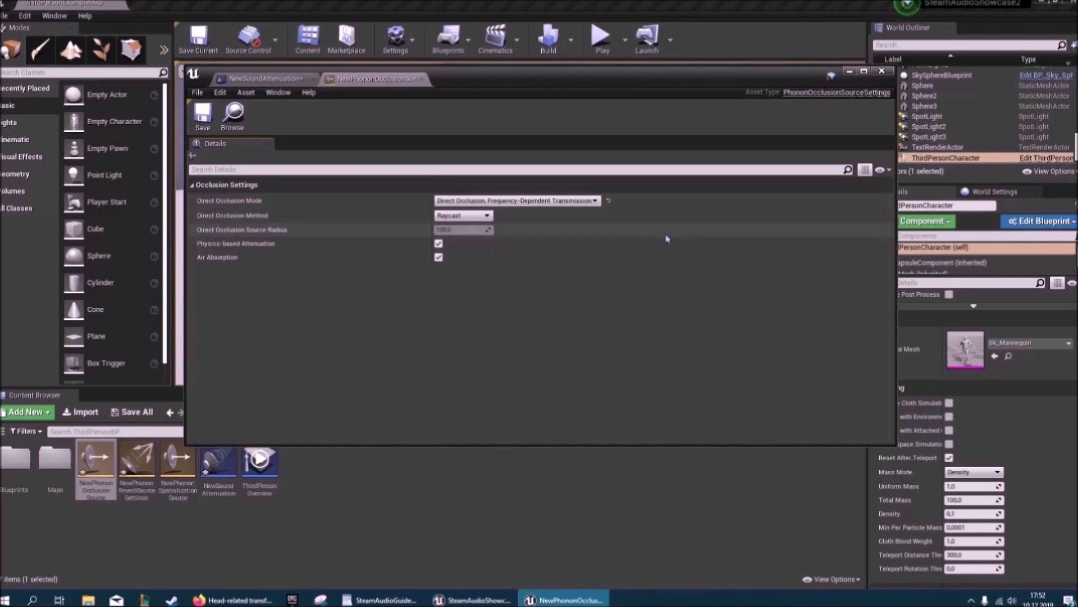
{"action": "left_click", "coordinate": [516, 200]}
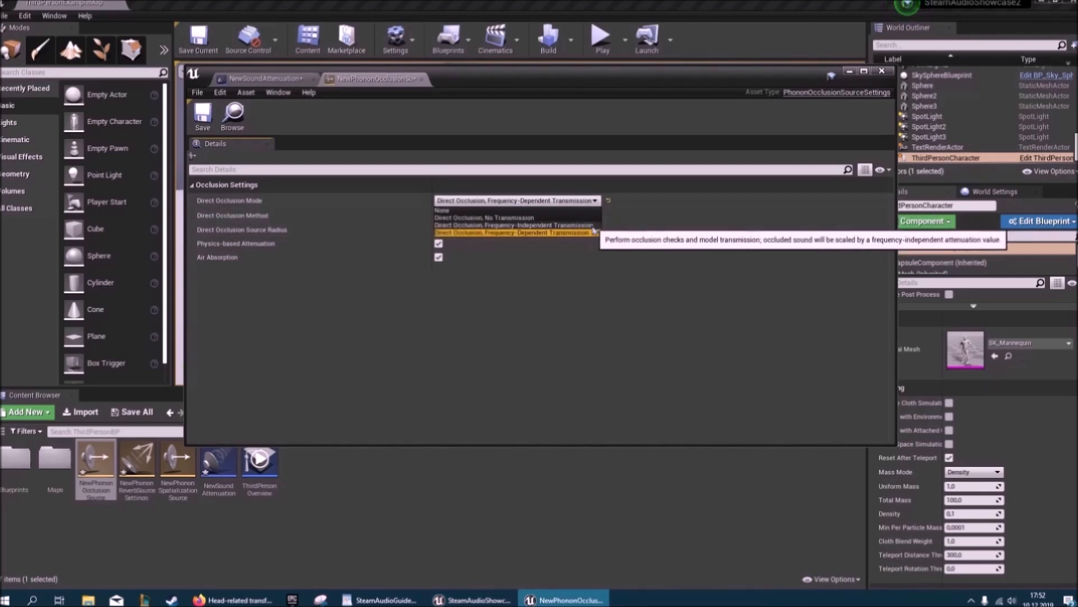
{"action": "mouse_move", "coordinate": [530, 229]}
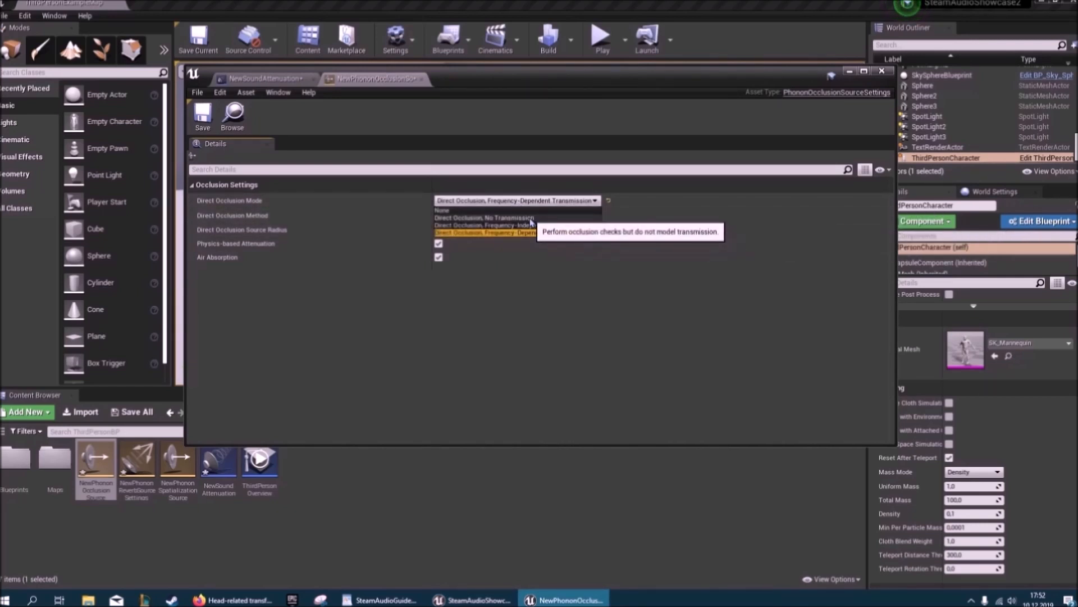
{"action": "mouse_move", "coordinate": [505, 229]}
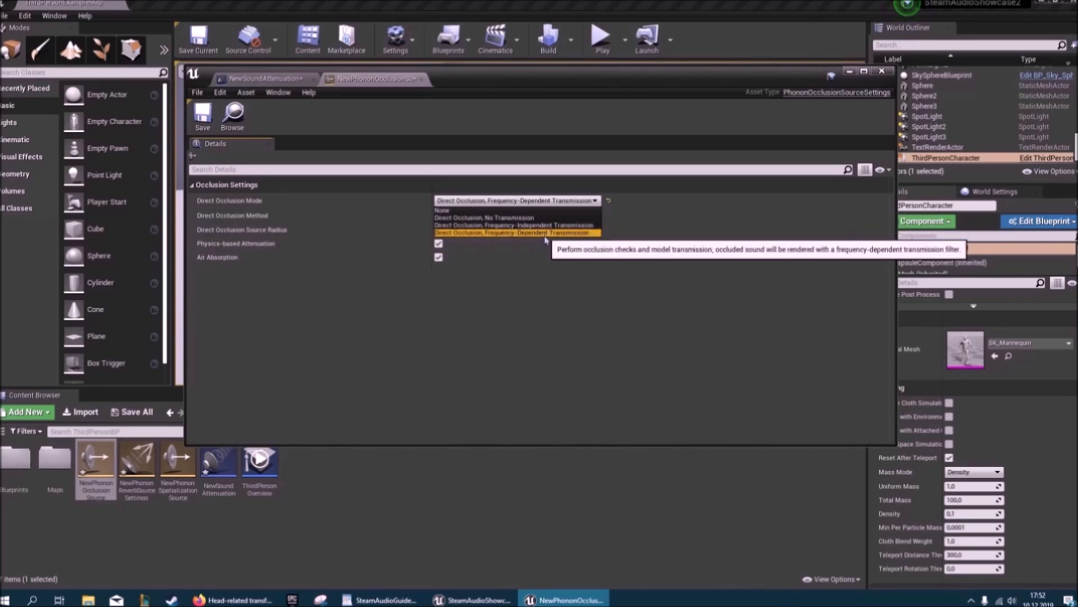
{"action": "mouse_move", "coordinate": [512, 233]}
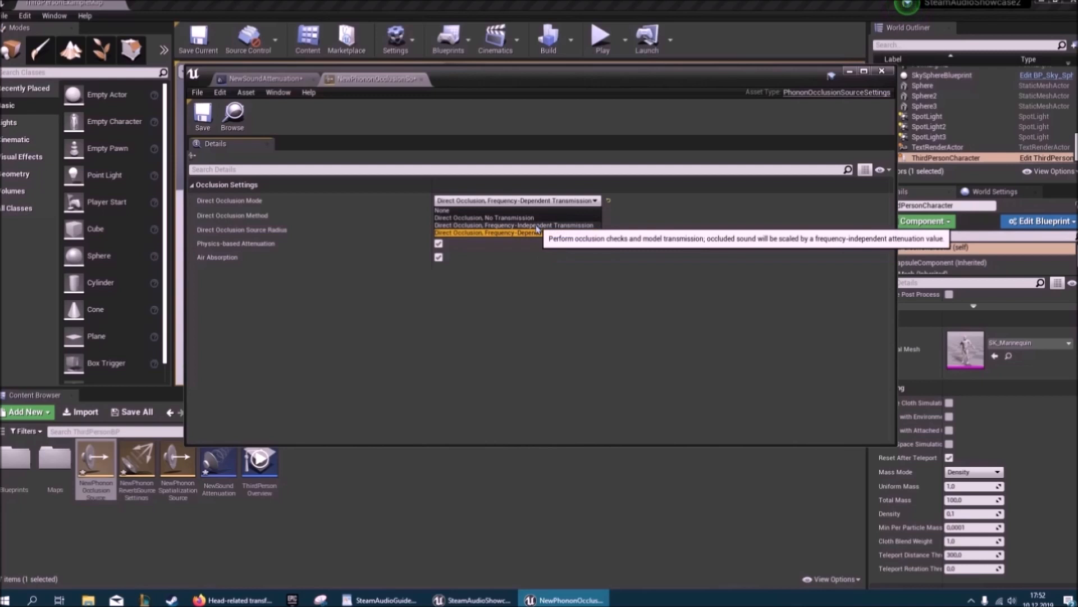
{"action": "mouse_move", "coordinate": [515, 232]}
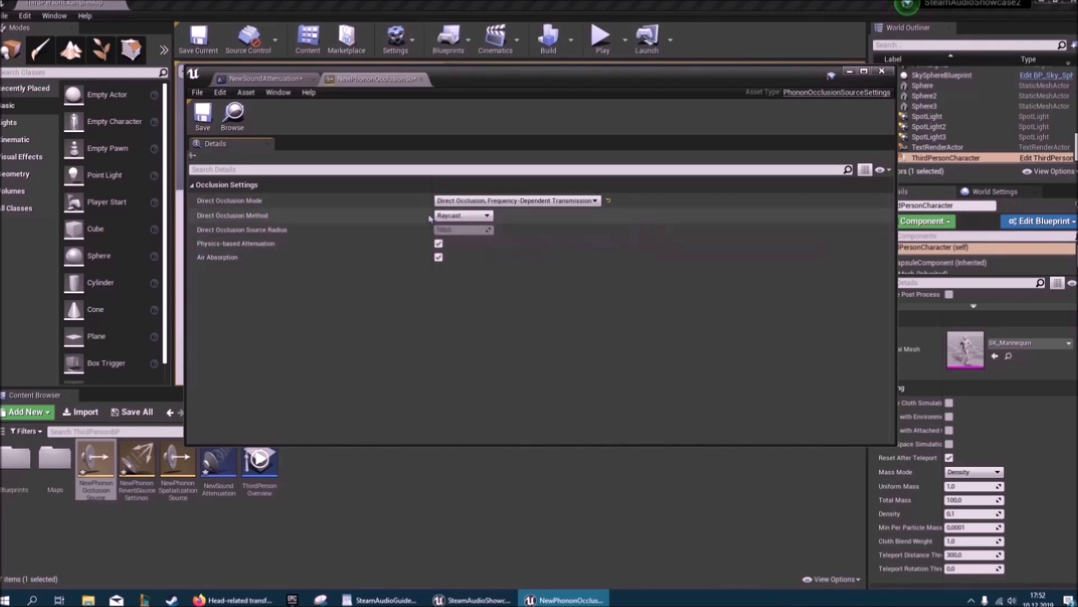
Set the occlusion method to Partial with a source radius of 100
{"action": "left_click", "coordinate": [462, 215]}
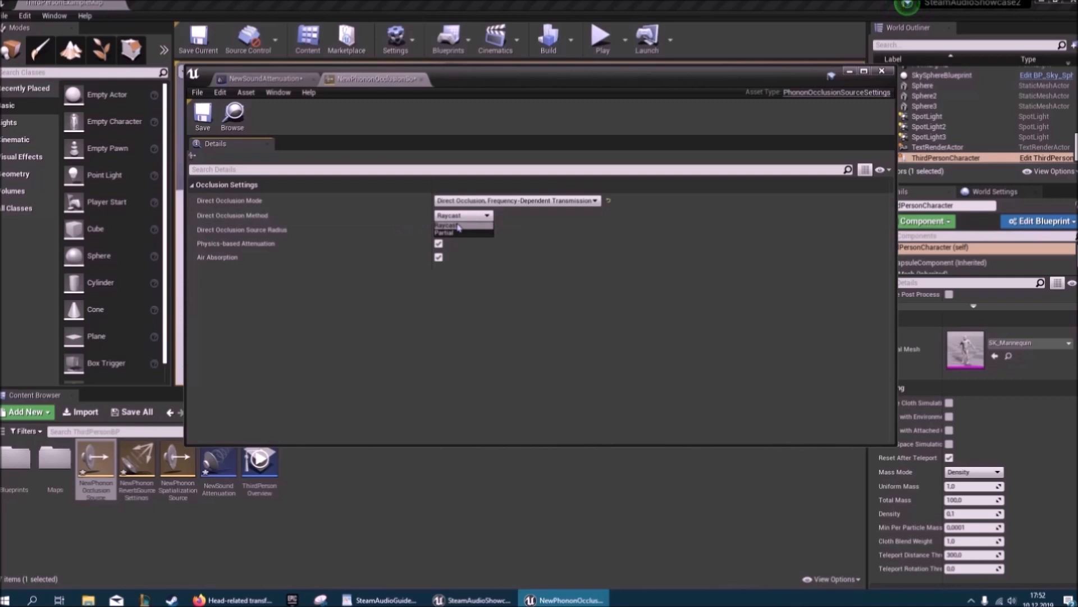
{"action": "left_click", "coordinate": [447, 232]}
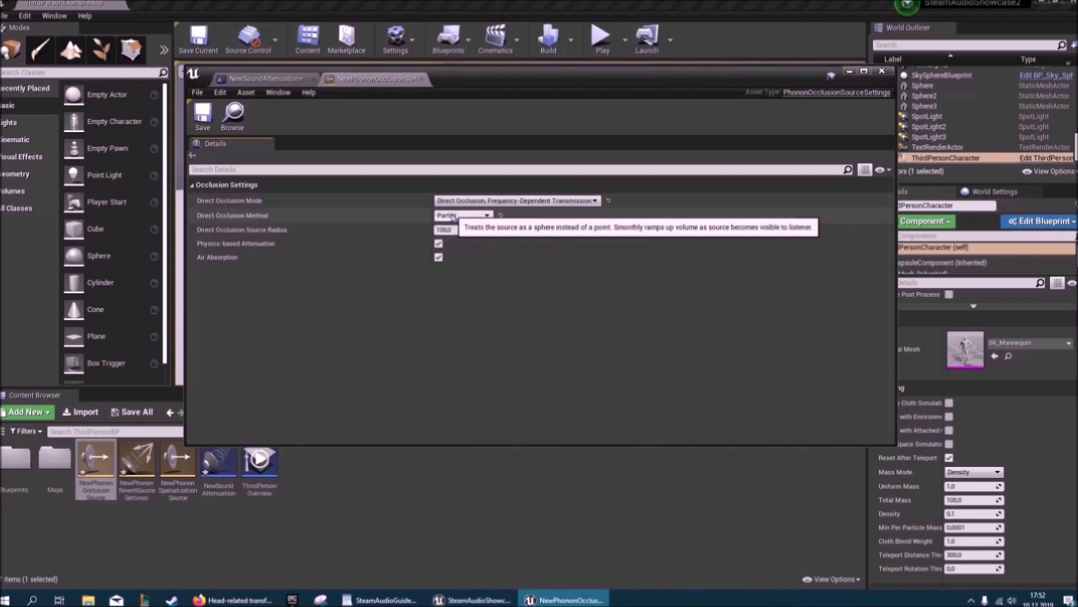
{"action": "left_click", "coordinate": [463, 214]}
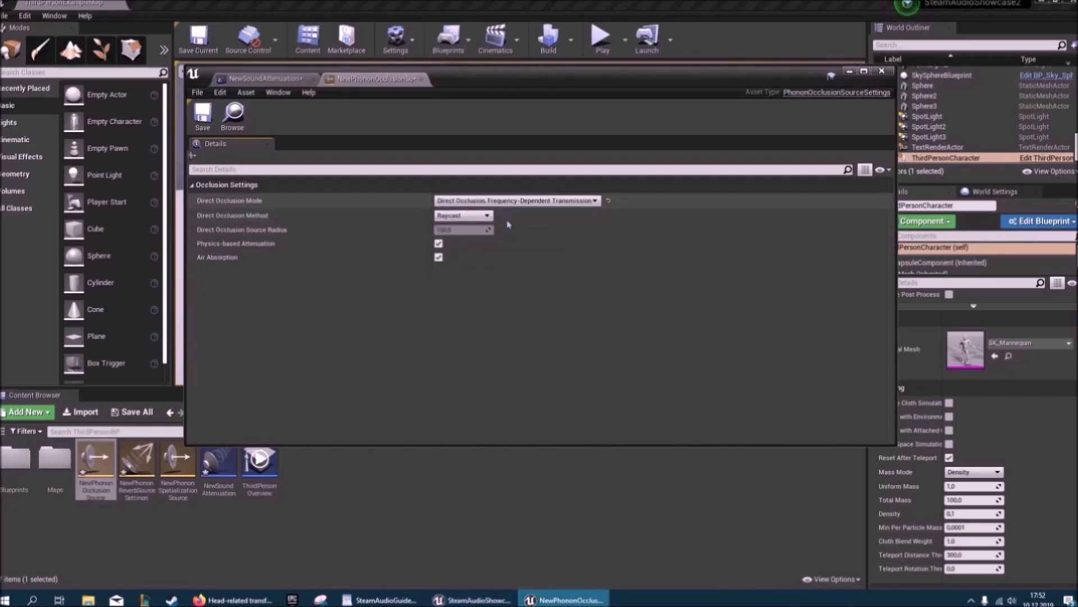
{"action": "left_click", "coordinate": [462, 214]}
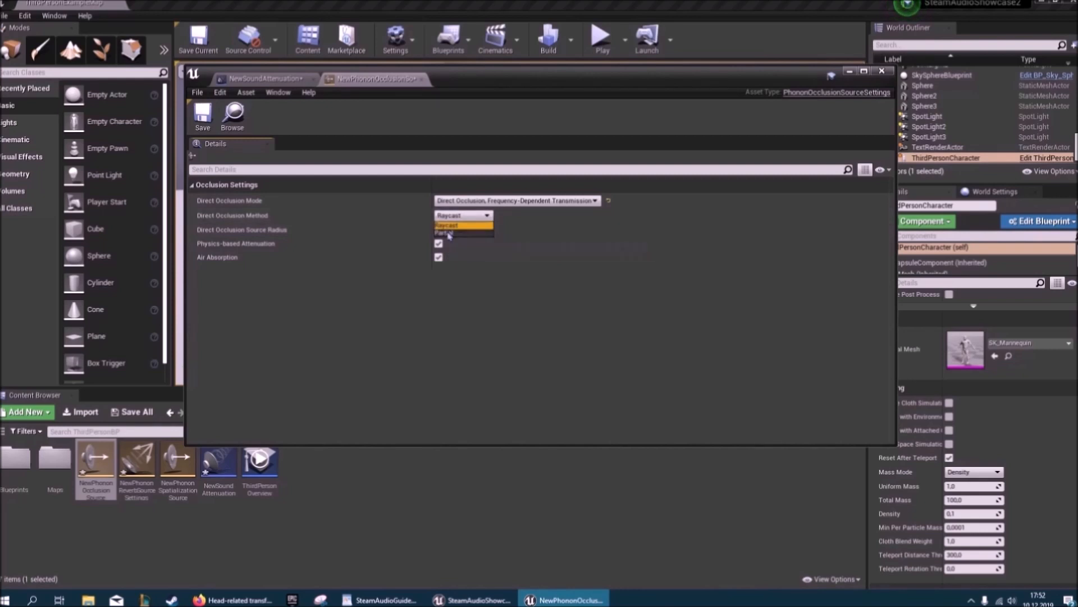
{"action": "left_click", "coordinate": [448, 232]}
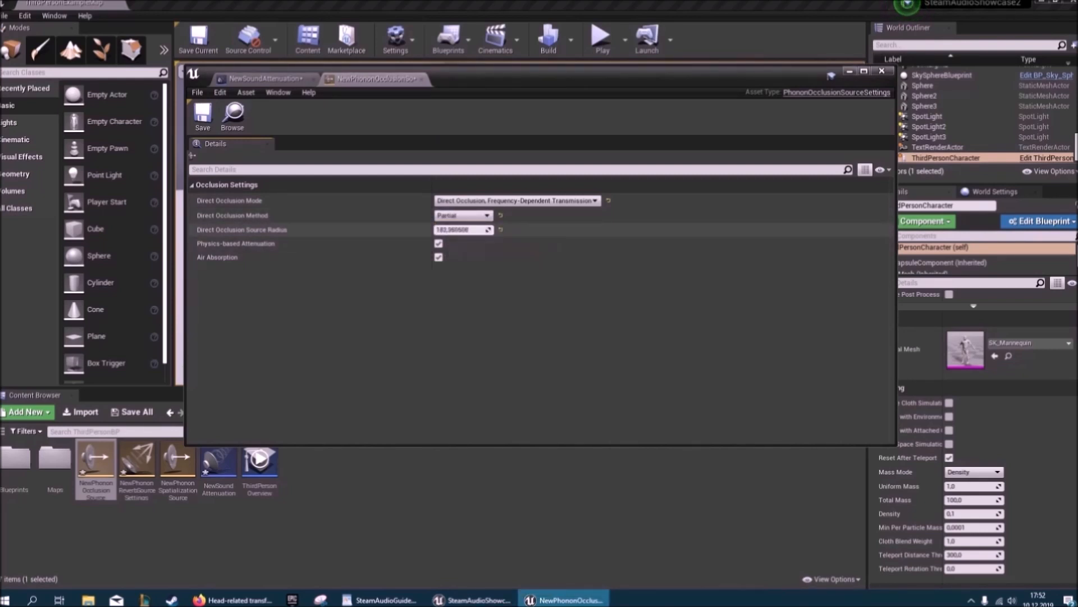
{"action": "left_click", "coordinate": [463, 229]}
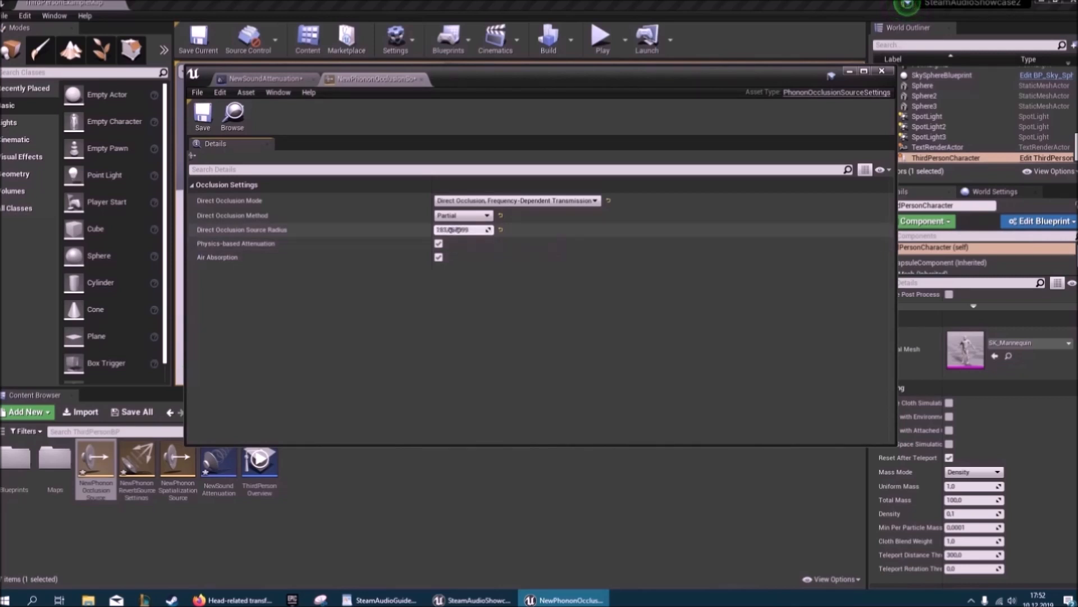
{"action": "mouse_move", "coordinate": [463, 229]}
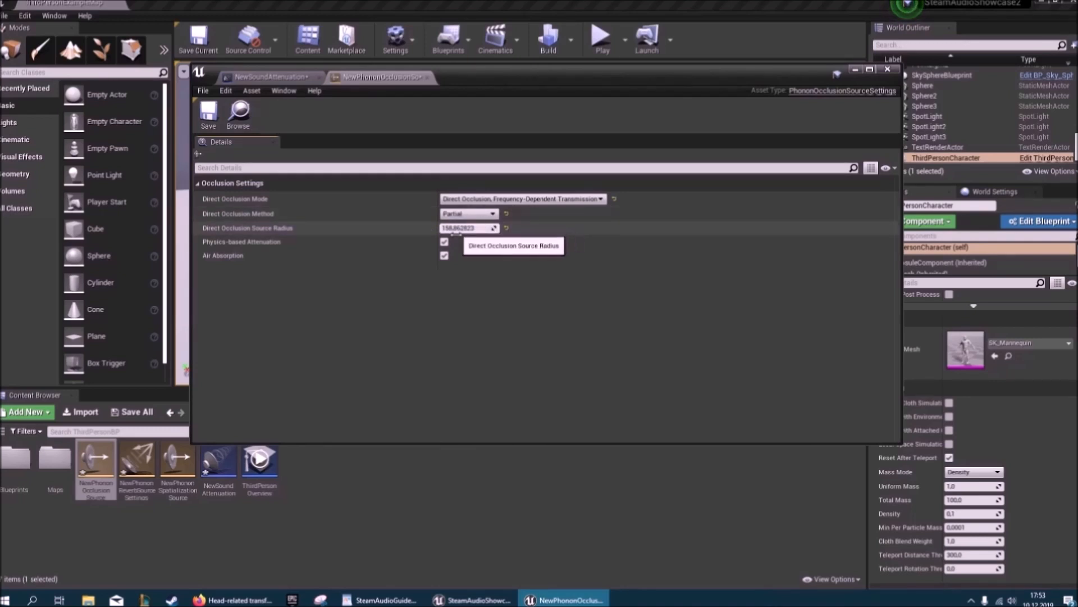
{"action": "left_click", "coordinate": [469, 213]}
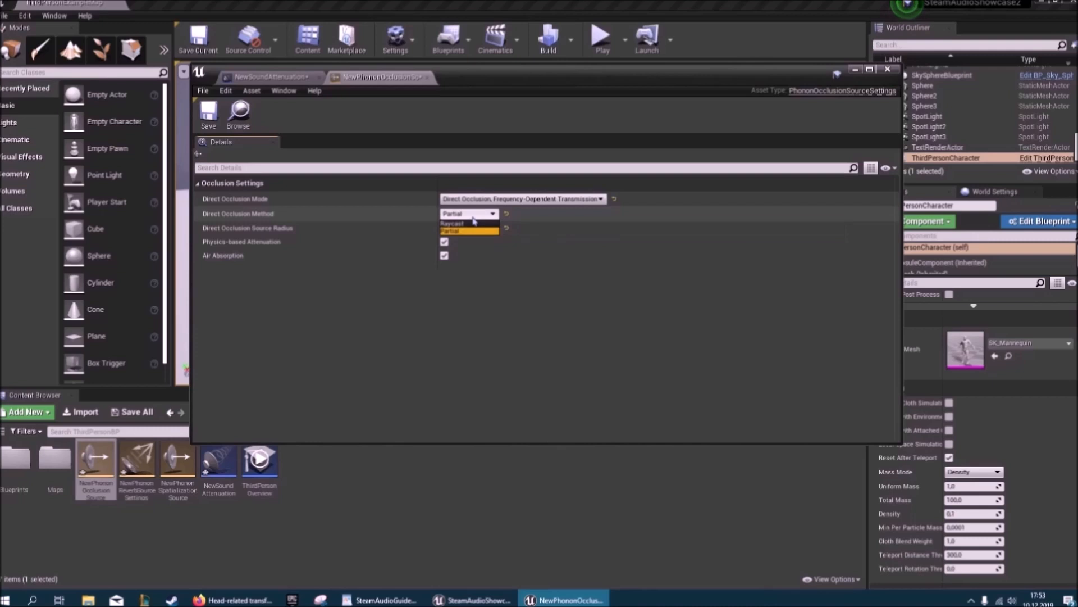
{"action": "left_click", "coordinate": [469, 230]}
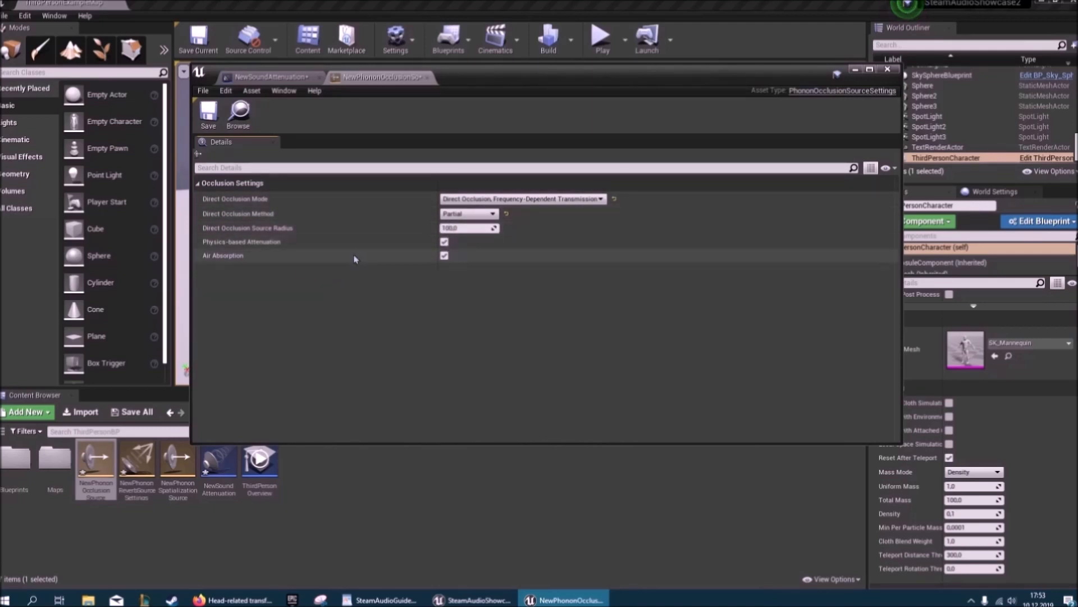
{"action": "mouse_move", "coordinate": [202, 292]}
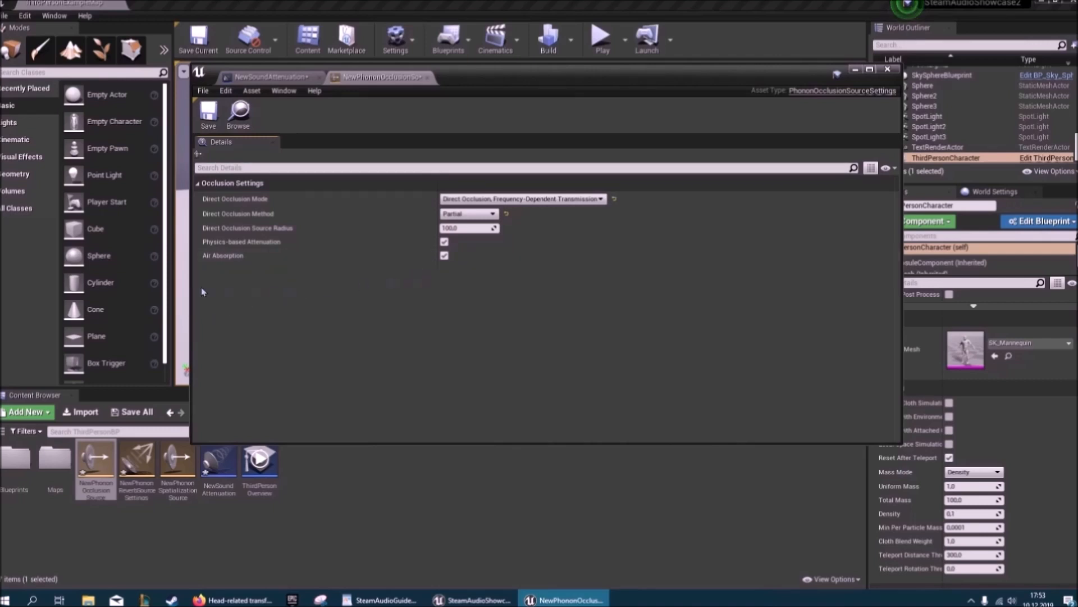
{"action": "mouse_move", "coordinate": [330, 274]}
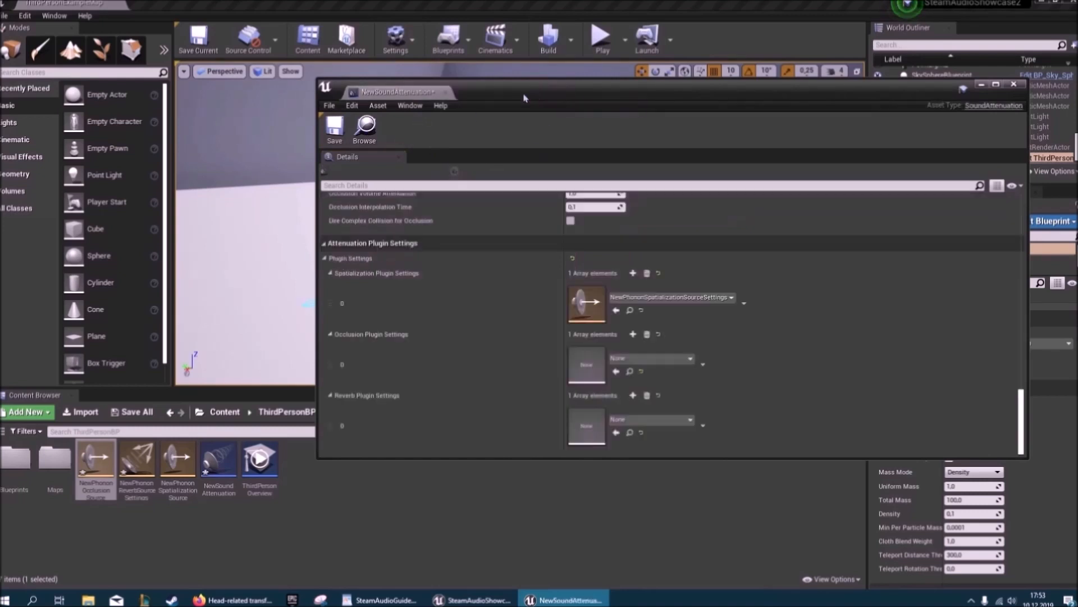
Assign the Phonon occlusion settings to NewSoundAttenuation and keep reverb simulation Real-Time
{"action": "left_click", "coordinate": [687, 358]}
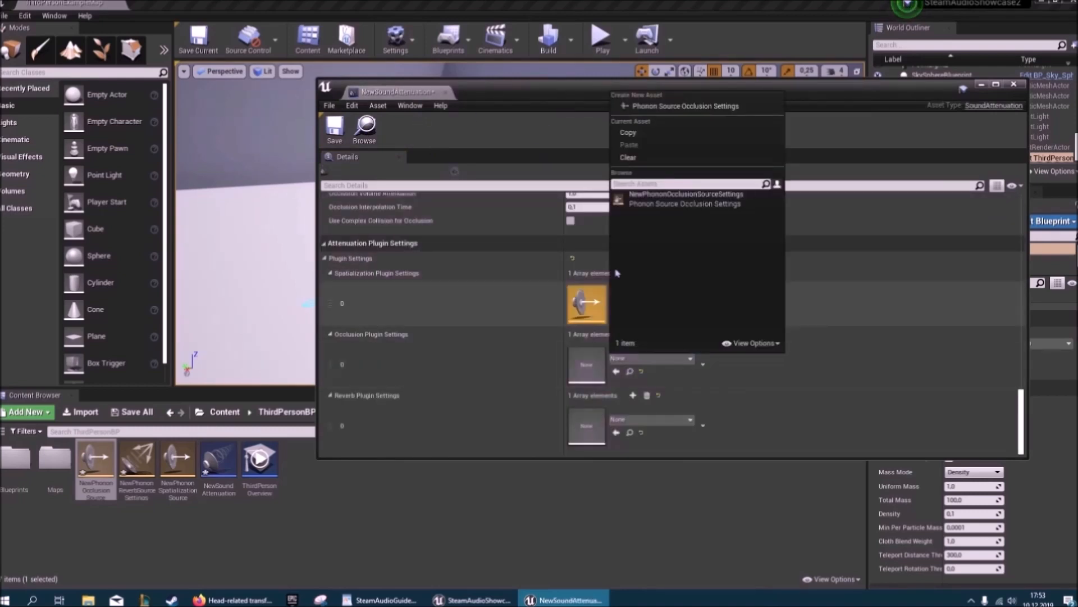
{"action": "left_click", "coordinate": [685, 193]}
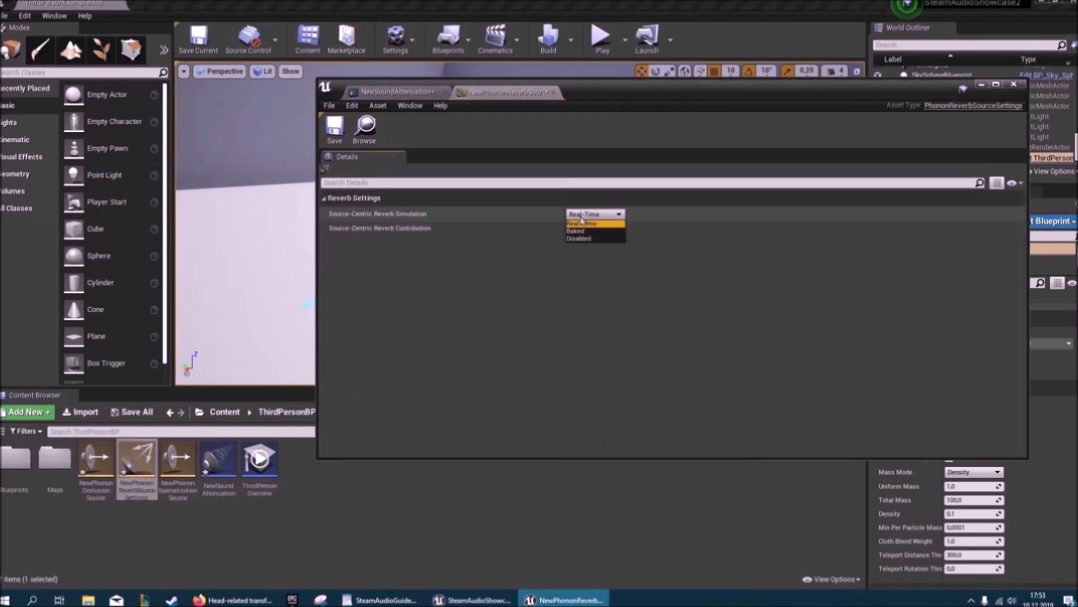
{"action": "left_click", "coordinate": [594, 223]}
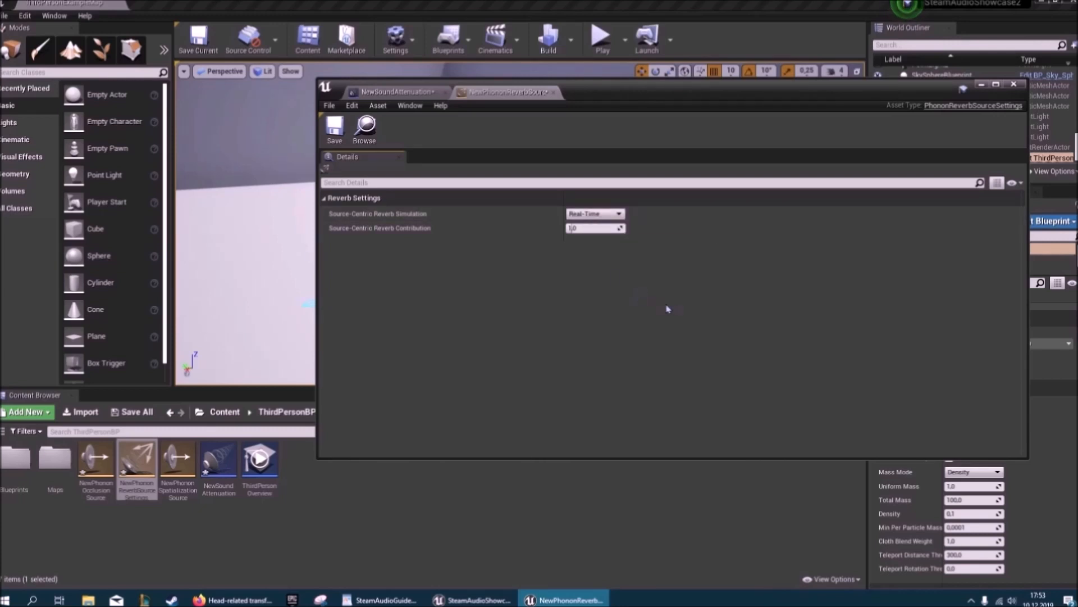
{"action": "mouse_move", "coordinate": [399, 242]}
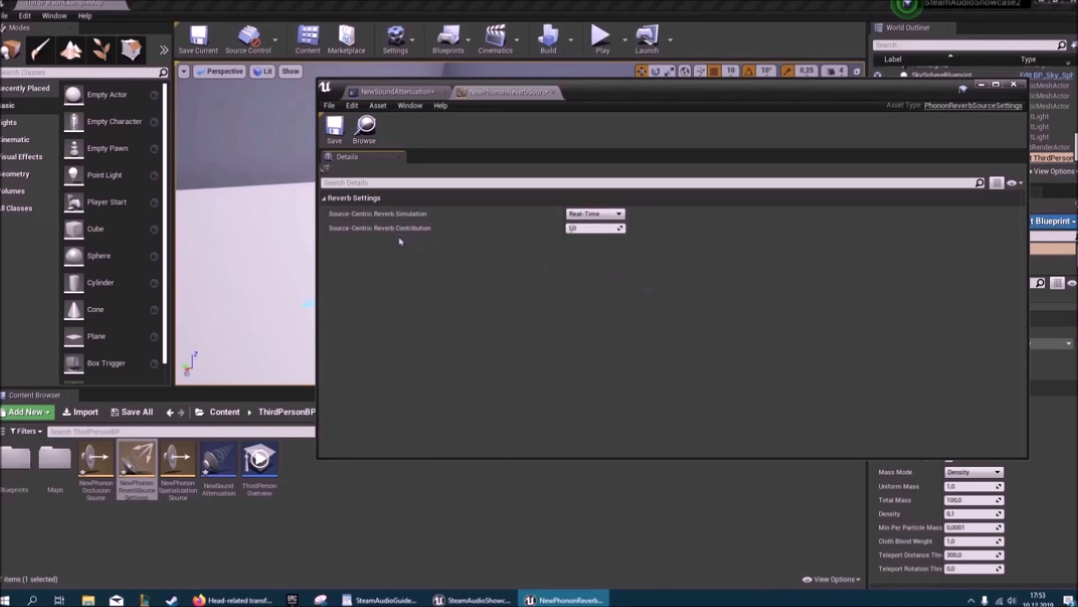
{"action": "mouse_move", "coordinate": [594, 227]}
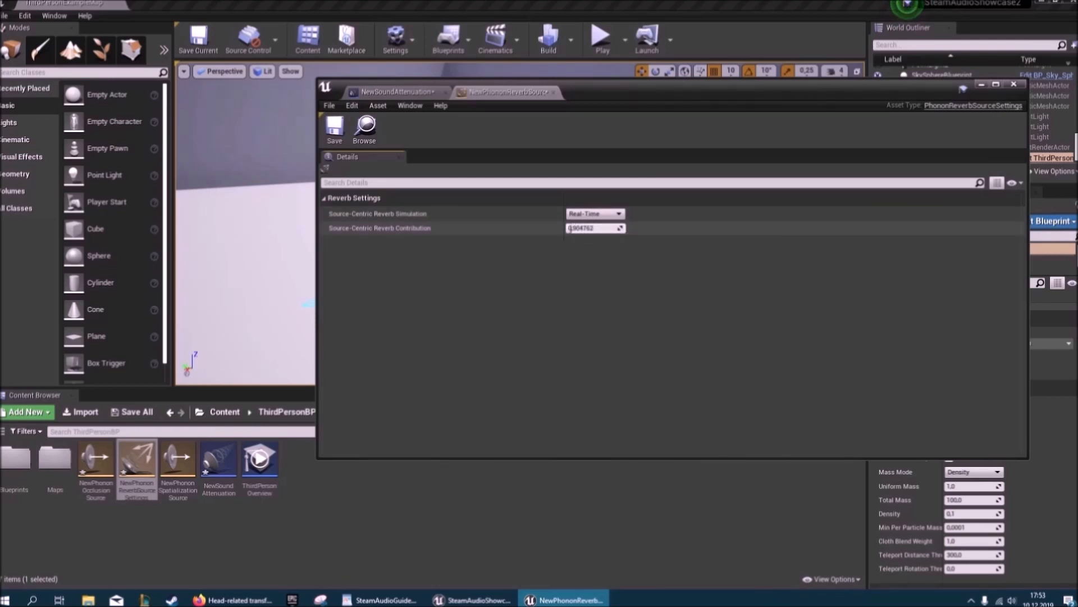
{"action": "mouse_move", "coordinate": [611, 217]}
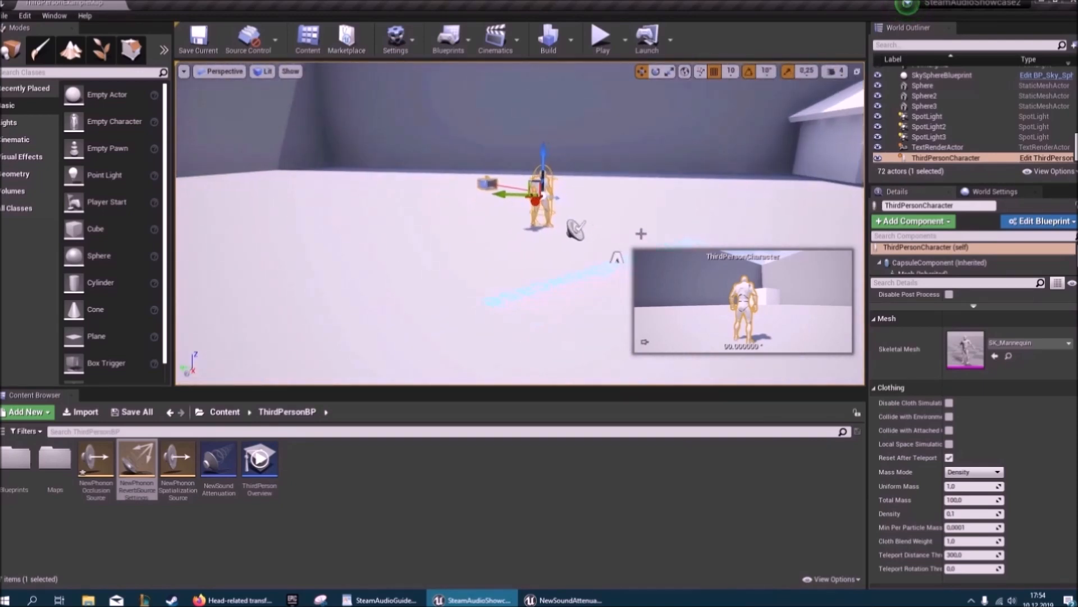
Give AmbientSound and Grenade's explosion sound NewSoundAttenuation, compile and close the Grenade blueprint
{"action": "left_click", "coordinate": [938, 118]}
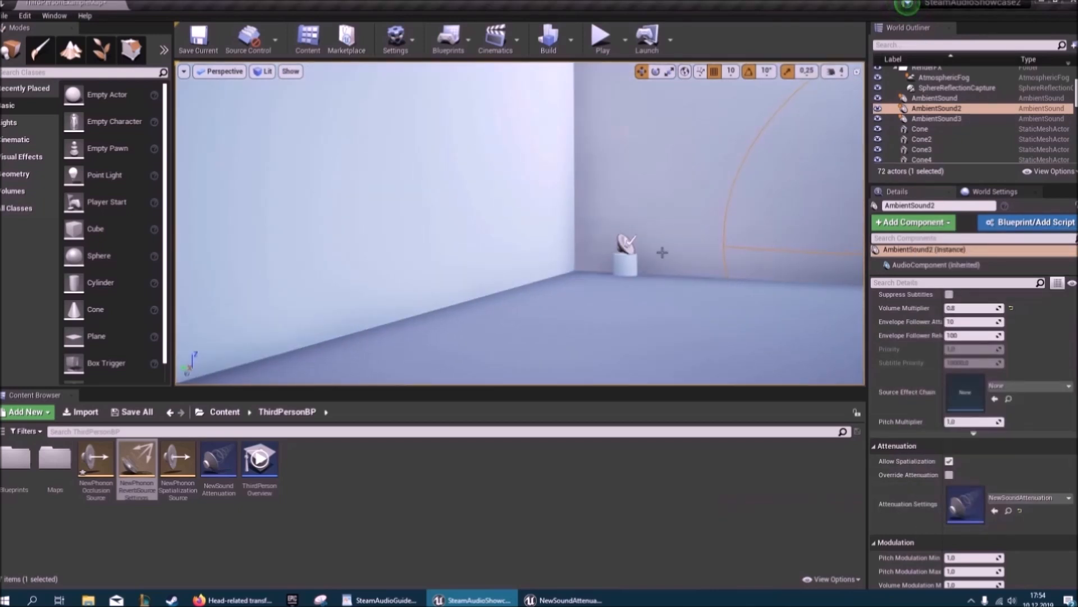
{"action": "left_click", "coordinate": [1066, 497]}
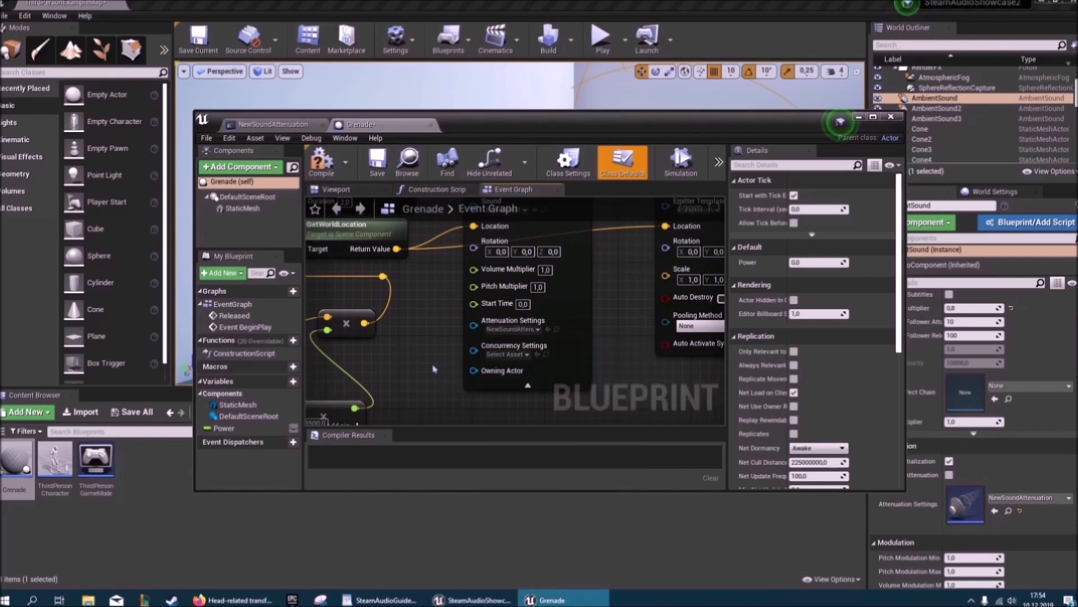
{"action": "left_click", "coordinate": [320, 162]}
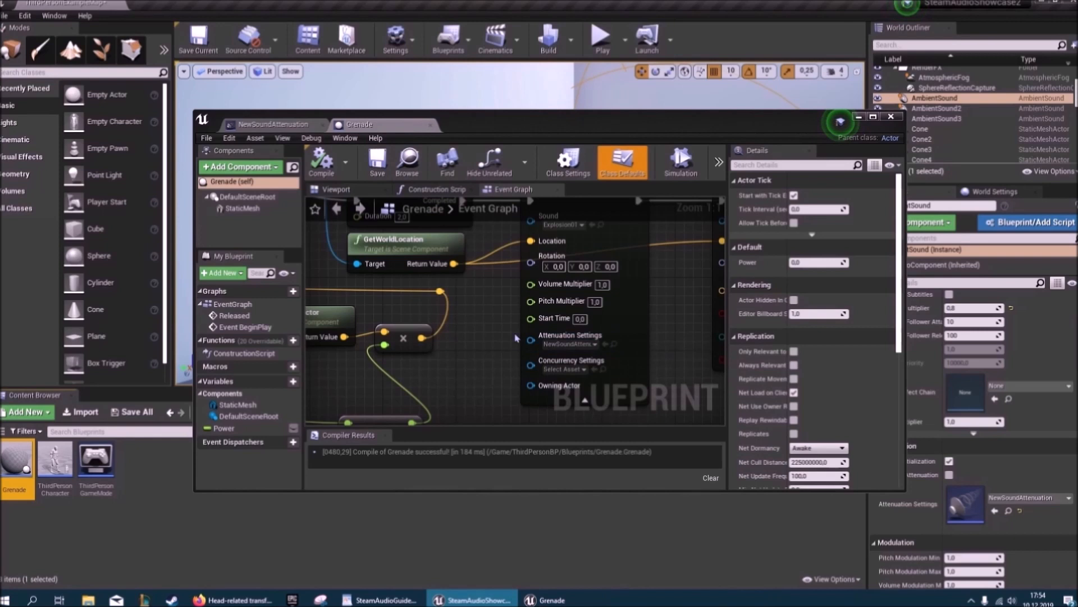
{"action": "mouse_move", "coordinate": [464, 299]}
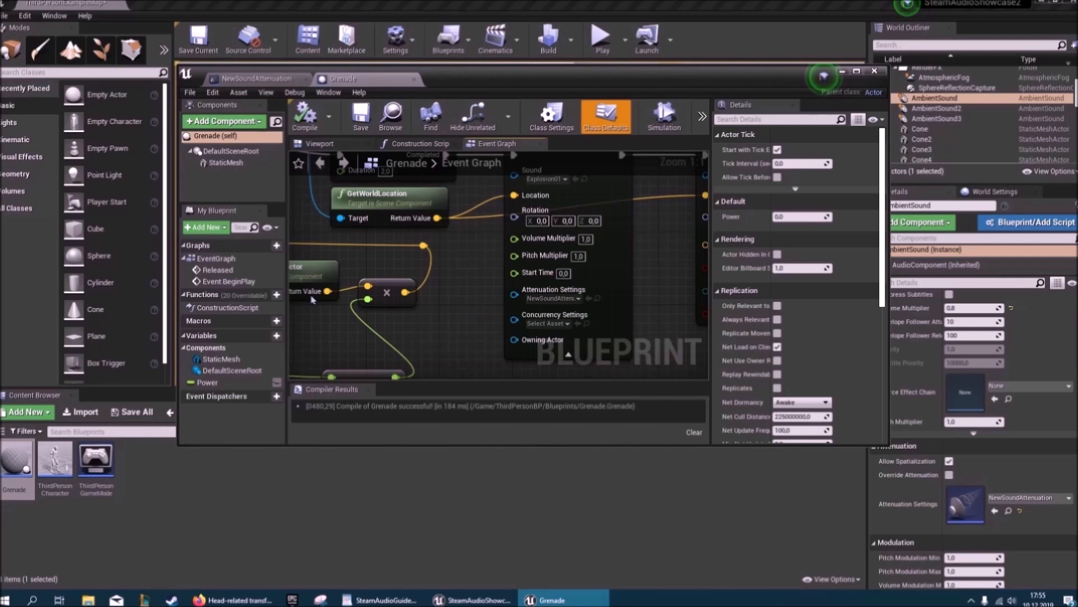
{"action": "mouse_move", "coordinate": [572, 191]}
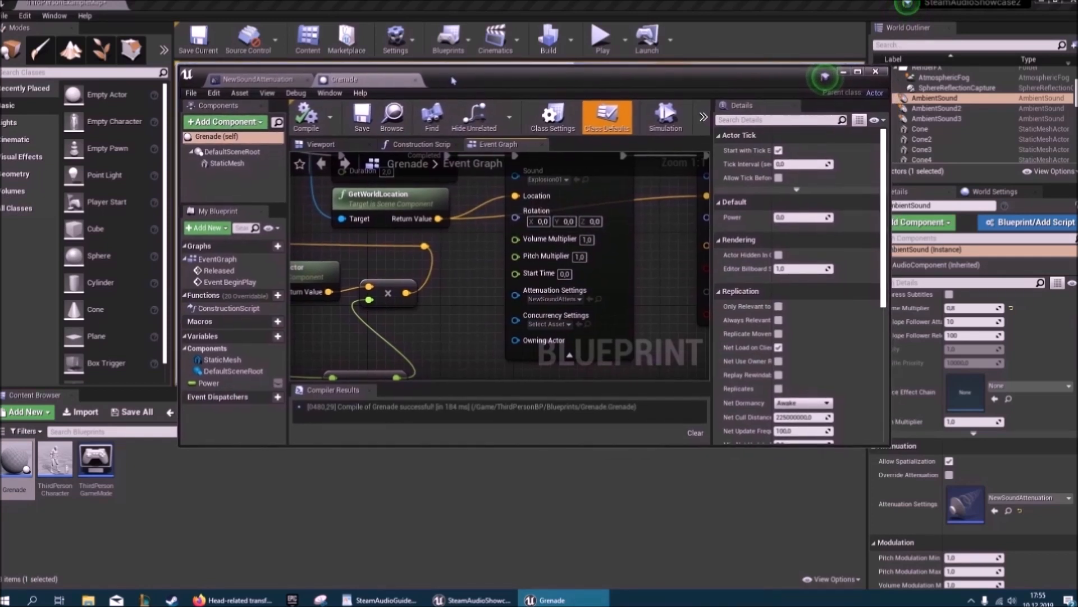
{"action": "left_click", "coordinate": [554, 290]}
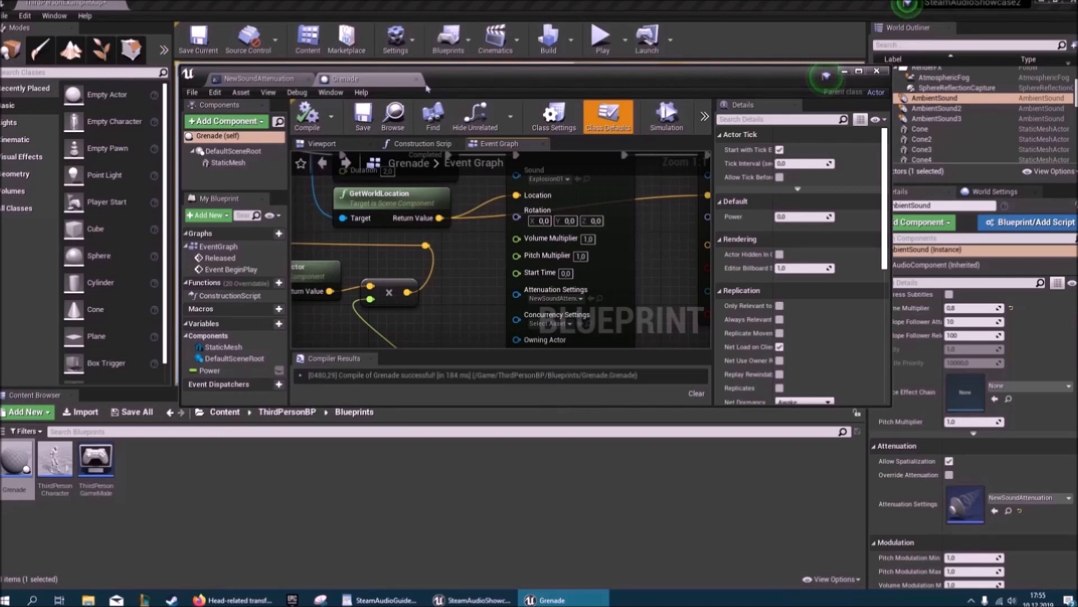
{"action": "left_click", "coordinate": [258, 79]}
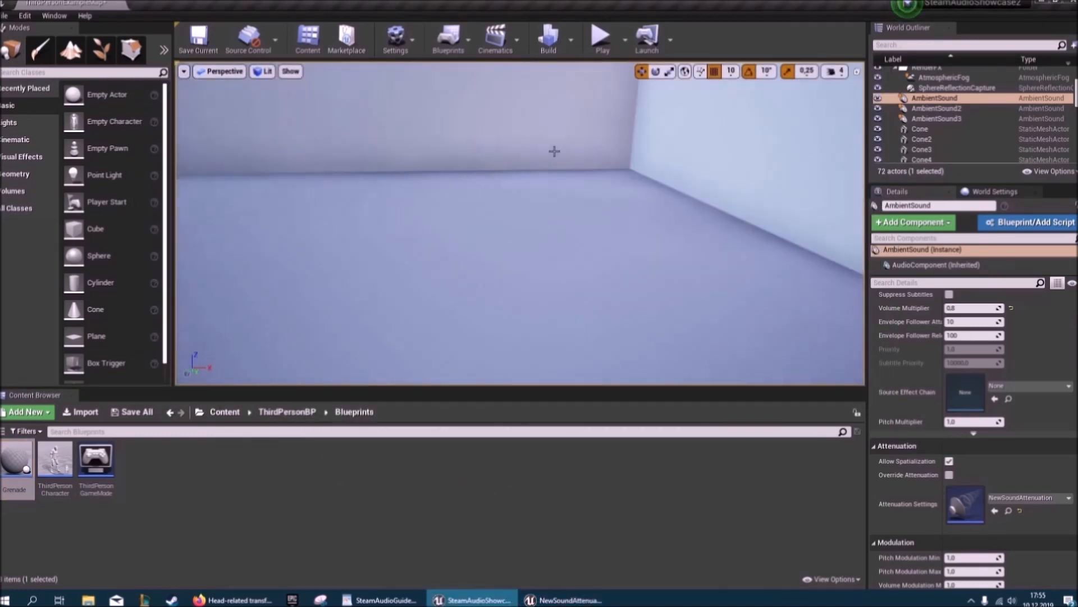
{"action": "mouse_move", "coordinate": [602, 39]}
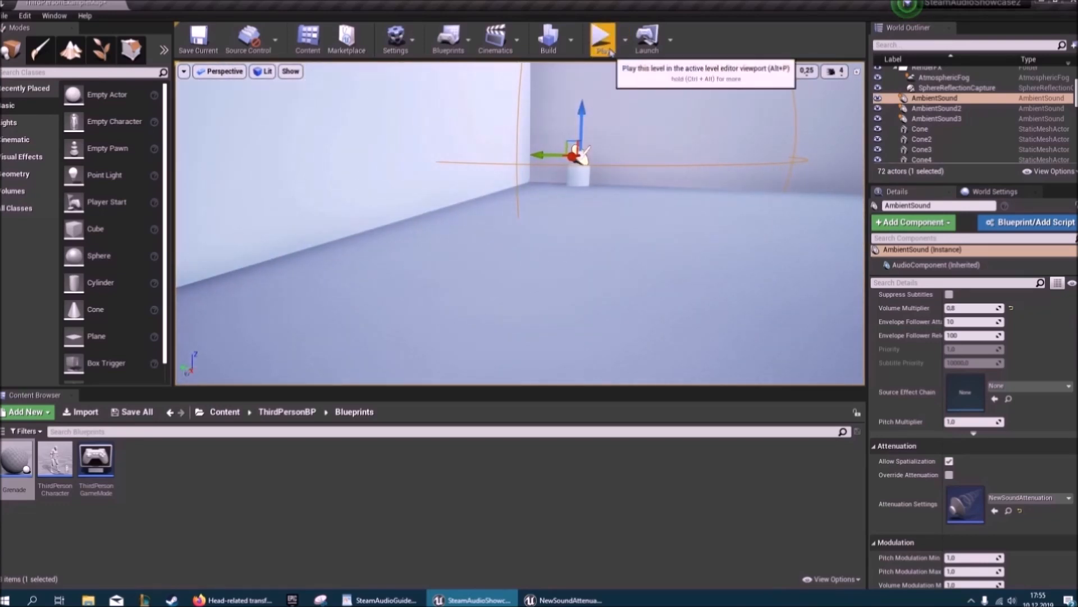
Play the level as the third-person character, then stop the session
{"action": "left_click", "coordinate": [601, 40]}
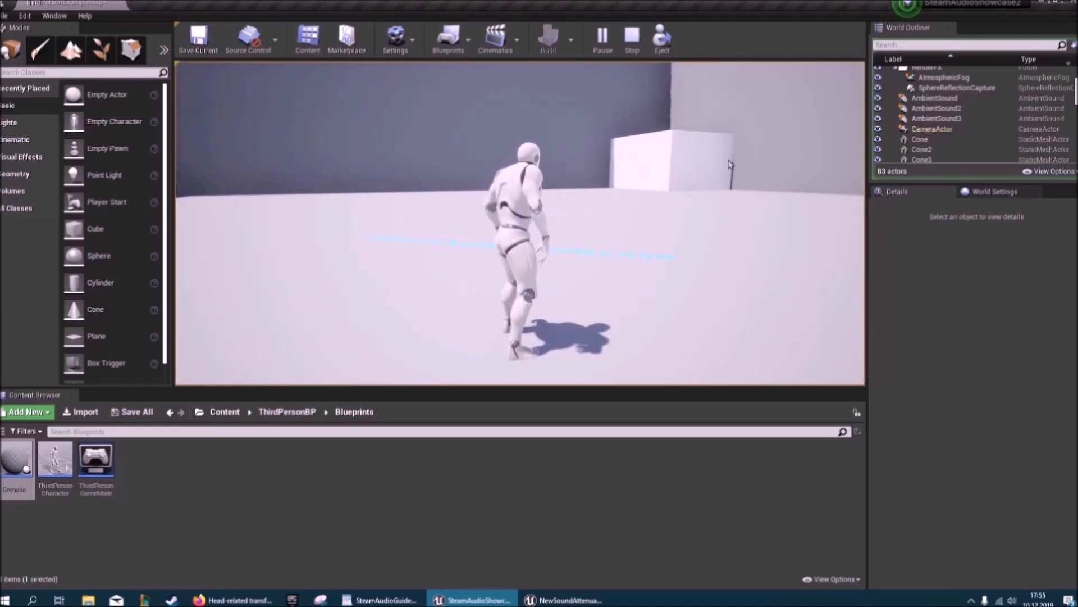
{"action": "left_click", "coordinate": [631, 38]}
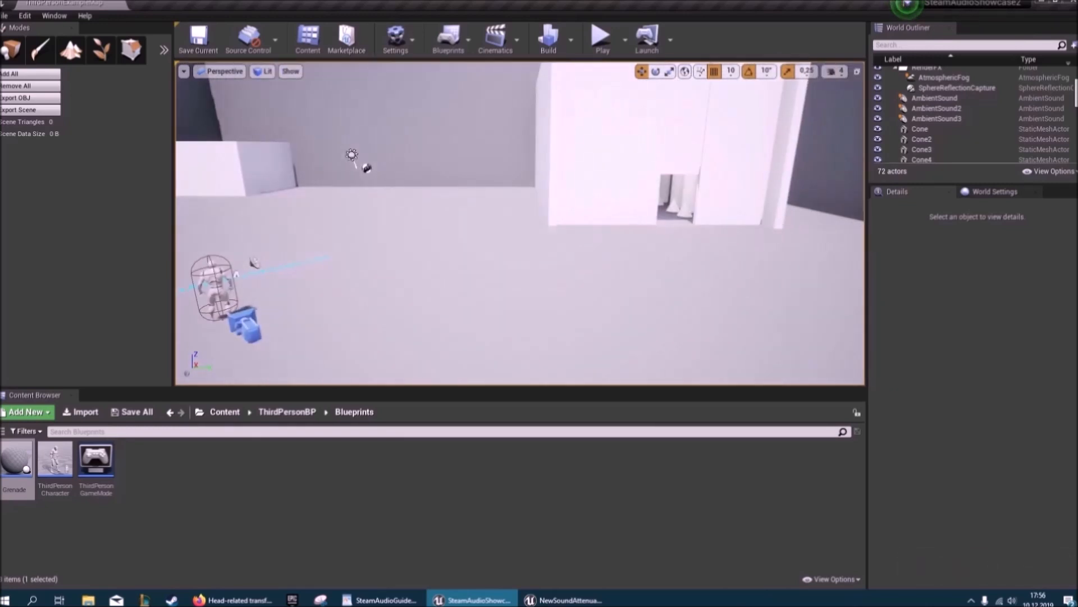
Search Phonon components on Cube15, then export the Steam Audio scene (15,924 triangles)
{"action": "left_click", "coordinate": [619, 131]}
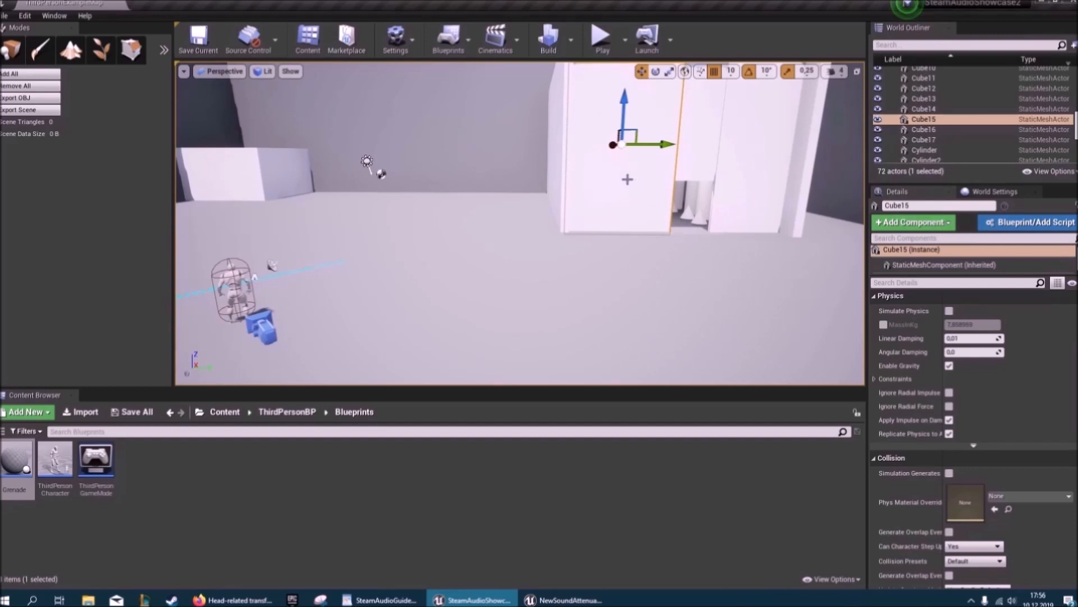
{"action": "left_click", "coordinate": [912, 222]}
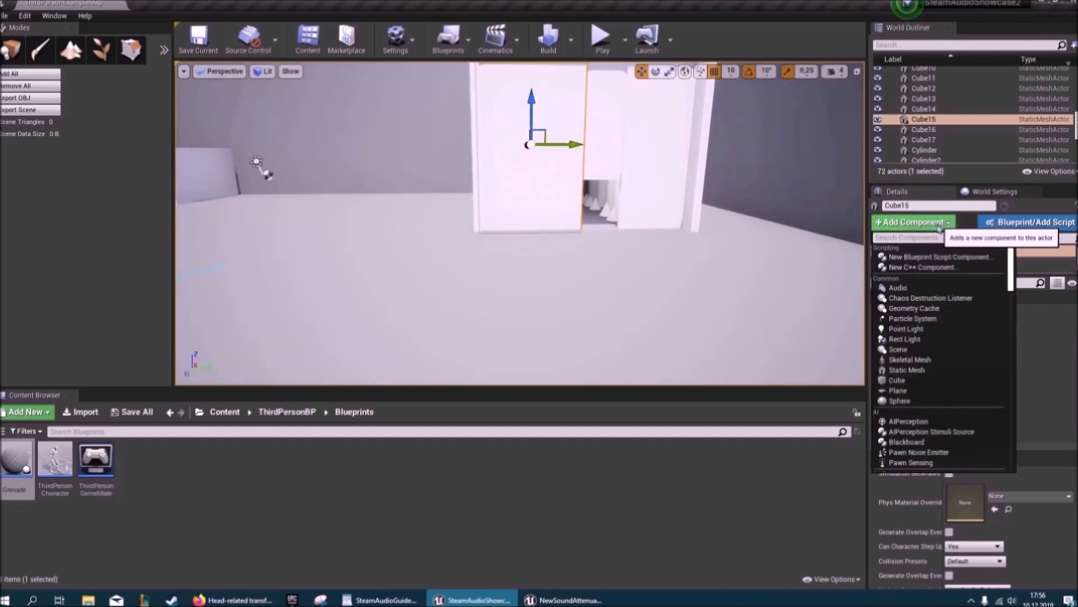
{"action": "type", "text": "pho"}
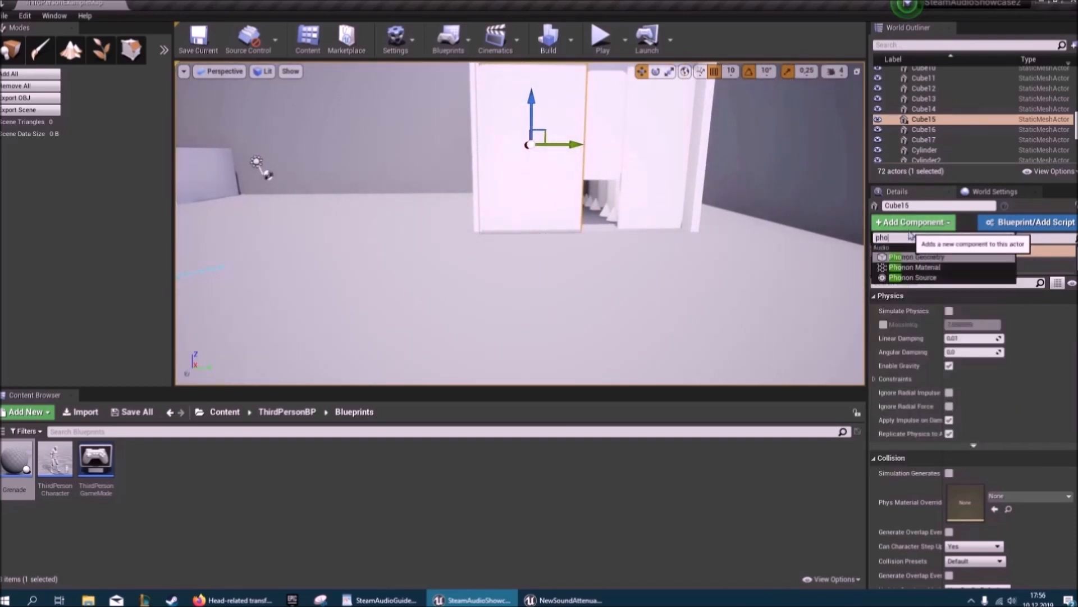
{"action": "type", "text": "non"}
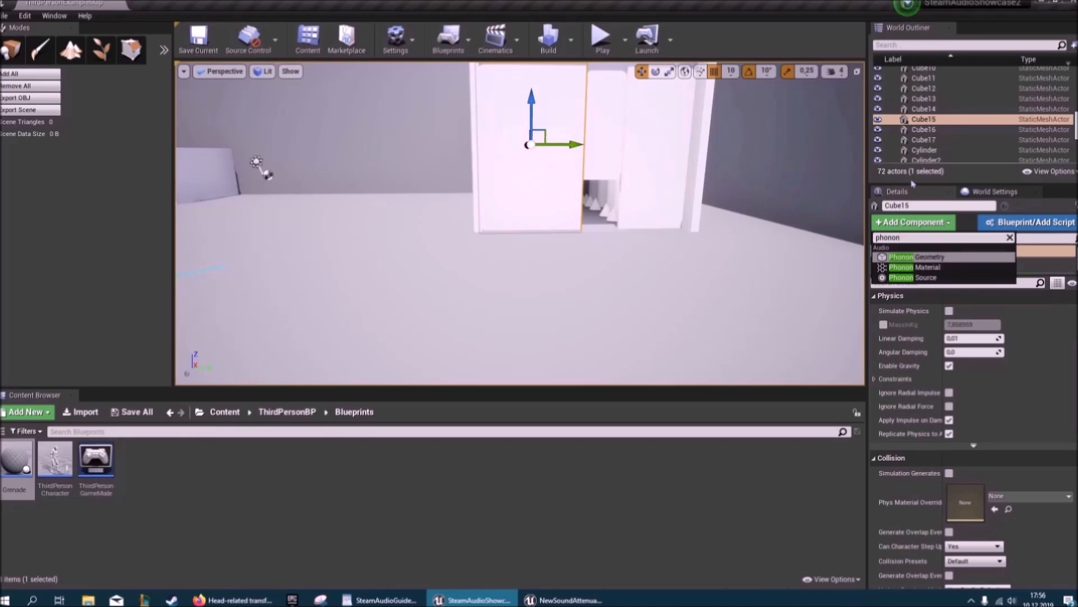
{"action": "mouse_move", "coordinate": [917, 257]}
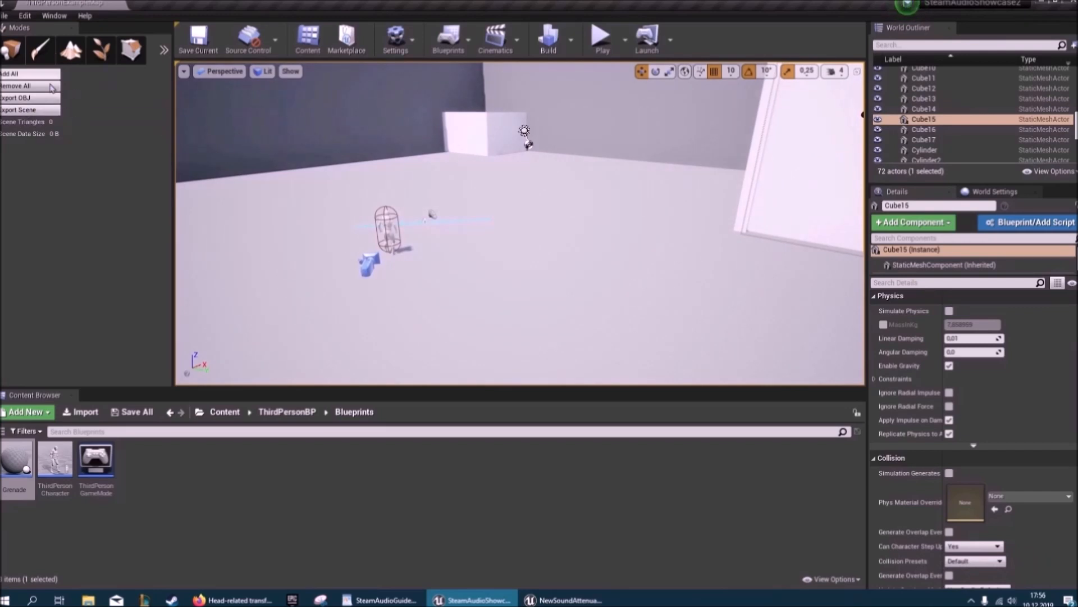
{"action": "left_click", "coordinate": [18, 109]}
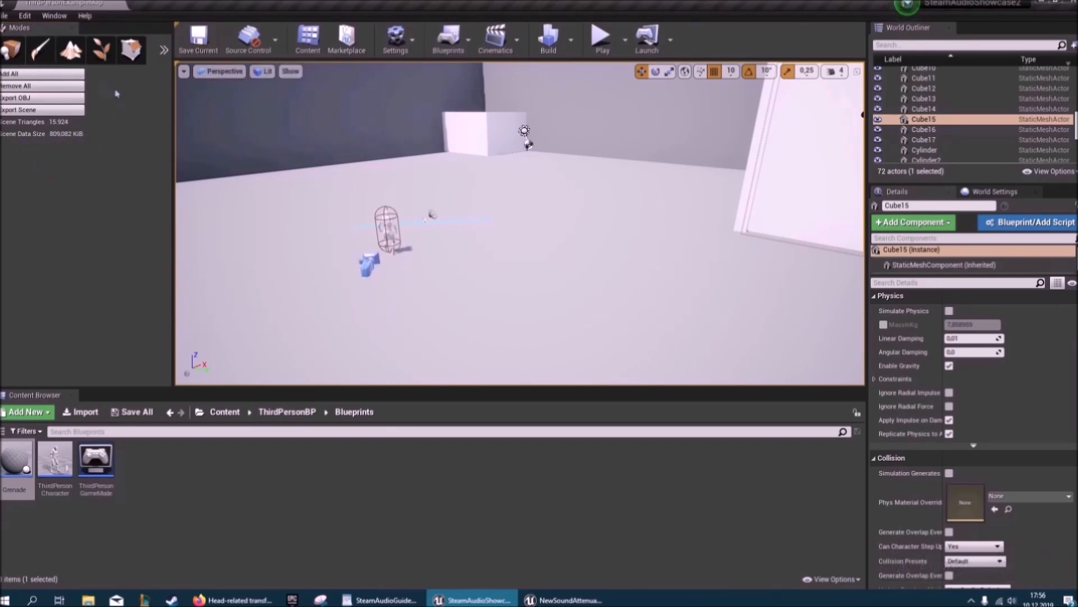
{"action": "mouse_move", "coordinate": [218, 116]}
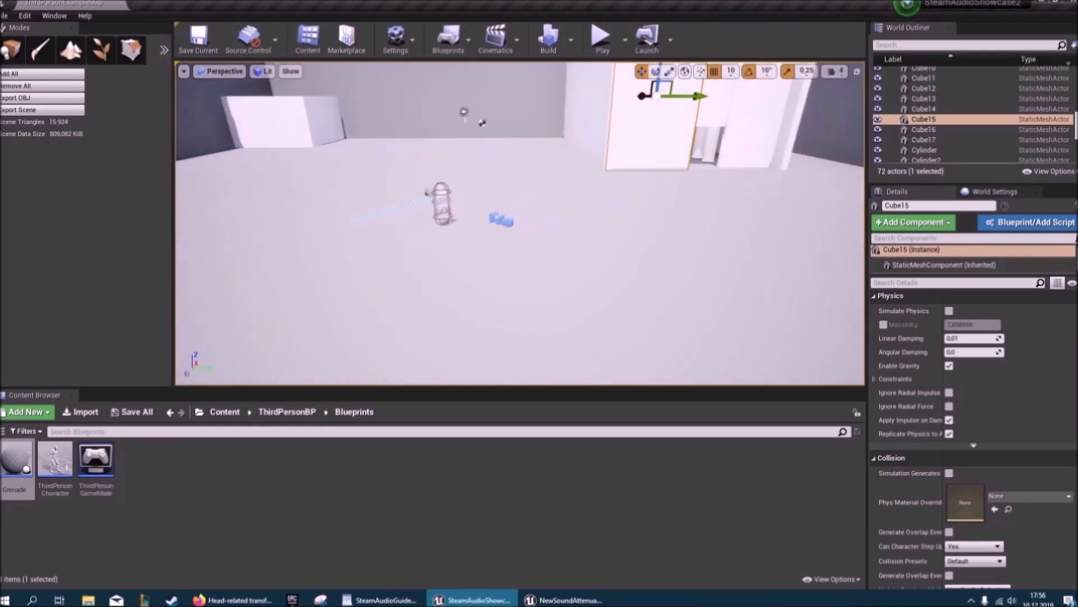
{"action": "left_click", "coordinate": [600, 38]}
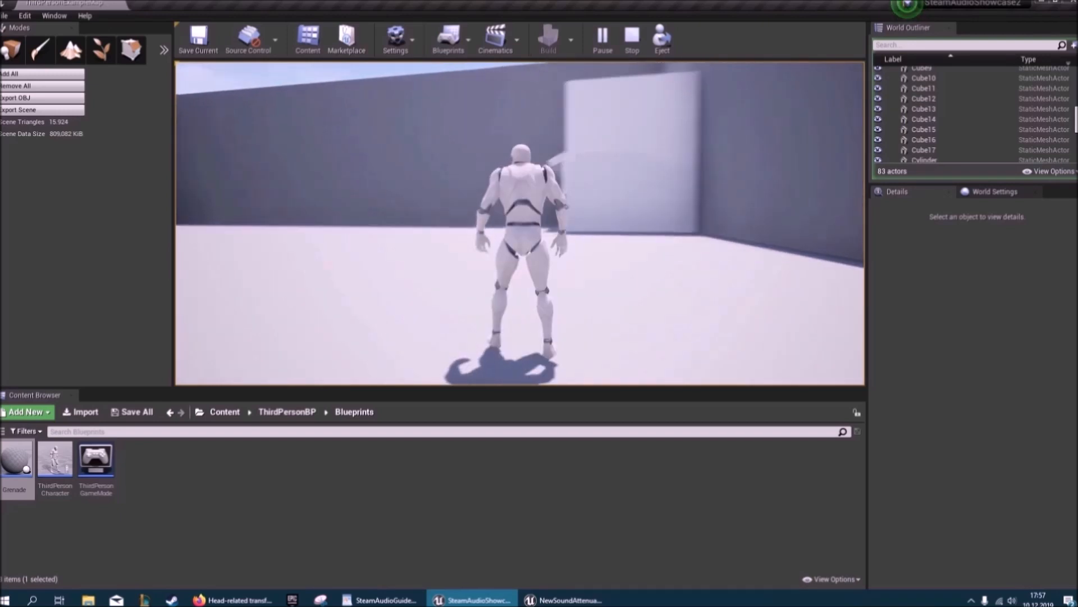
{"action": "left_click", "coordinate": [199, 38]}
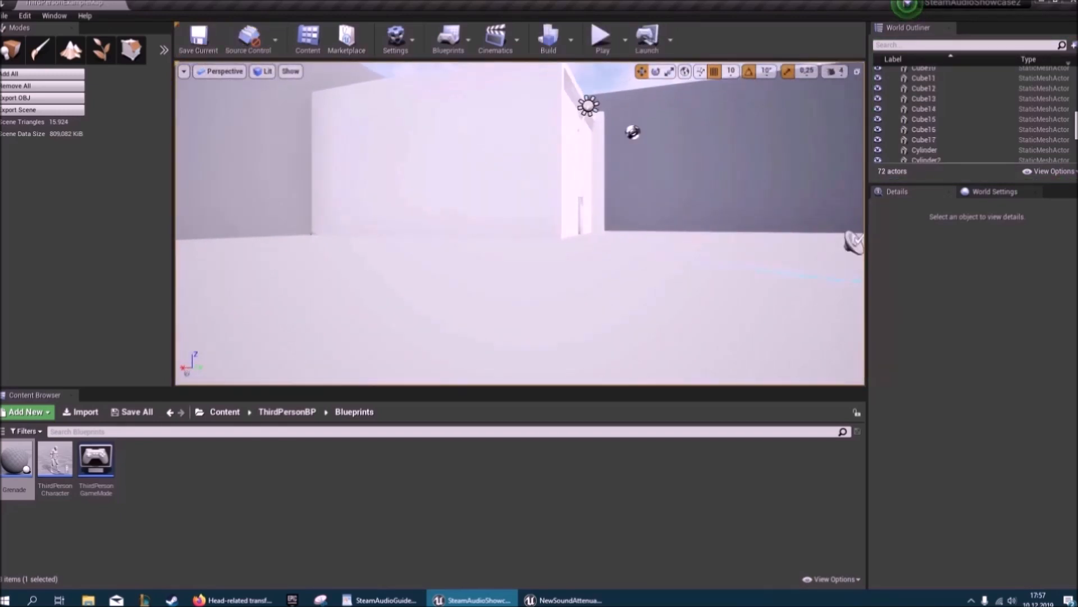
Add a Phonon Material component to the Cube8 front wall and pick a material preset
{"action": "left_click", "coordinate": [921, 119]}
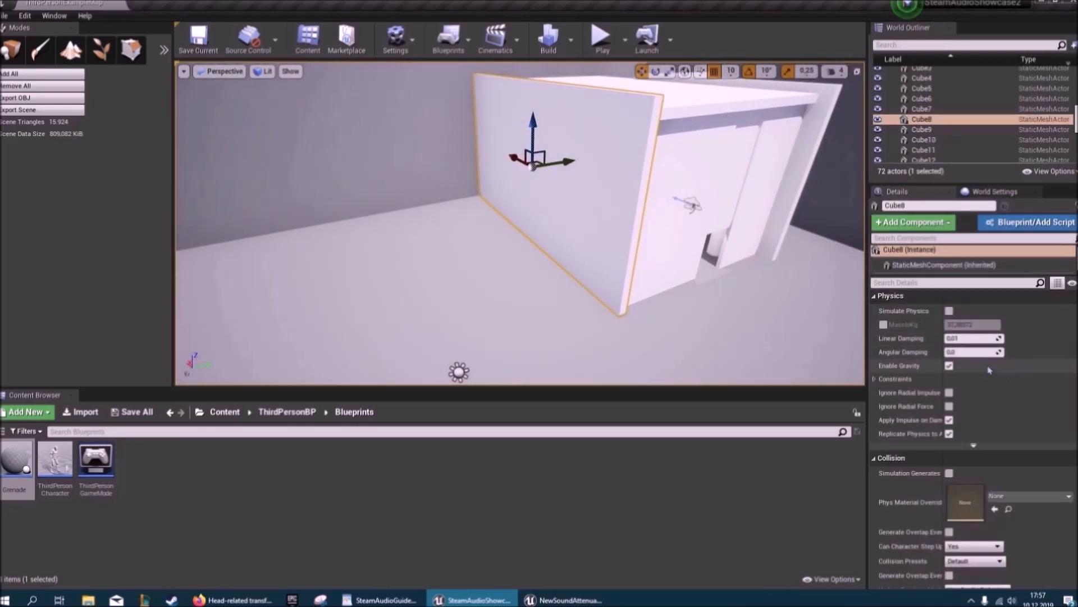
{"action": "left_click", "coordinate": [913, 221]}
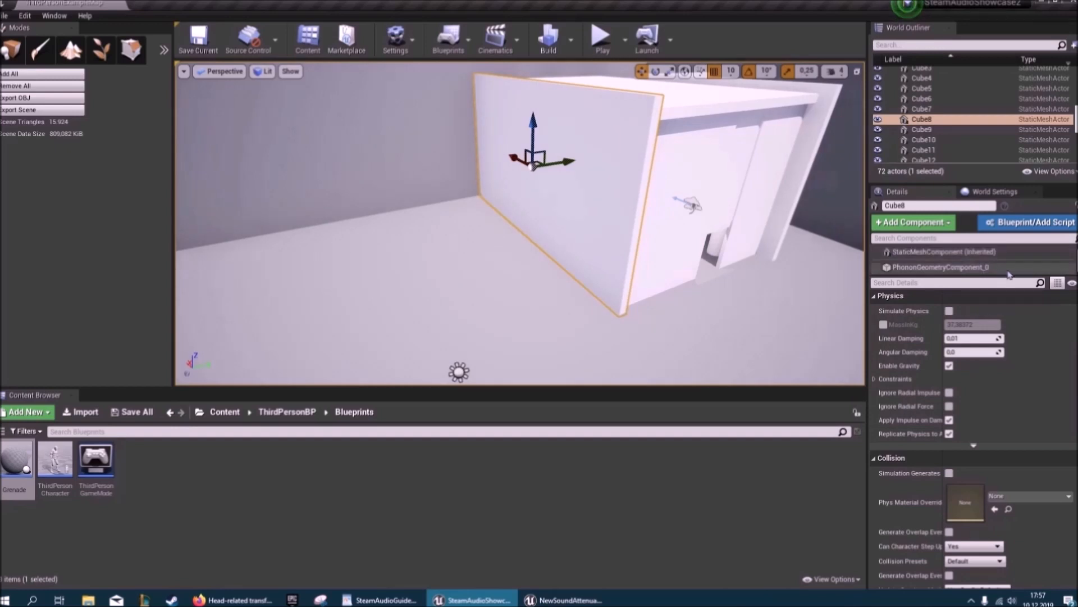
{"action": "left_click", "coordinate": [912, 221]}
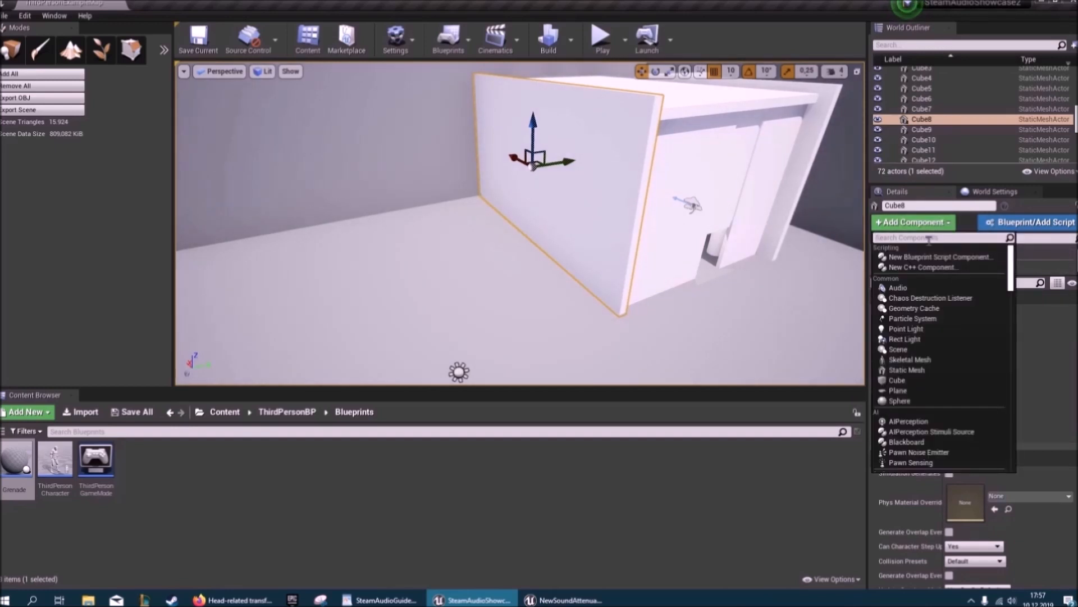
{"action": "type", "text": "phon"}
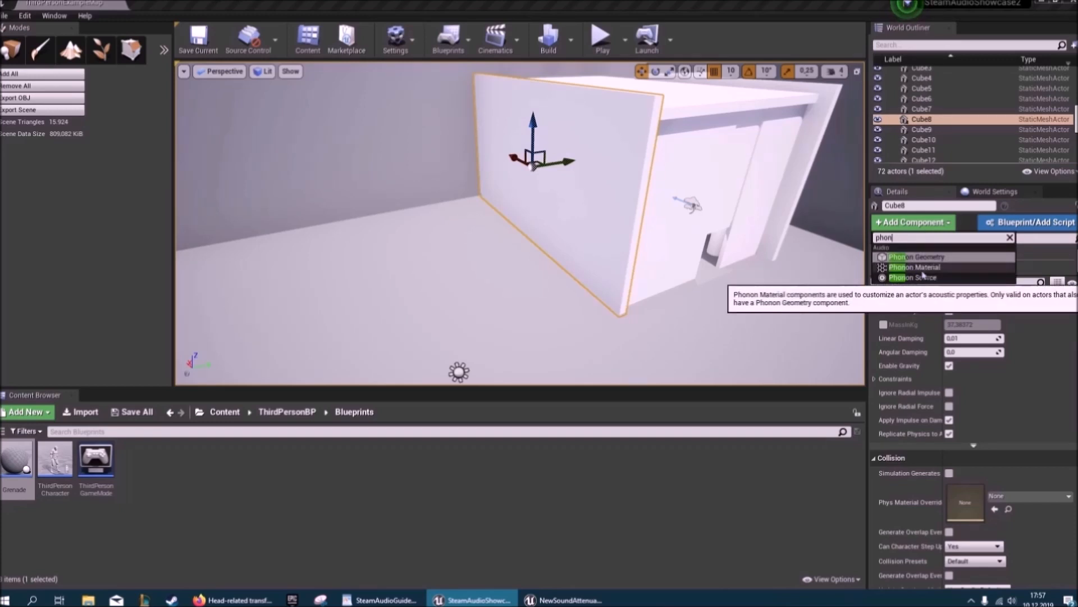
{"action": "left_click", "coordinate": [914, 267]}
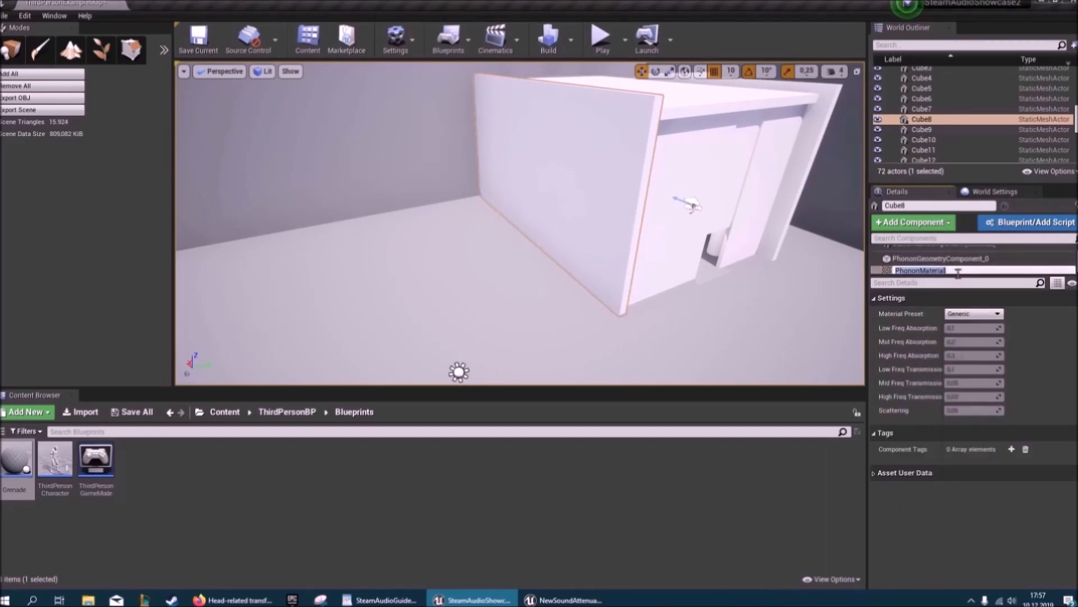
{"action": "left_click", "coordinate": [996, 313]}
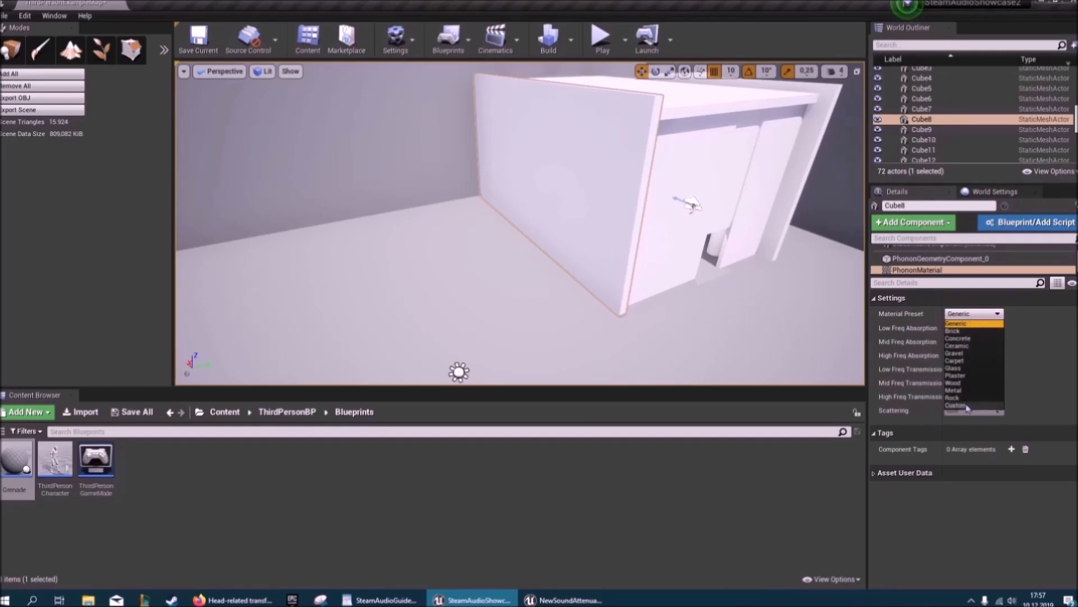
{"action": "mouse_move", "coordinate": [1010, 321]}
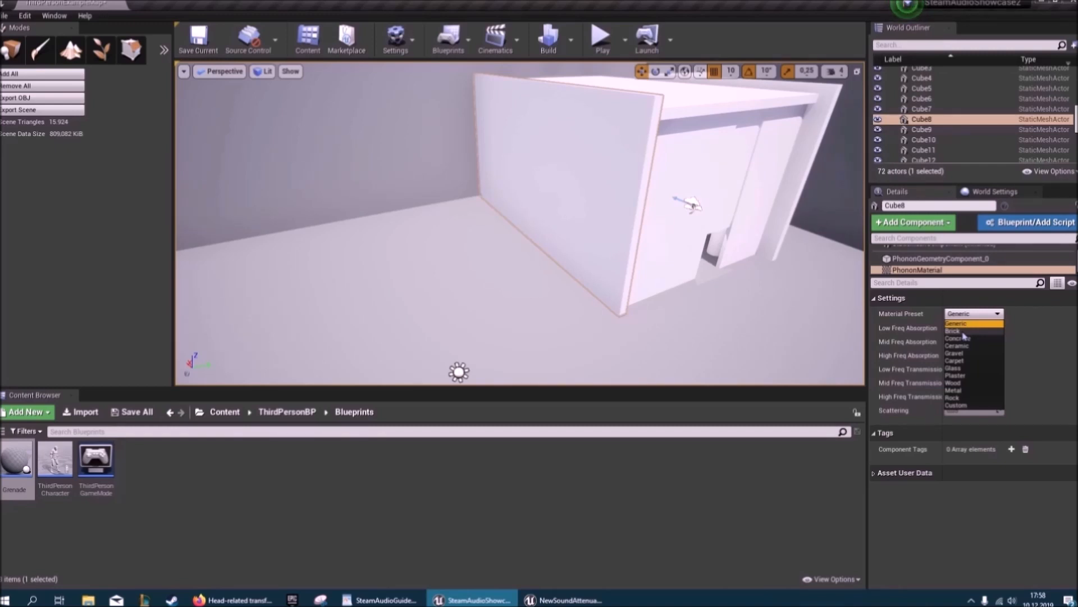
{"action": "left_click", "coordinate": [953, 330]}
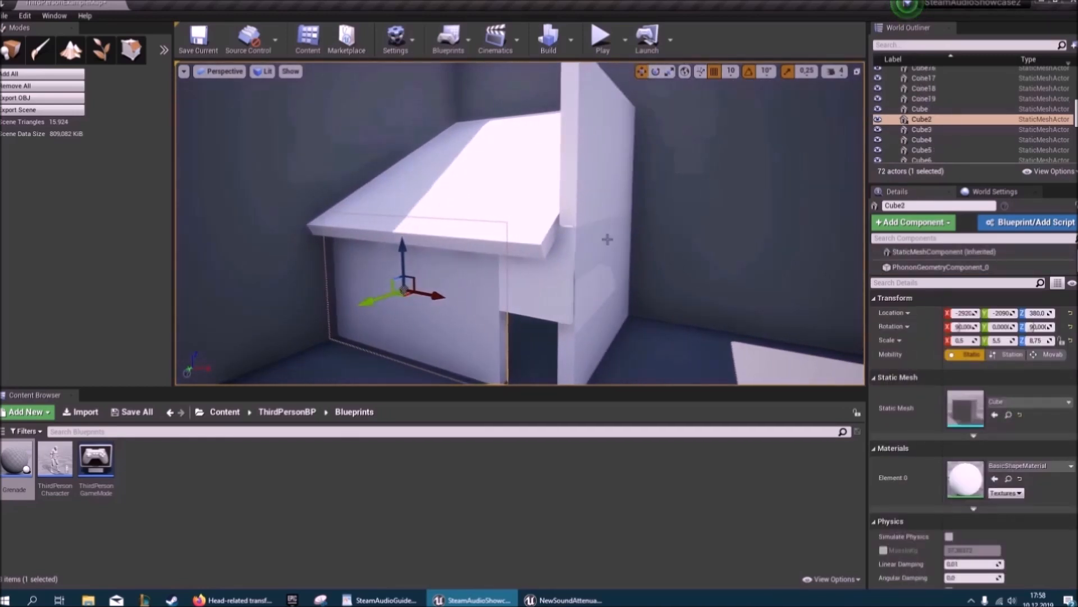
Select the door-top piece, roof and walls Cube2–Cube5, and attach them under Cube
{"action": "left_click", "coordinate": [922, 129]}
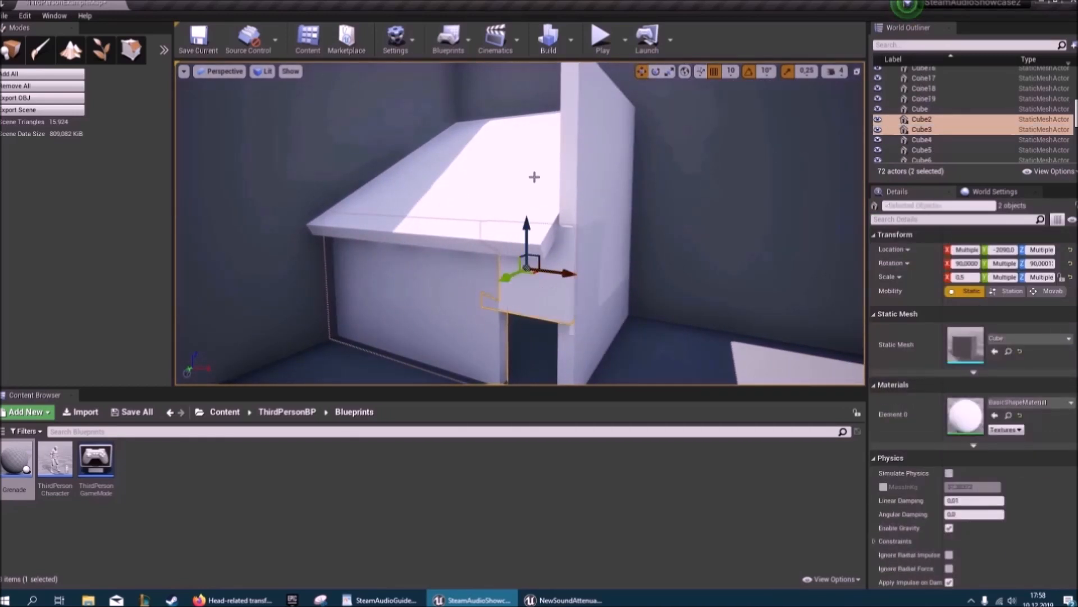
{"action": "left_click", "coordinate": [921, 149]}
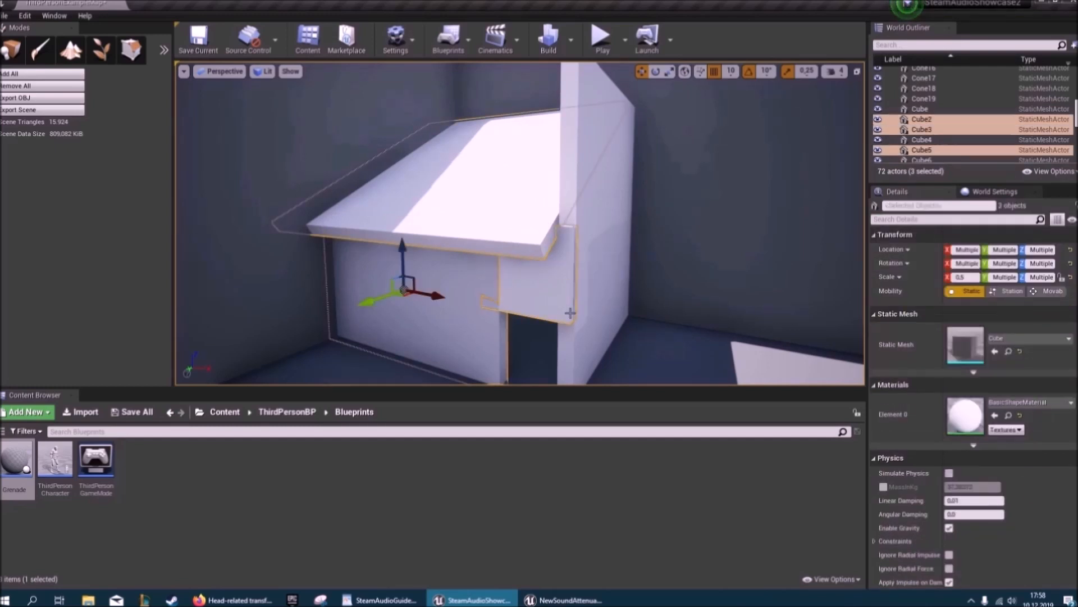
{"action": "left_click", "coordinate": [918, 109]}
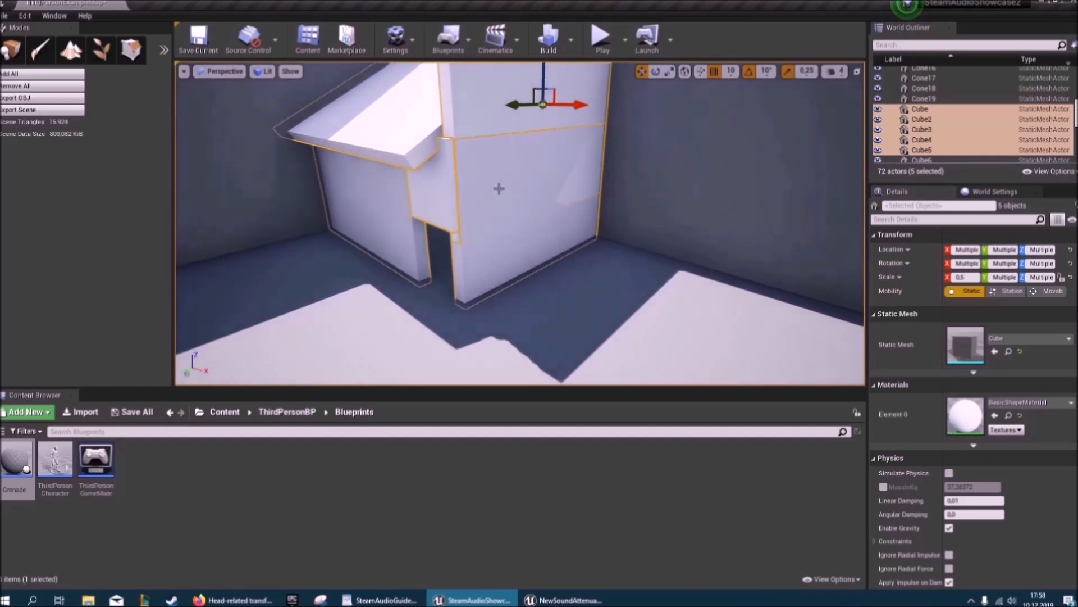
{"action": "left_click", "coordinate": [919, 108]}
{"action": "type", "text": "phonon"}
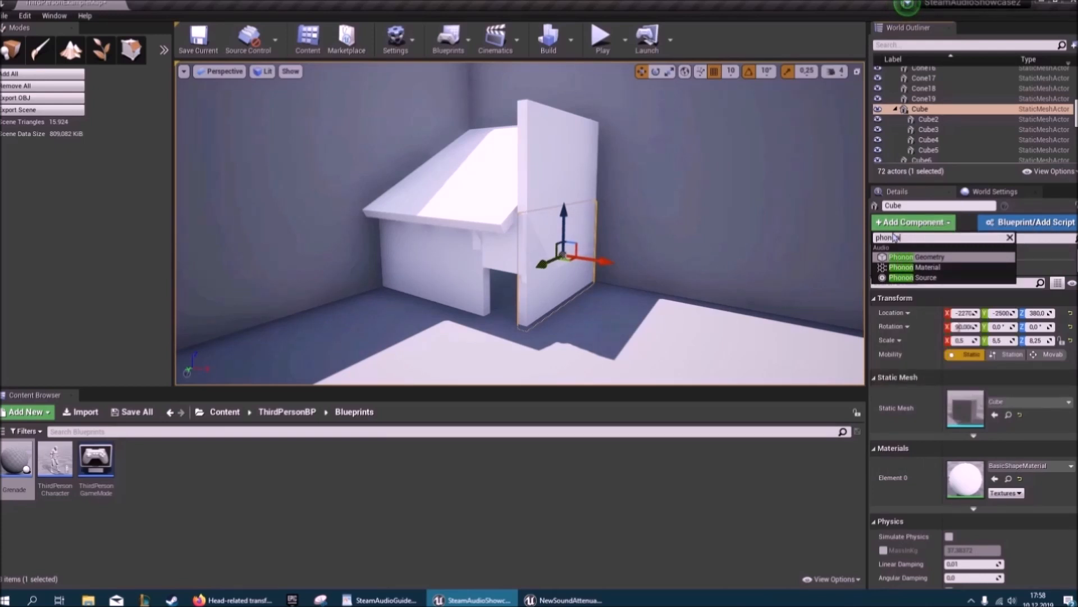
Add a Phonon Material component to Cube and tick Export All Children on its Phonon Geometry
{"action": "left_click", "coordinate": [915, 267]}
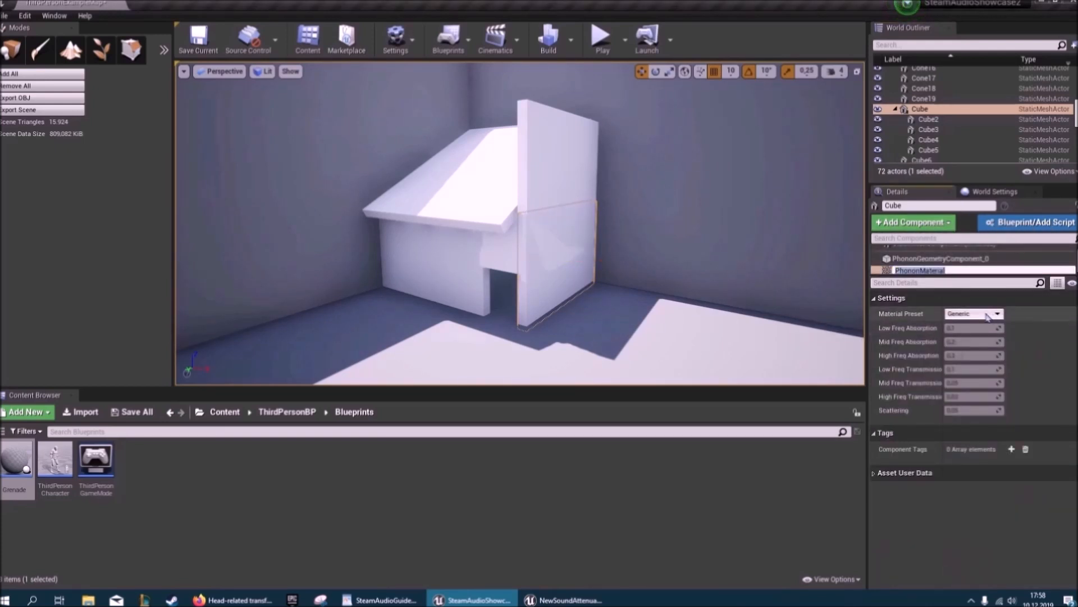
{"action": "left_click", "coordinate": [996, 313]}
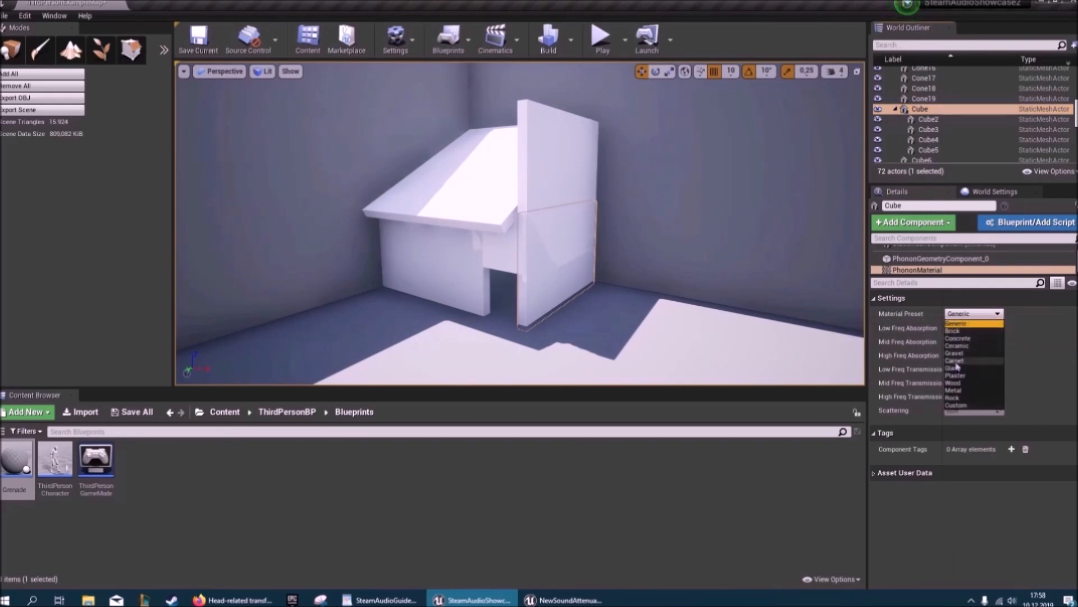
{"action": "left_click", "coordinate": [940, 257]}
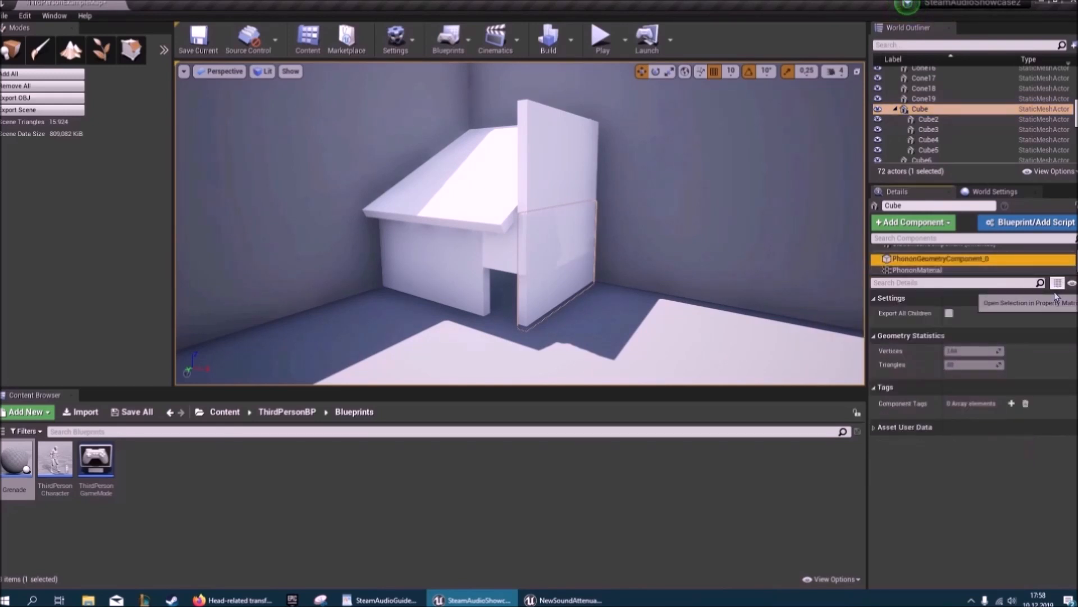
{"action": "left_click", "coordinate": [949, 313]}
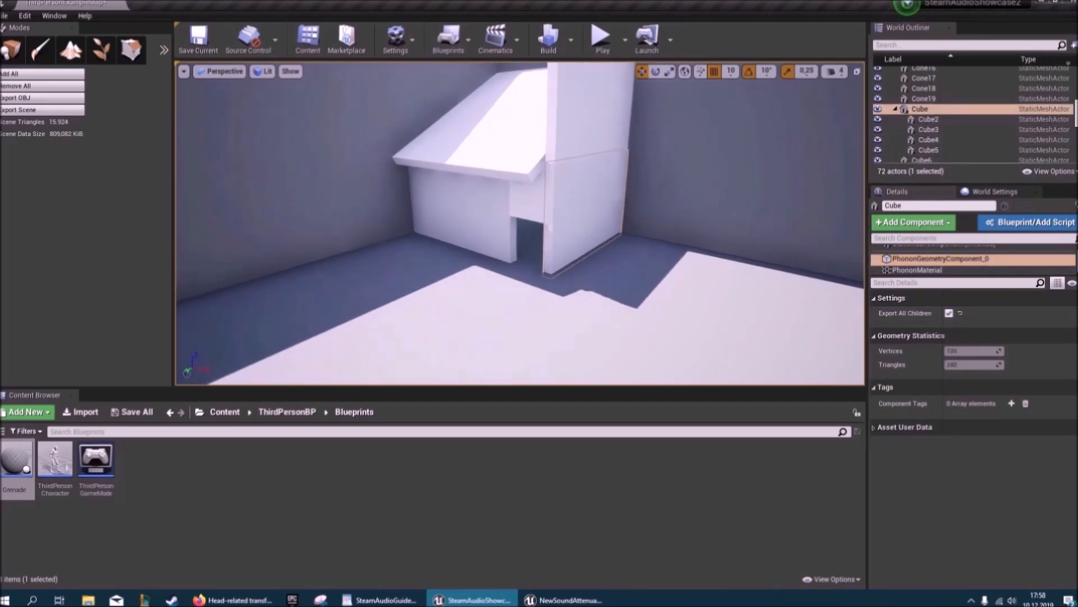
{"action": "left_click", "coordinate": [600, 37]}
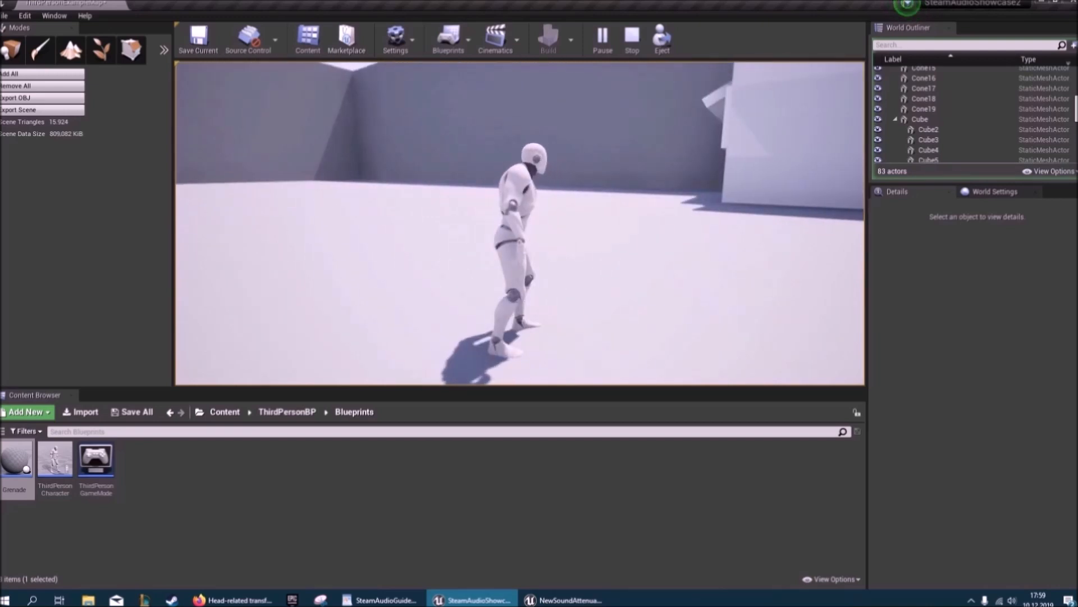
{"action": "left_click", "coordinate": [631, 39]}
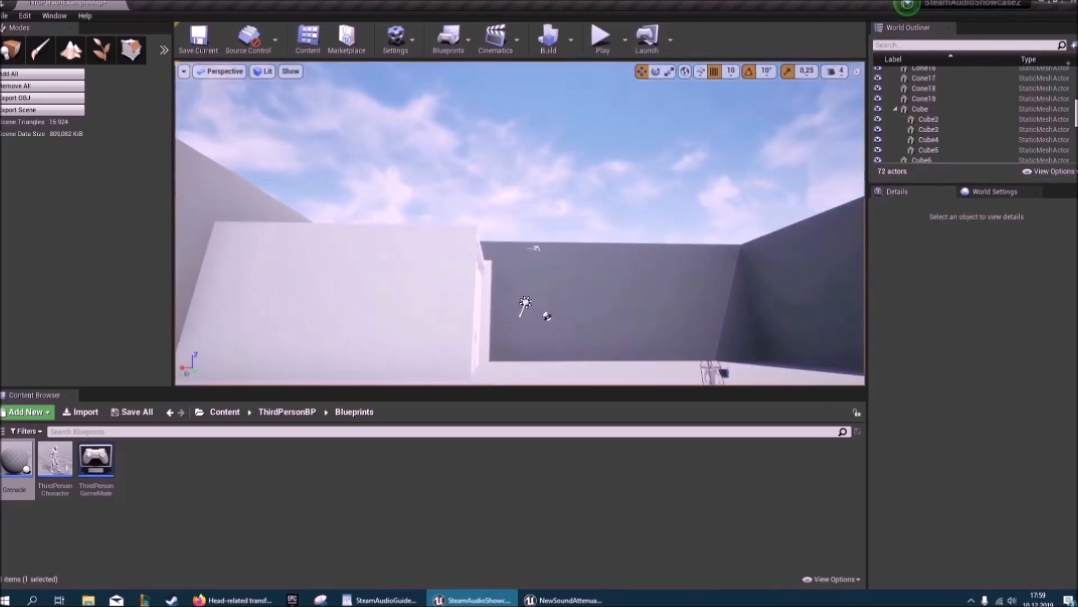